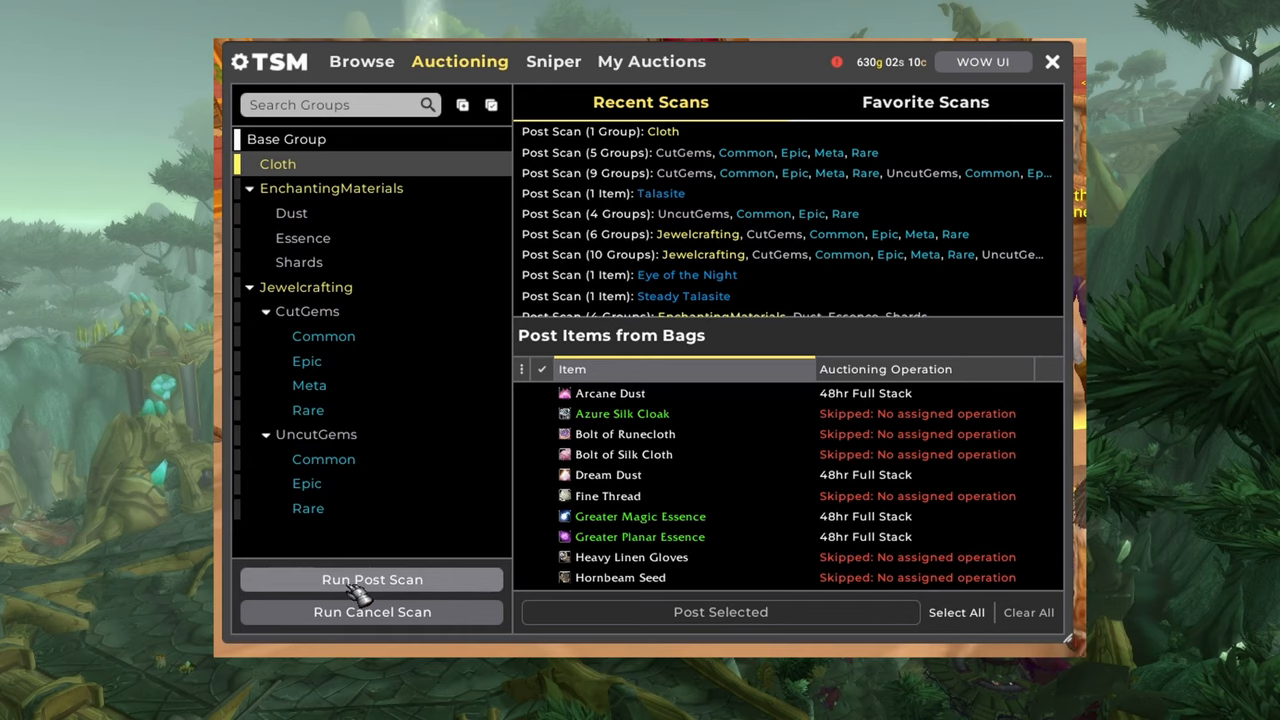
# Step: Run a post scan on the Cloth group to queue its three cloth items for posting
pyautogui.click(372, 580)
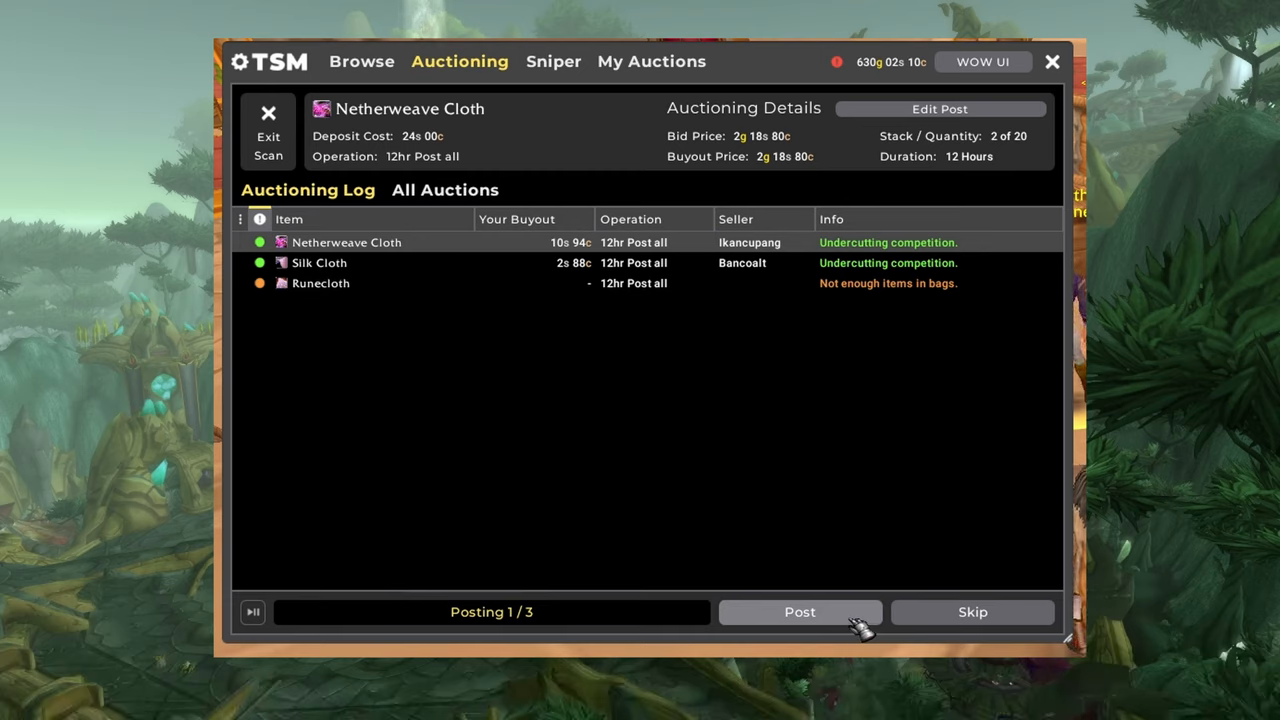
pyautogui.moveTo(944, 616)
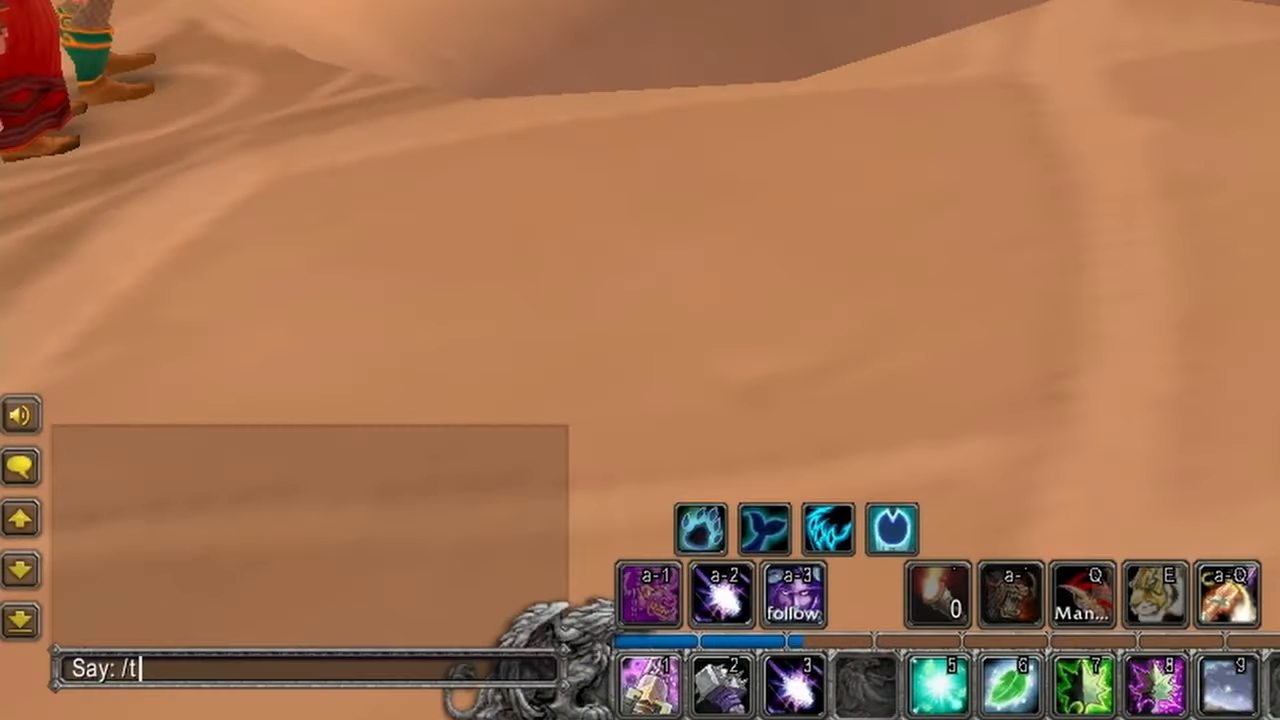
# Step: Bring up TSM via /tsm and create a New Group under Base Group
pyautogui.write('sm')
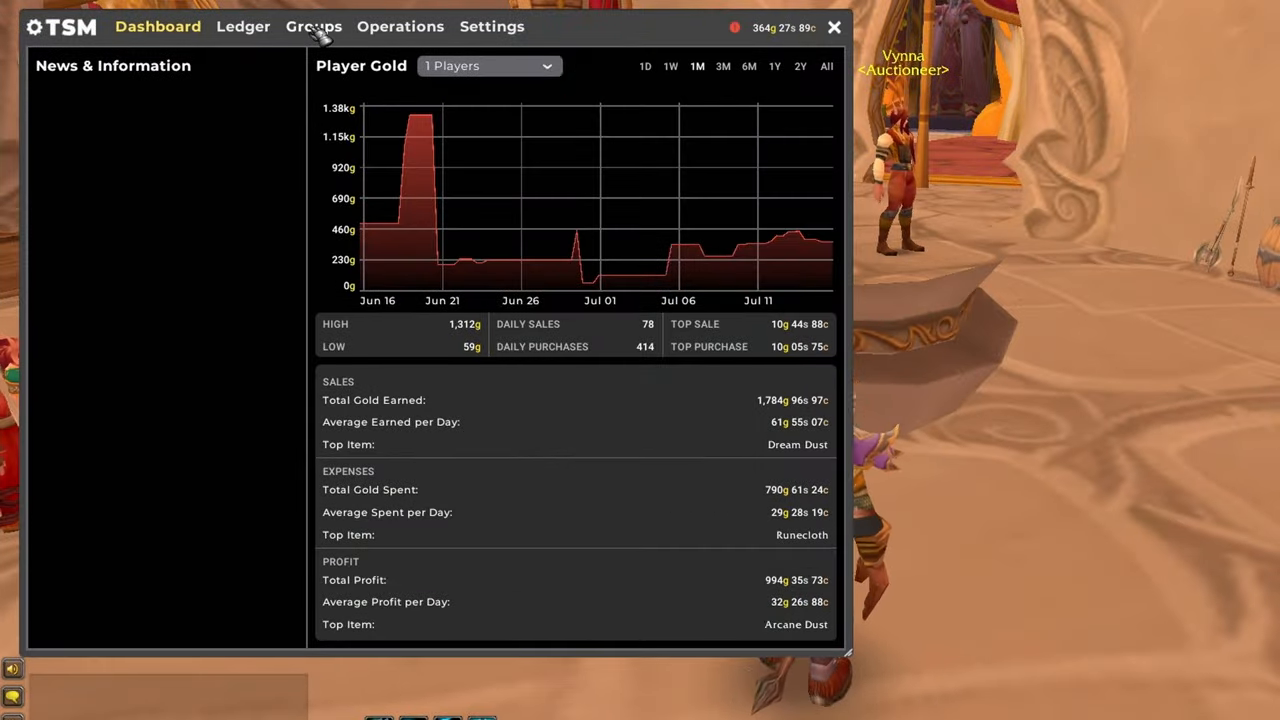
pyautogui.click(314, 26)
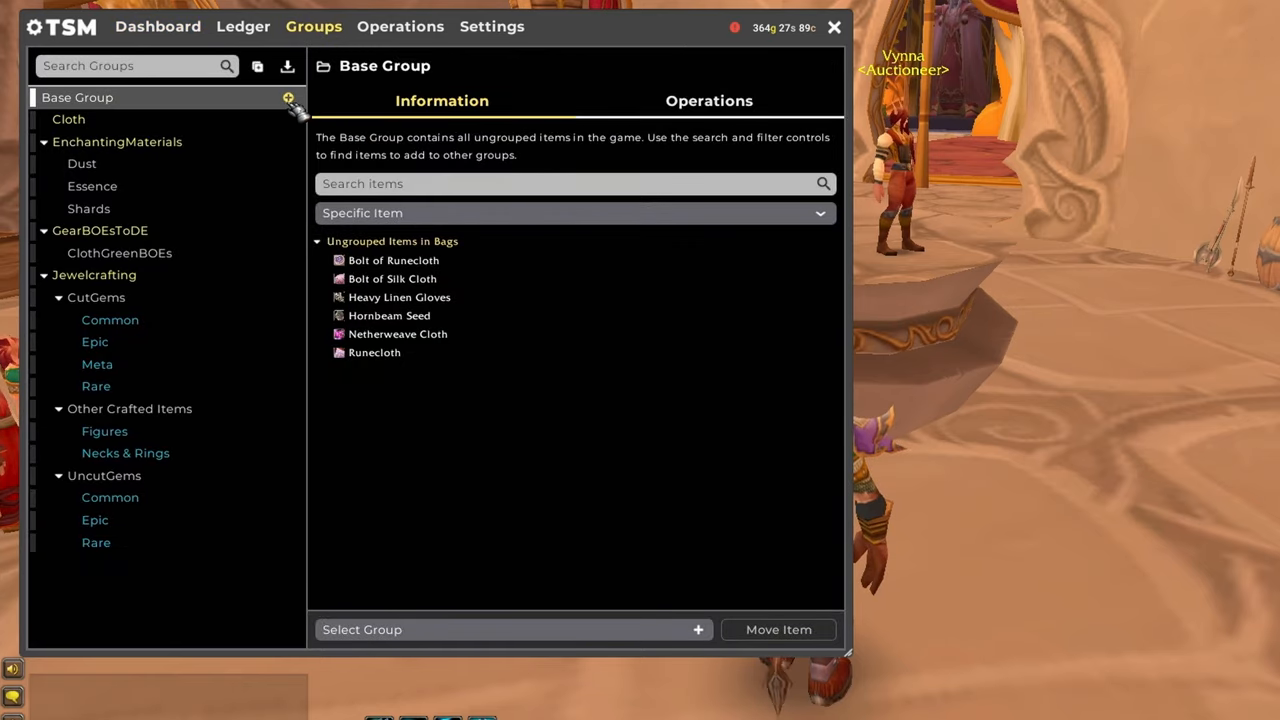
pyautogui.click(288, 98)
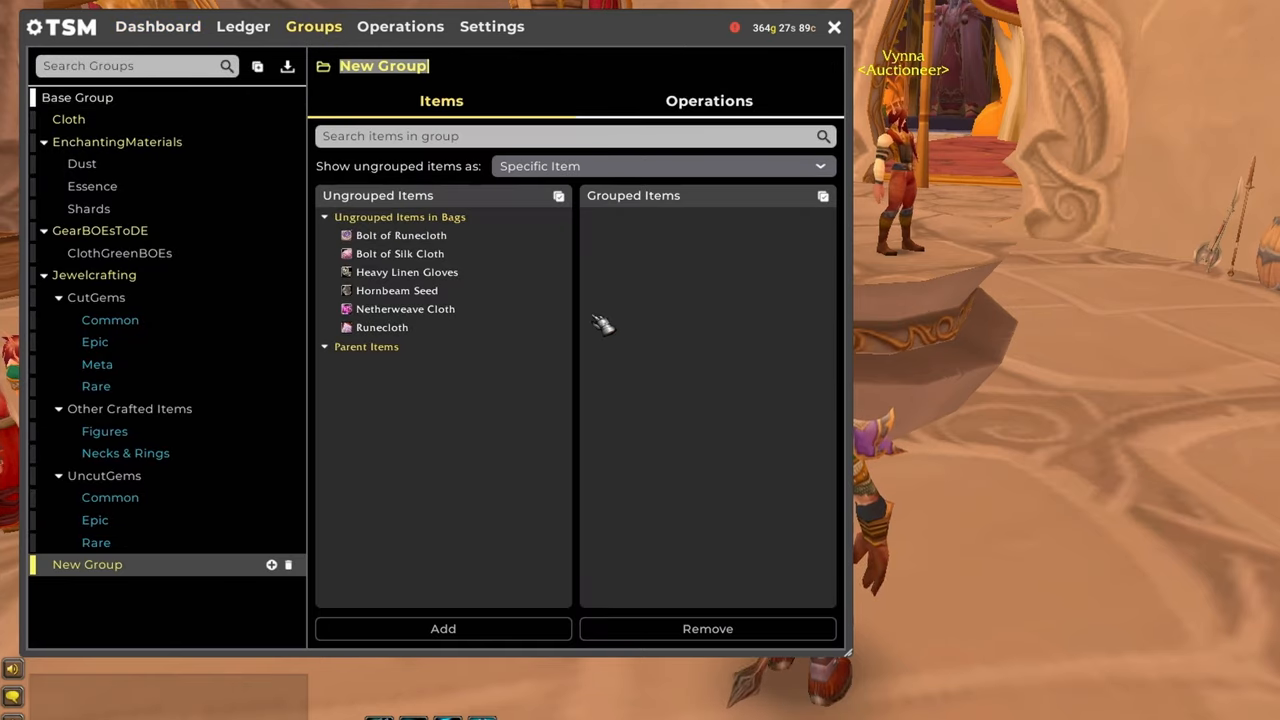
# Step: Add Netherweave Cloth and Runecloth to the Cloth group, then return to ungrouped items
pyautogui.write('Clo')
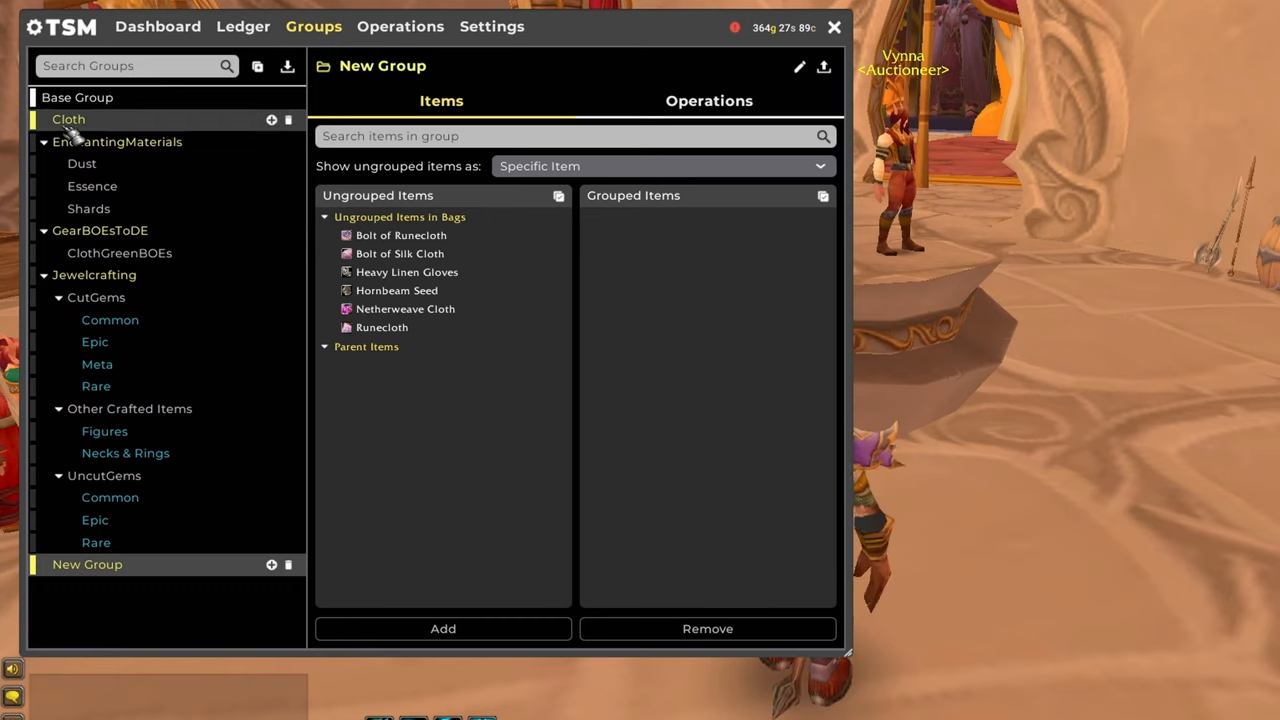
pyautogui.click(68, 120)
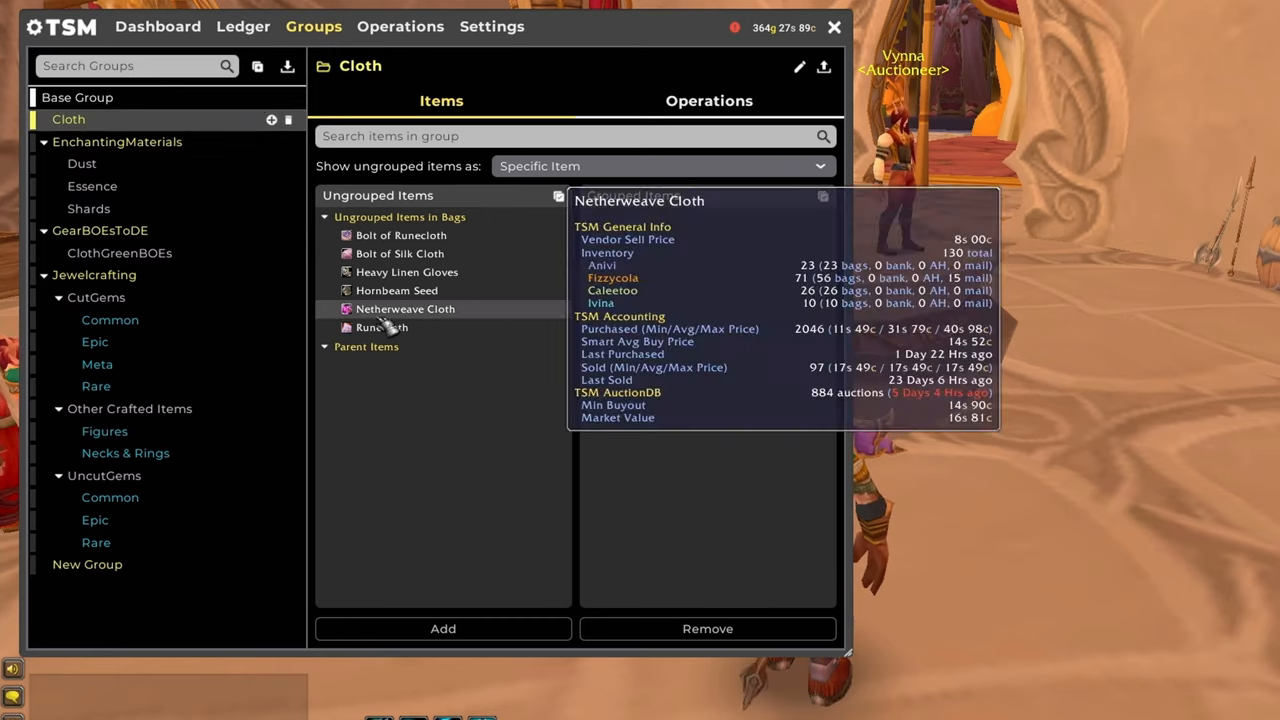
pyautogui.click(380, 328)
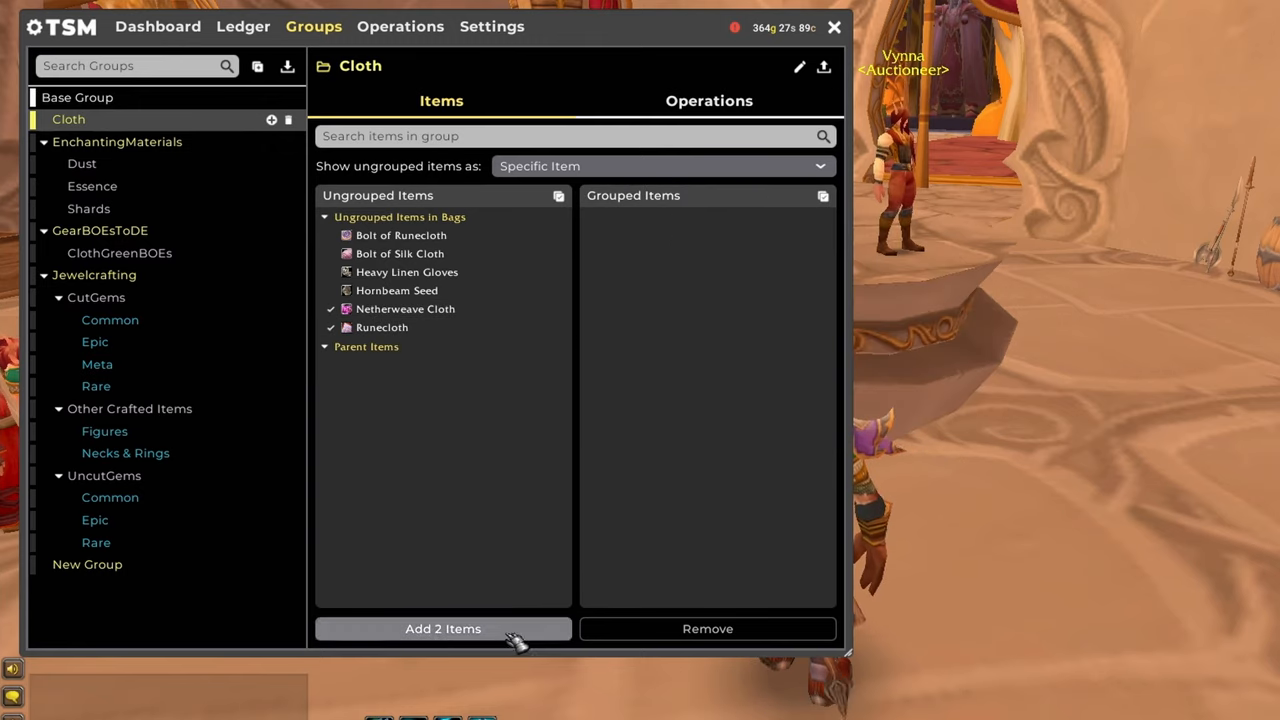
pyautogui.click(444, 628)
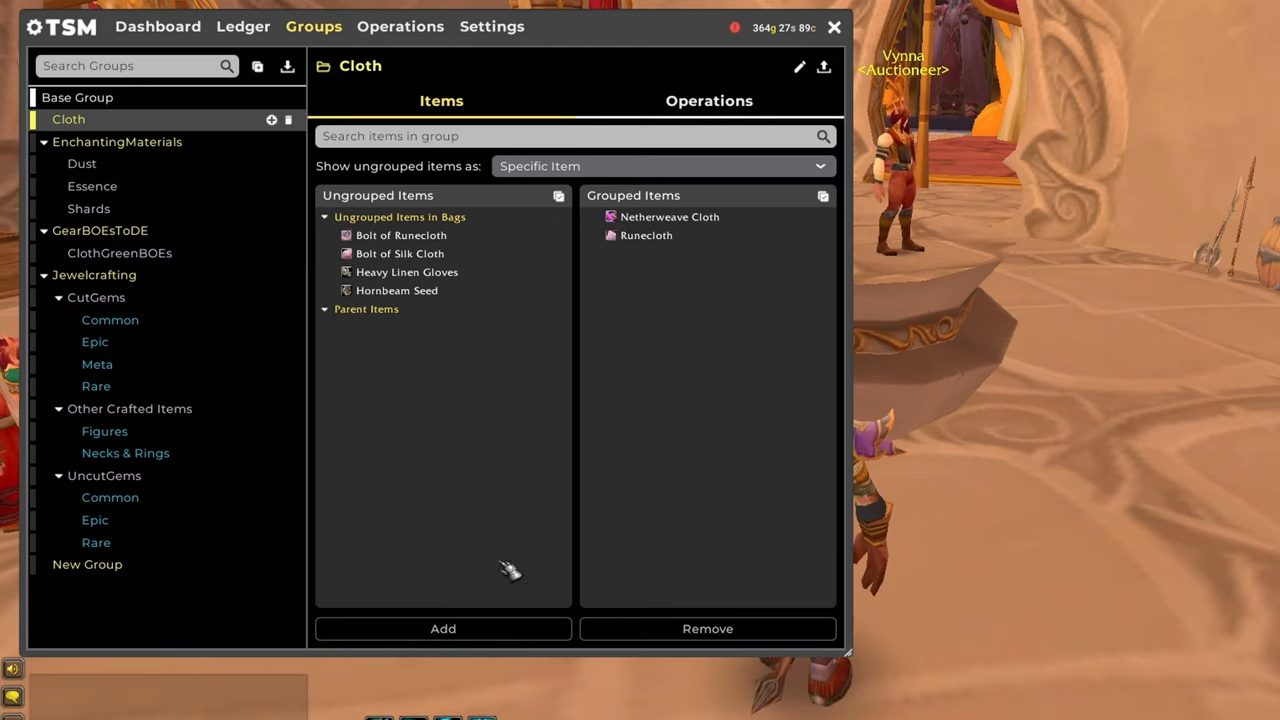
pyautogui.click(76, 96)
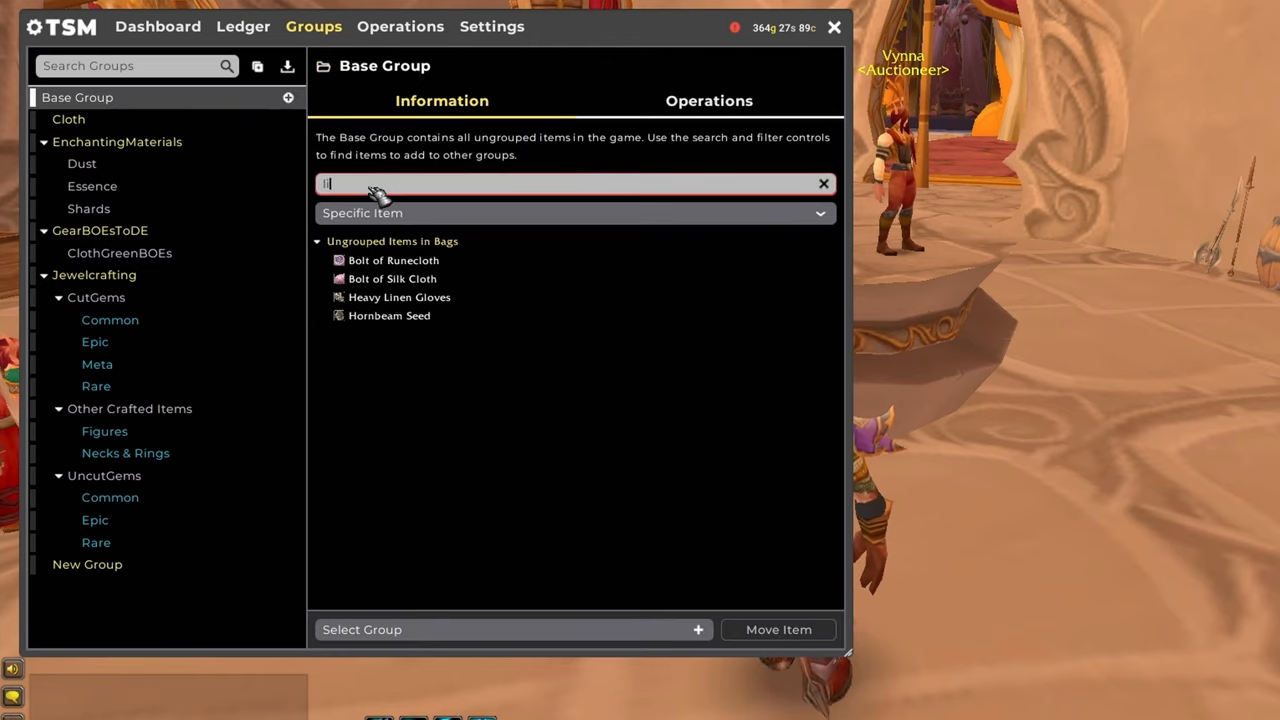
# Step: Find Linen Cloth with the search 'linen clo' and move it into the Cloth group
pyautogui.write('linen clo')
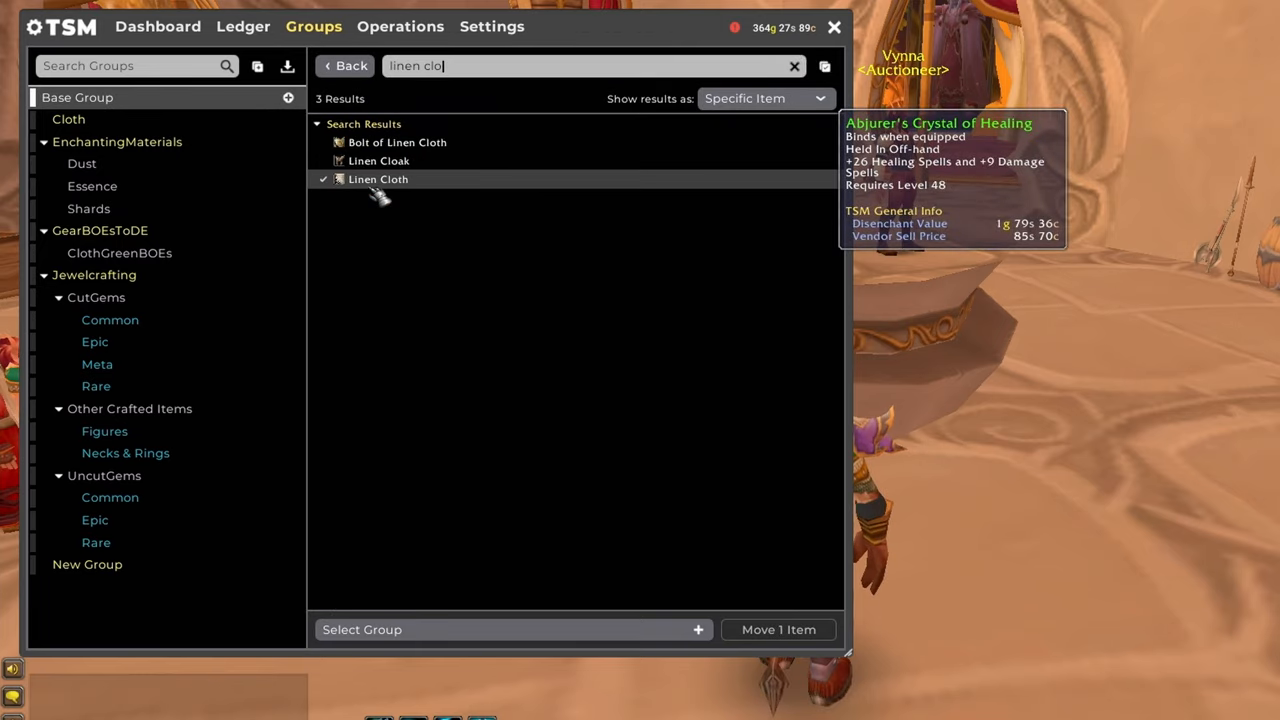
pyautogui.click(510, 628)
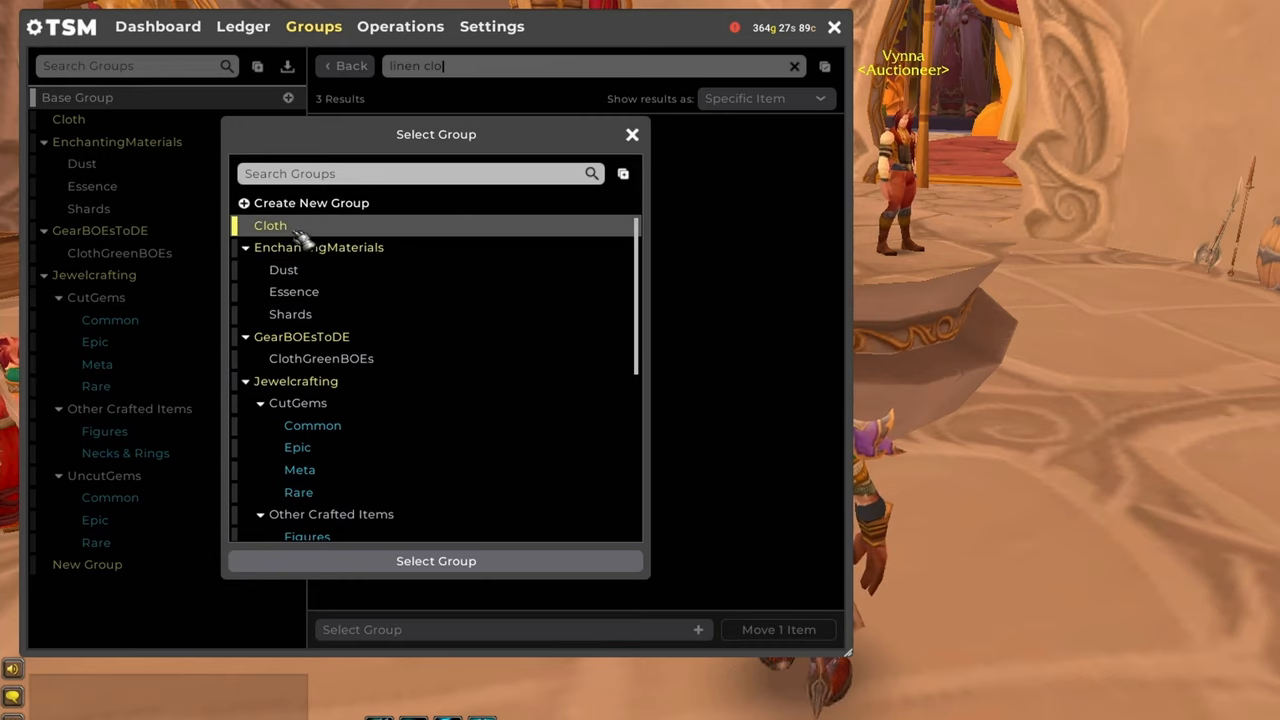
pyautogui.click(436, 560)
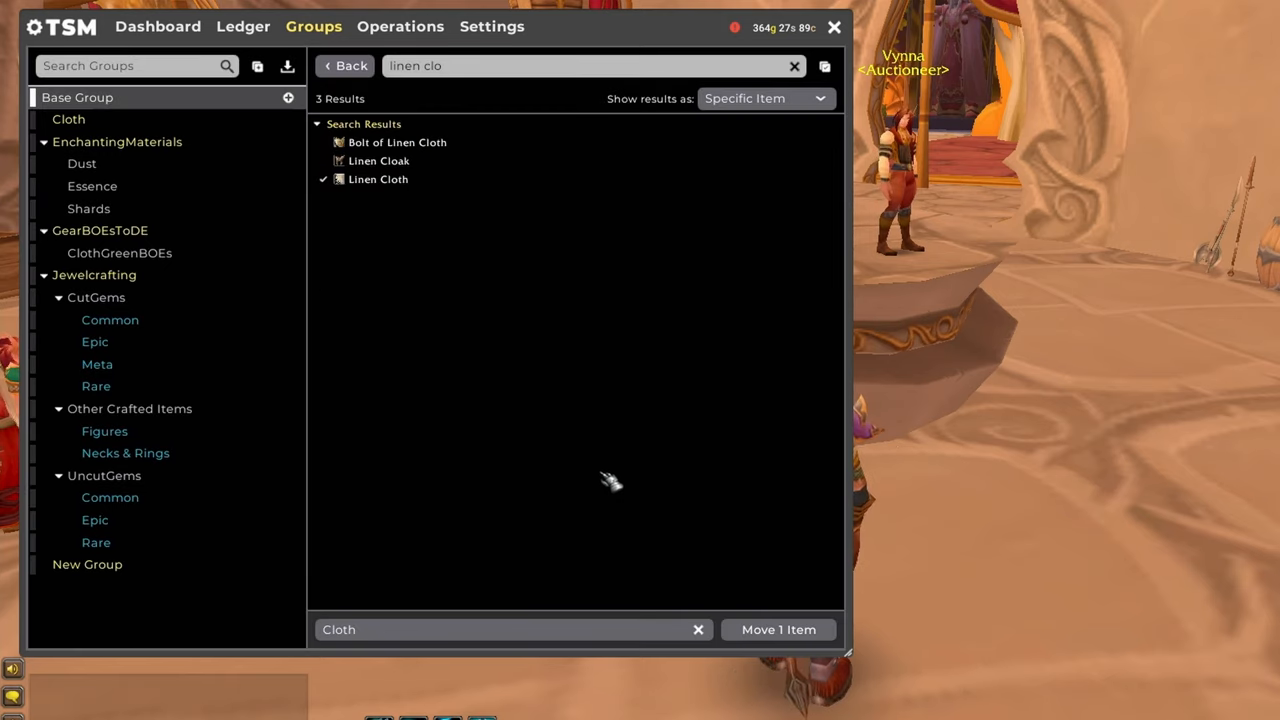
pyautogui.click(378, 180)
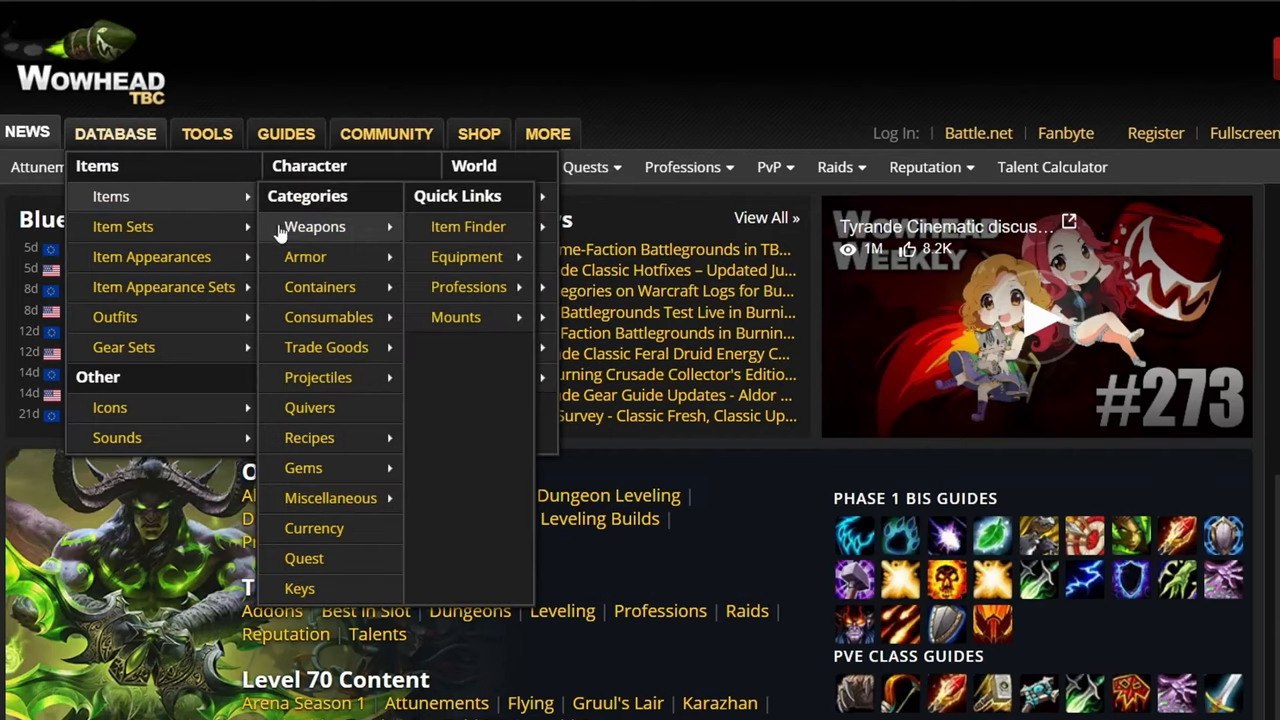
pyautogui.moveTo(316, 226)
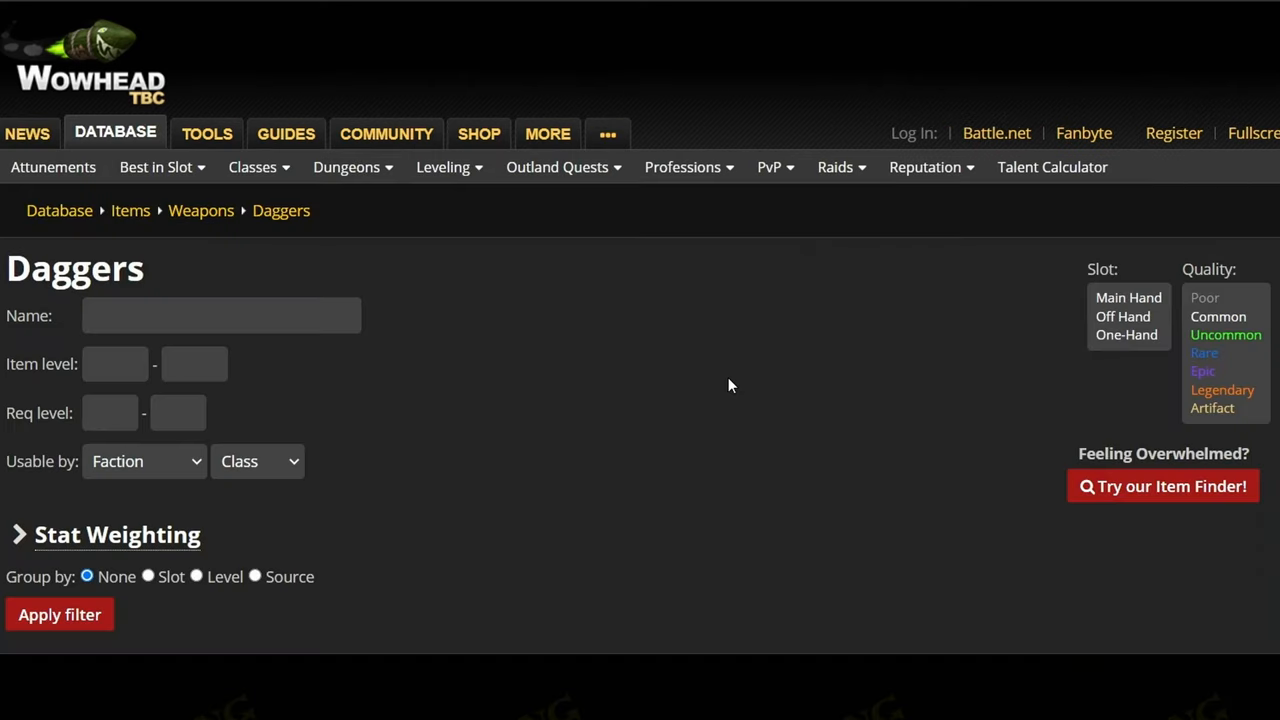
# Step: List TBC weapons in the Wowhead database and select the first five rows for copying
pyautogui.click(60, 614)
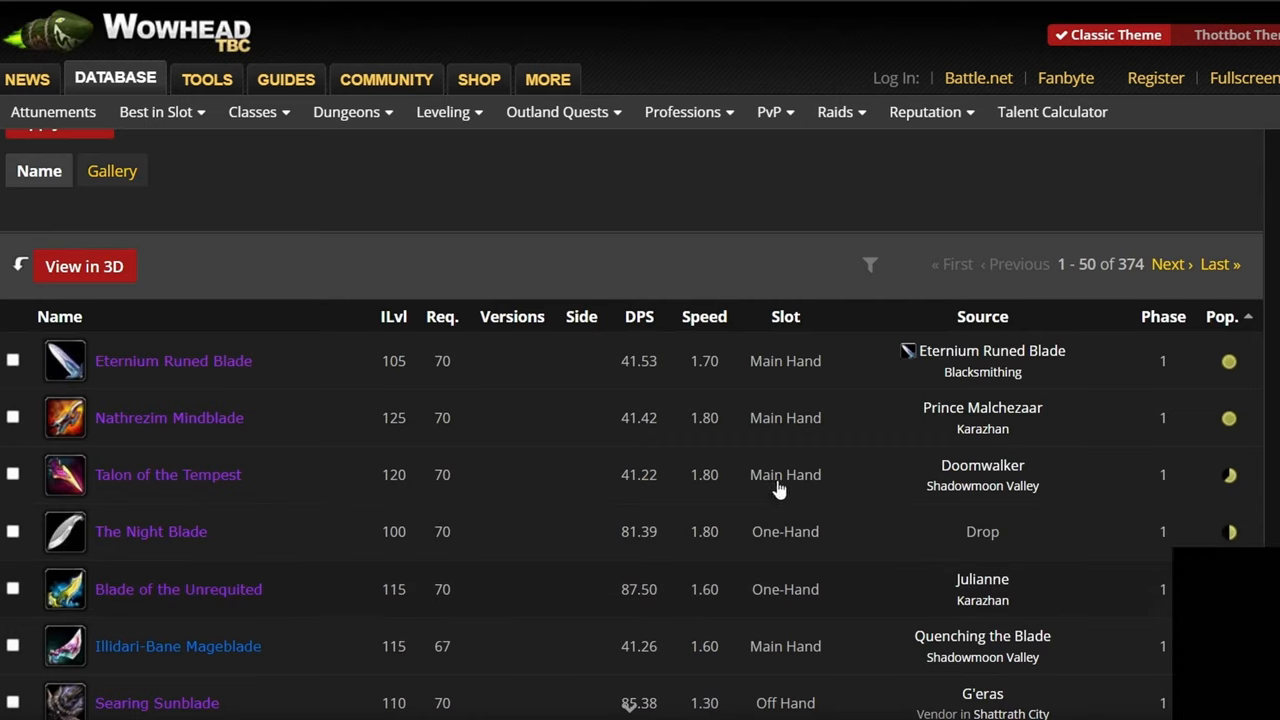
pyautogui.moveTo(50, 344); pyautogui.dragTo(982, 588)
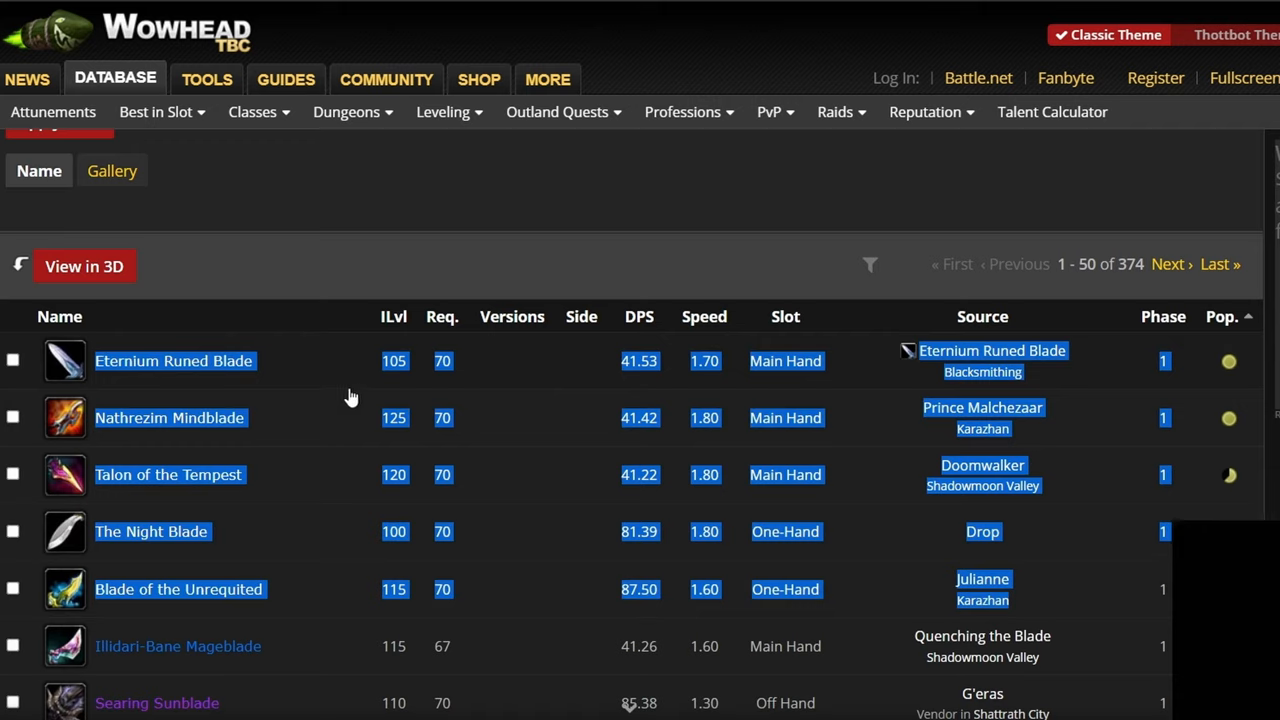
pyautogui.moveTo(376, 428)
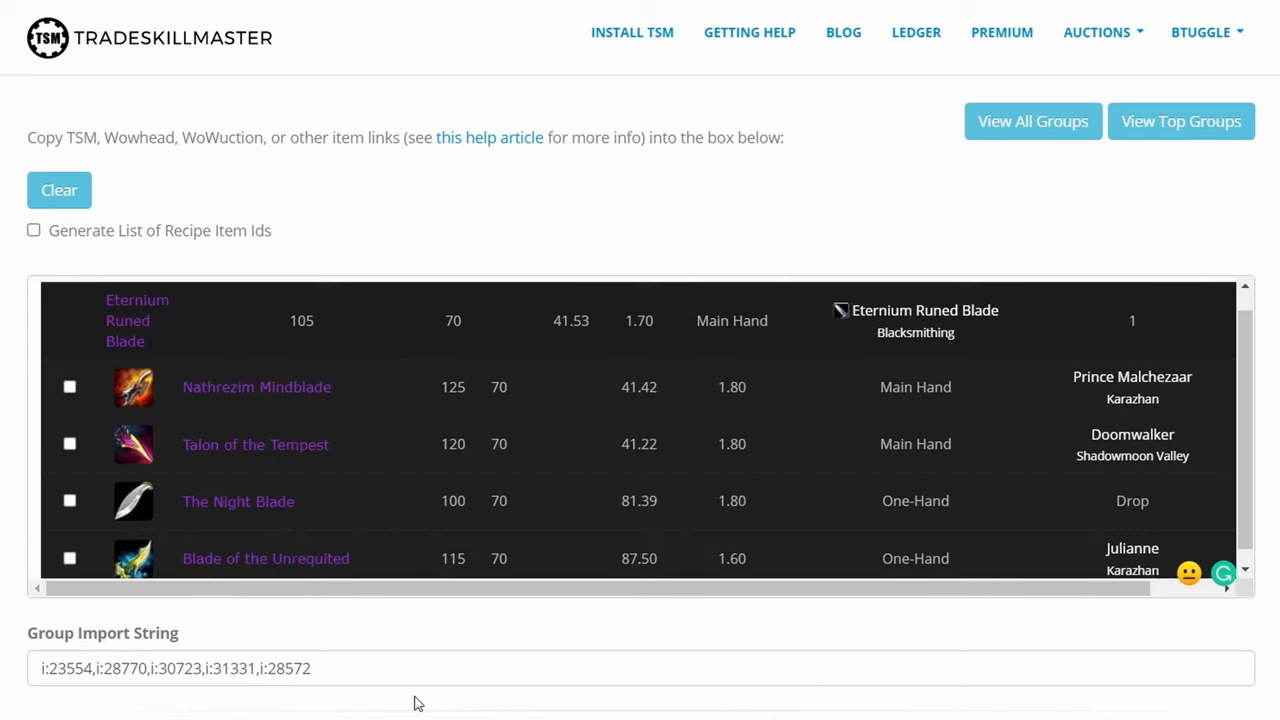
pyautogui.moveTo(420, 676)
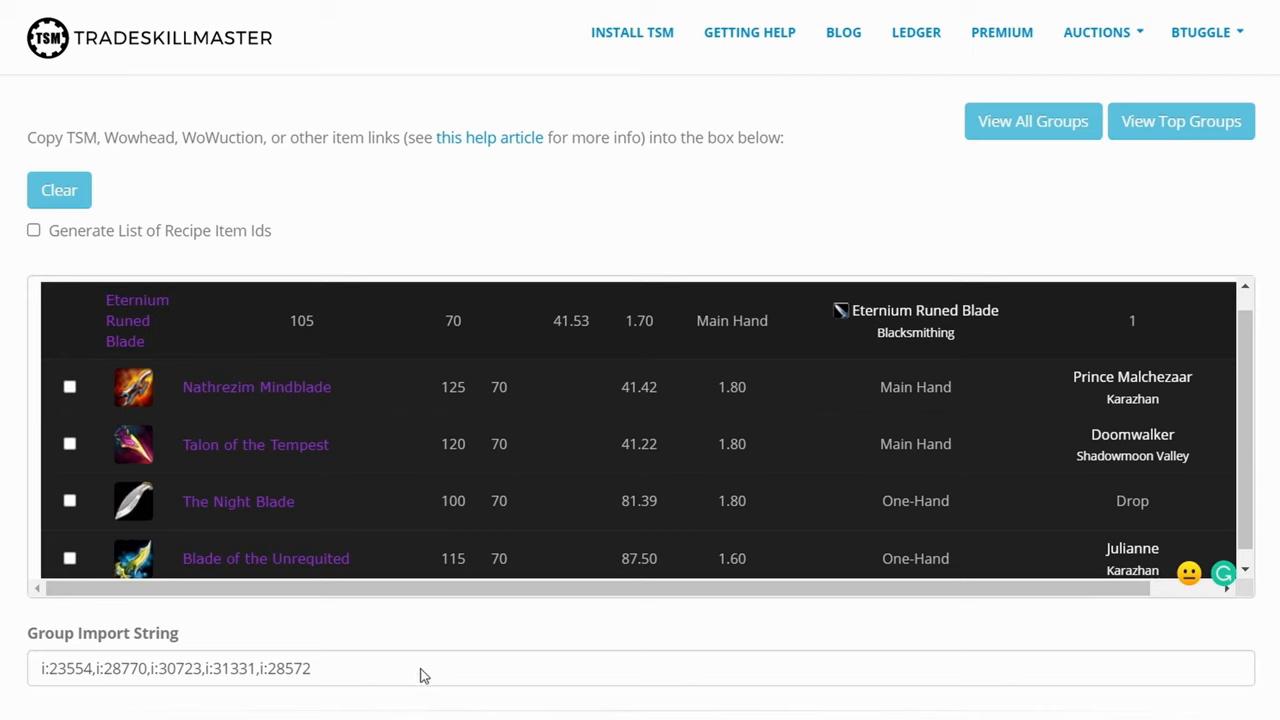
# Step: Select the whole generated group import string for the five weapons
pyautogui.tripleClick(176, 668)
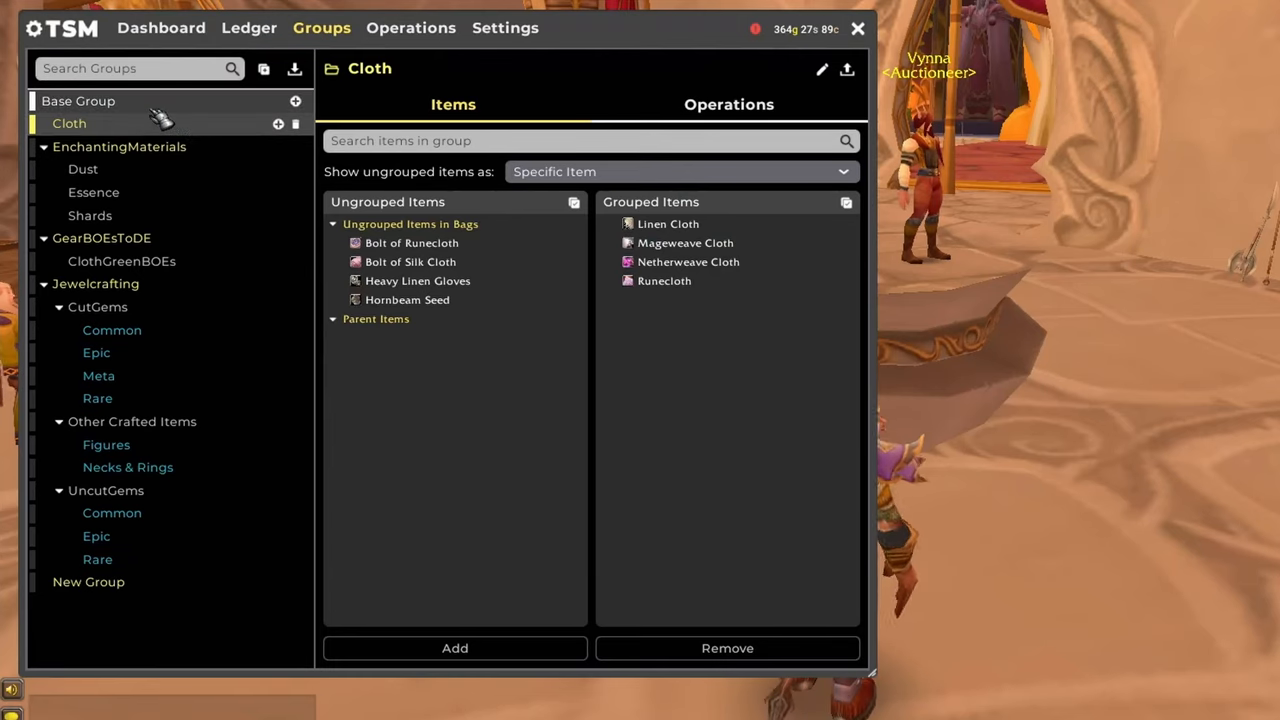
pyautogui.moveTo(296, 68)
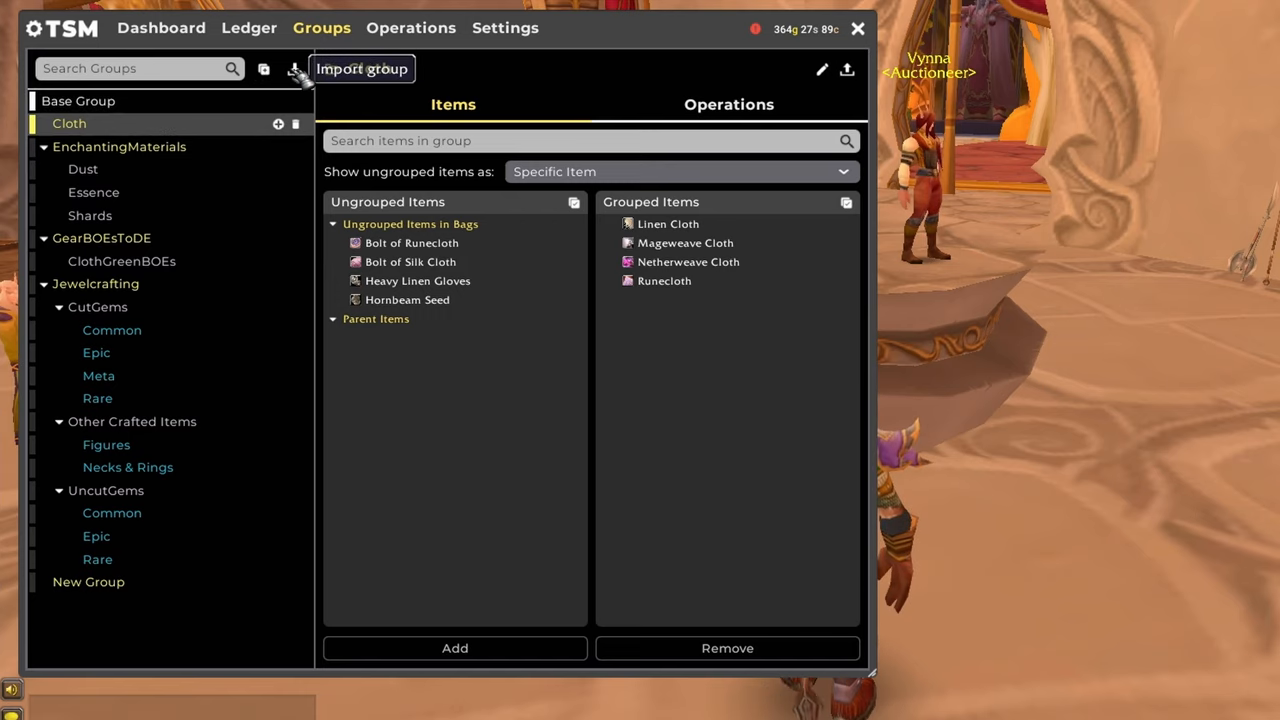
# Step: Import the pasted weapon string as a new Imported Group of five blades
pyautogui.click(294, 68)
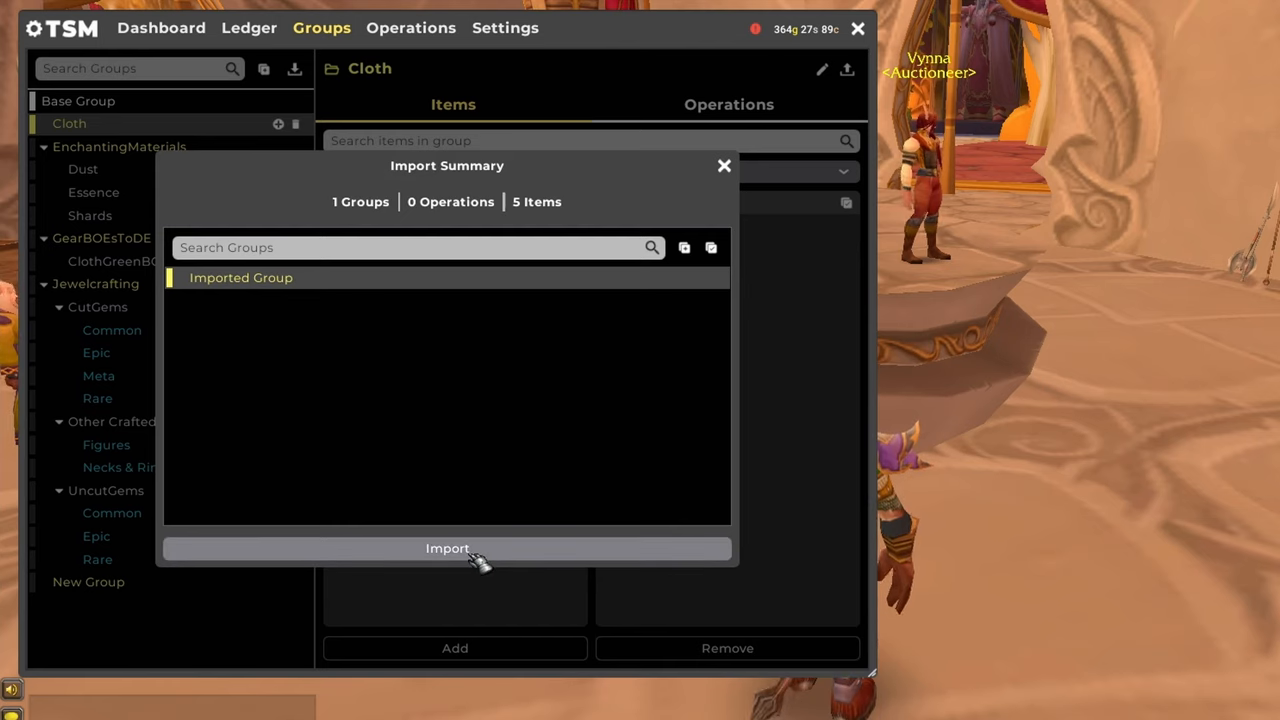
pyautogui.click(448, 548)
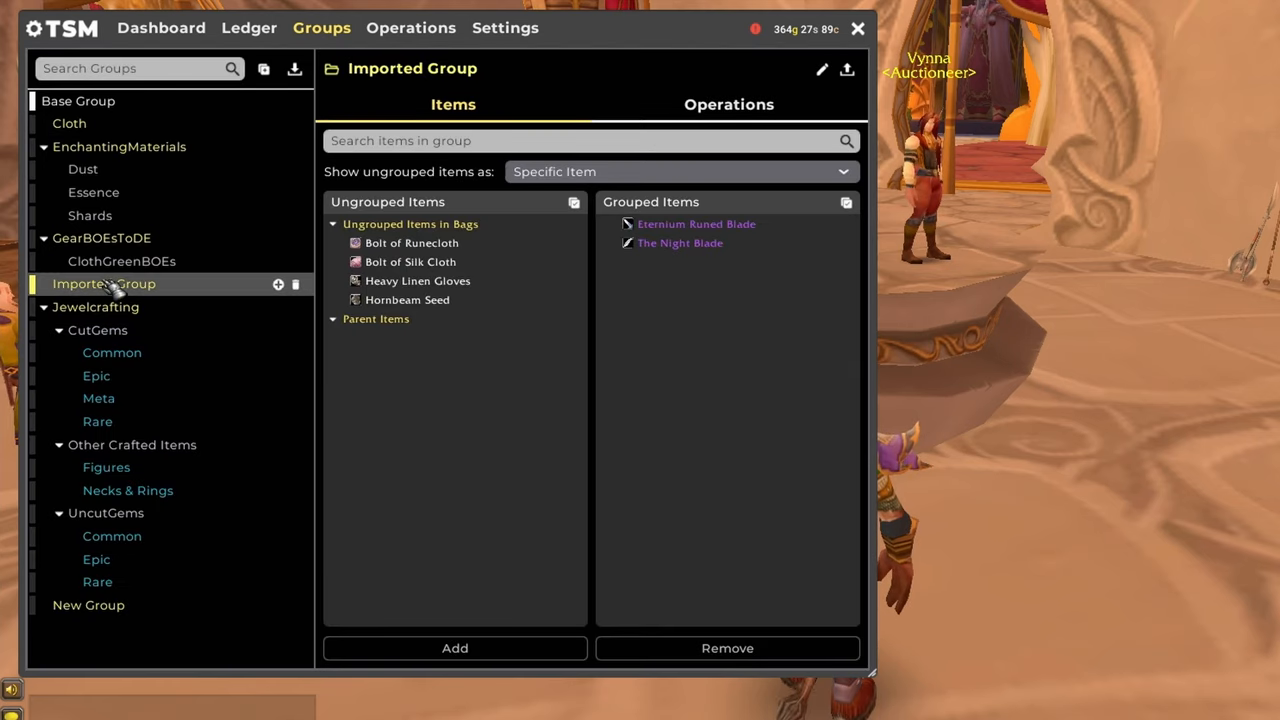
pyautogui.moveTo(696, 224)
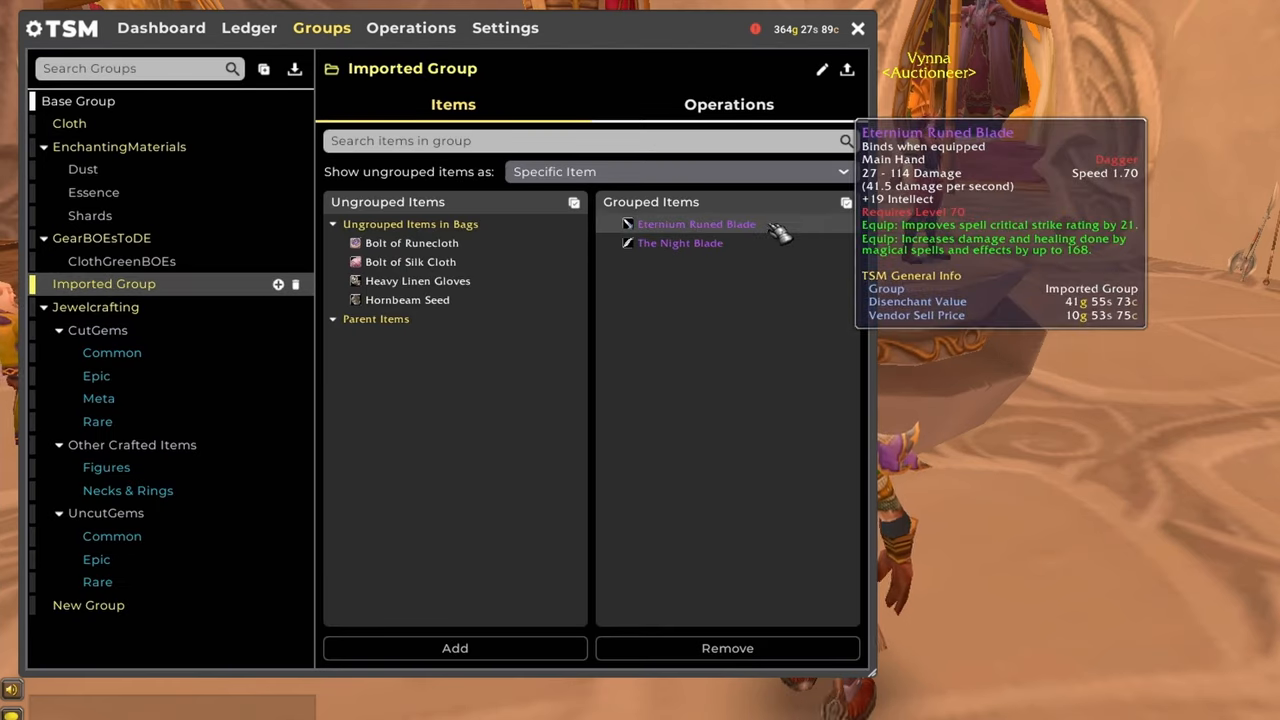
pyautogui.moveTo(680, 244)
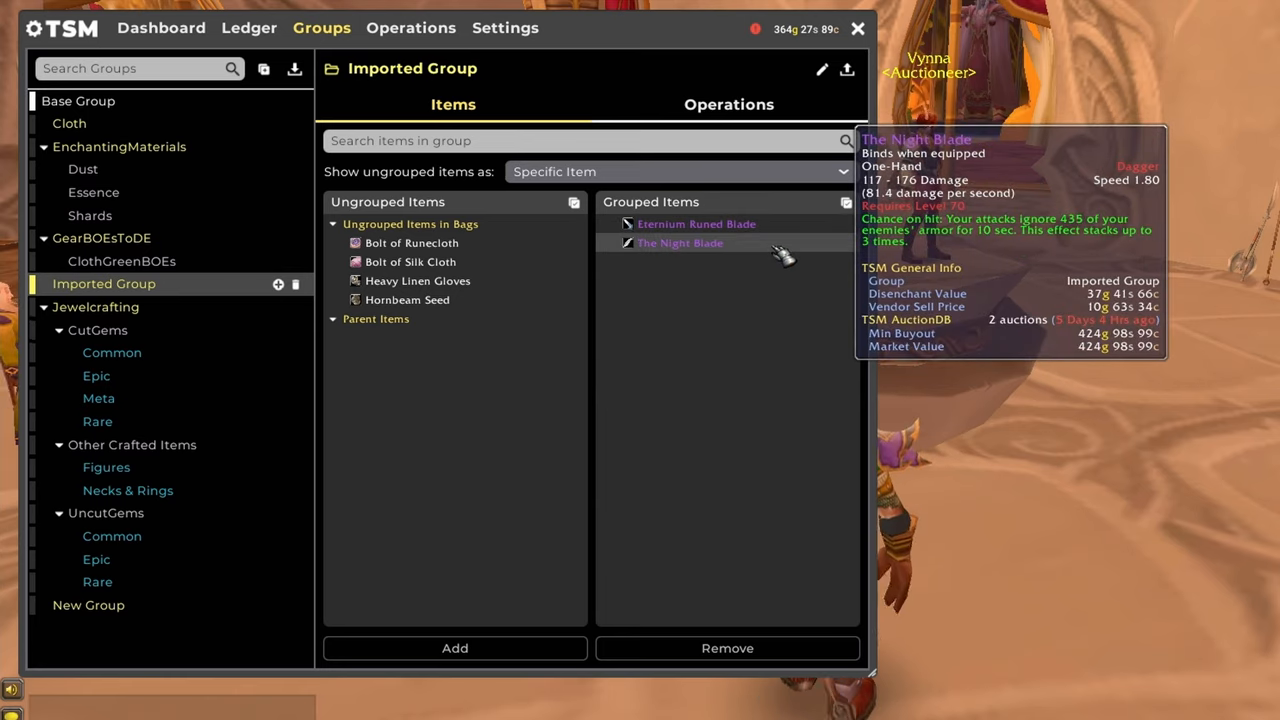
pyautogui.moveTo(196, 324)
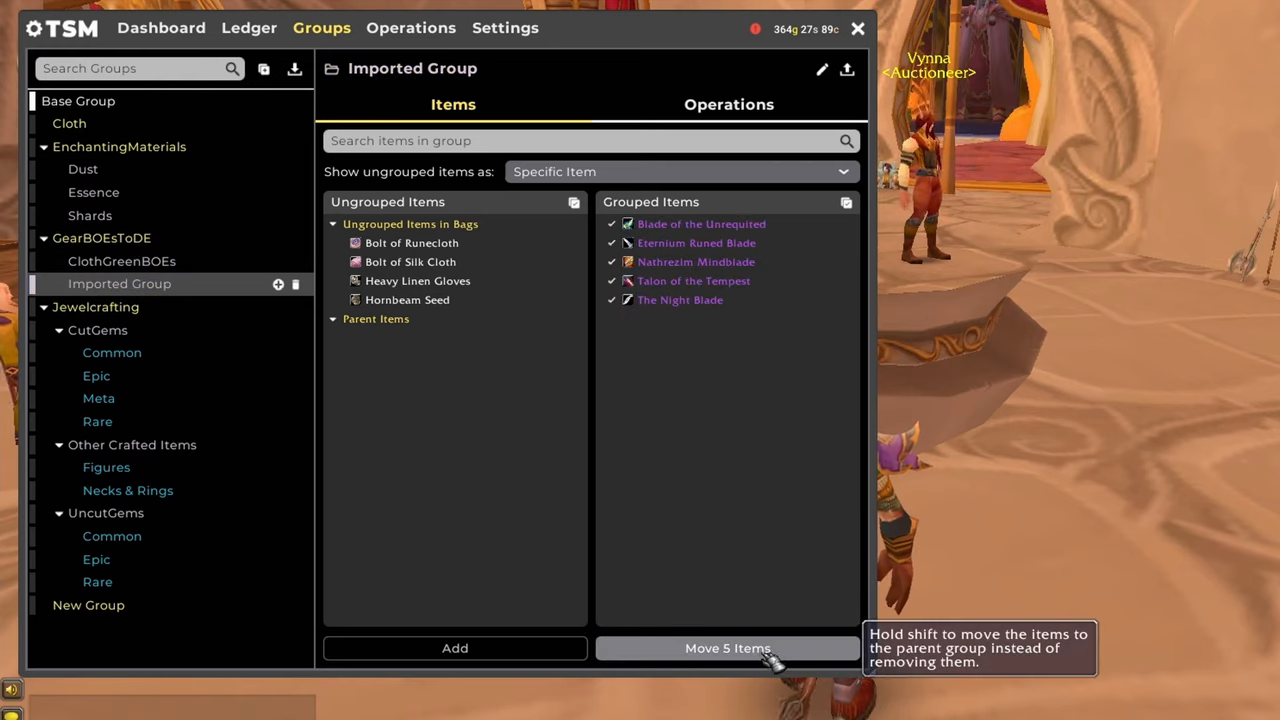
# Step: Move the five blades to the parent group and select GearBOEsToDE
pyautogui.click(728, 648)
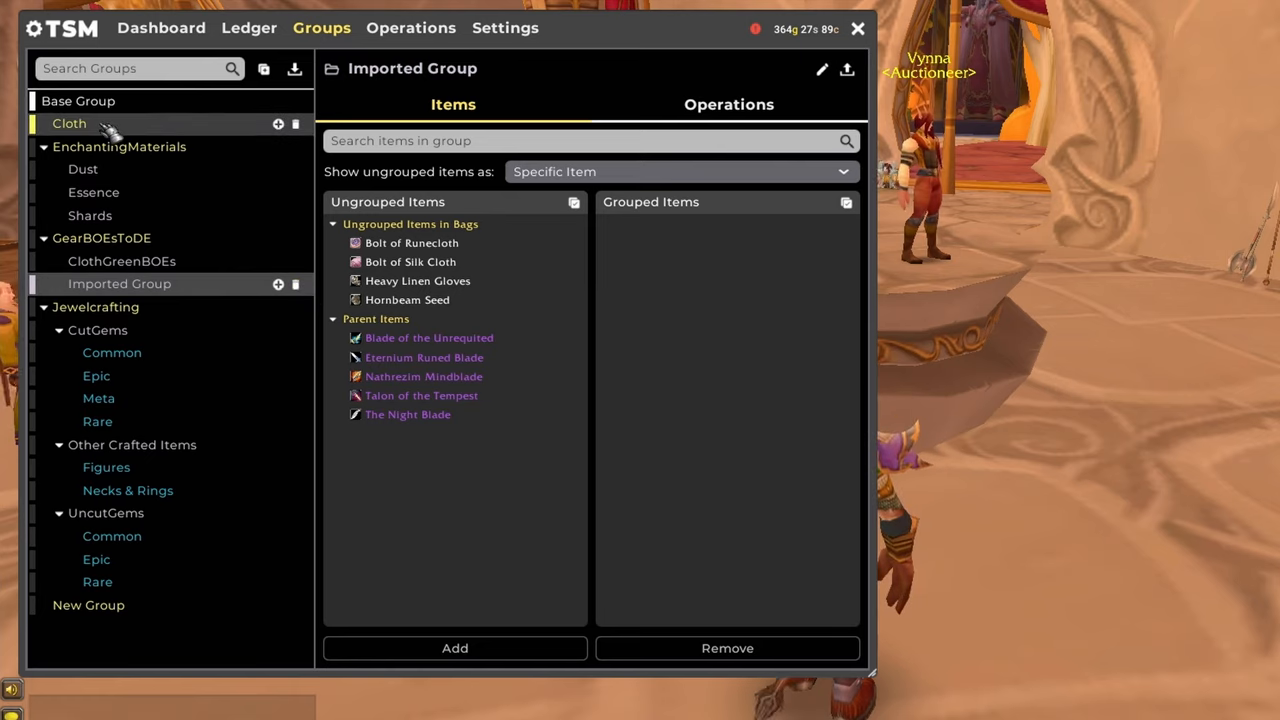
pyautogui.click(68, 124)
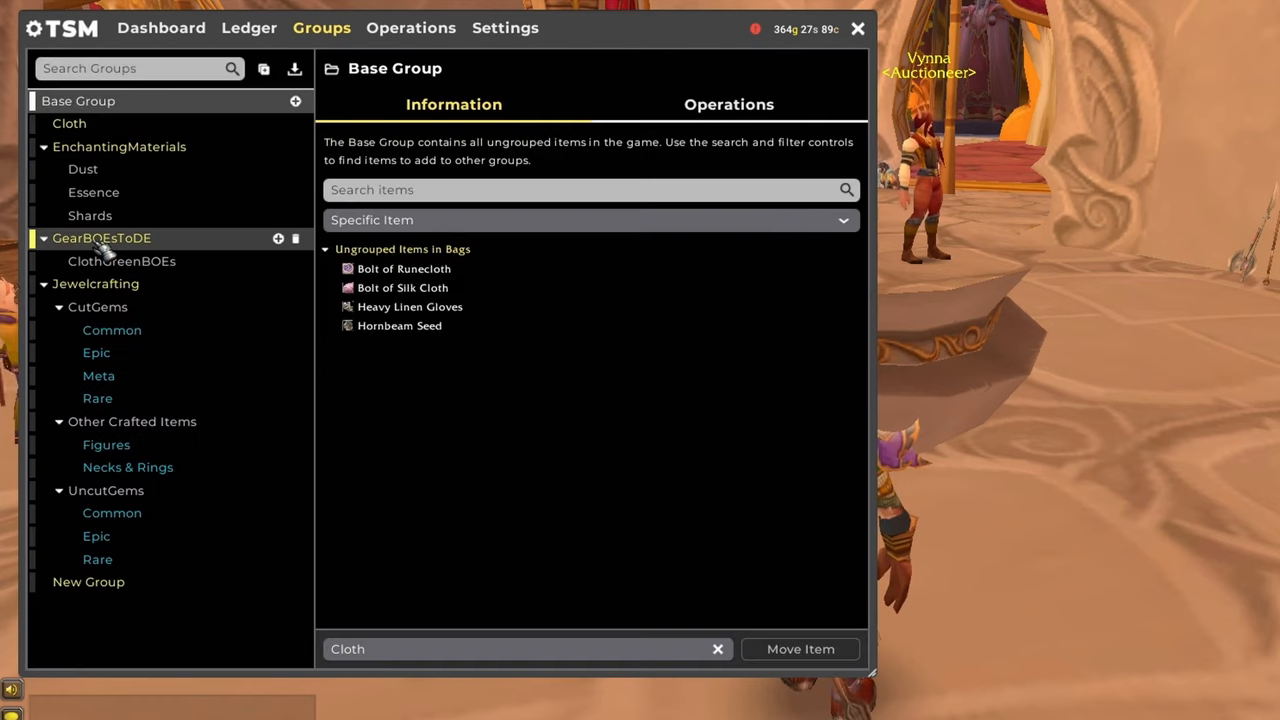
pyautogui.click(120, 260)
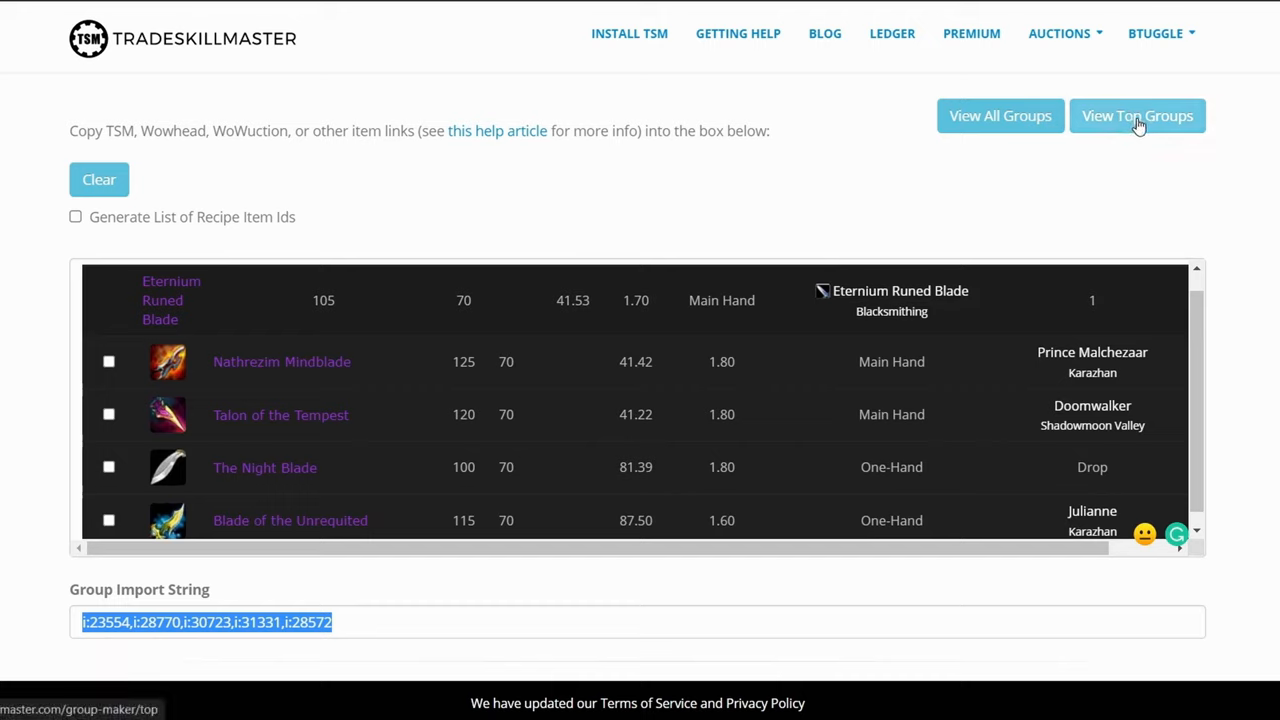
pyautogui.moveTo(1140, 128)
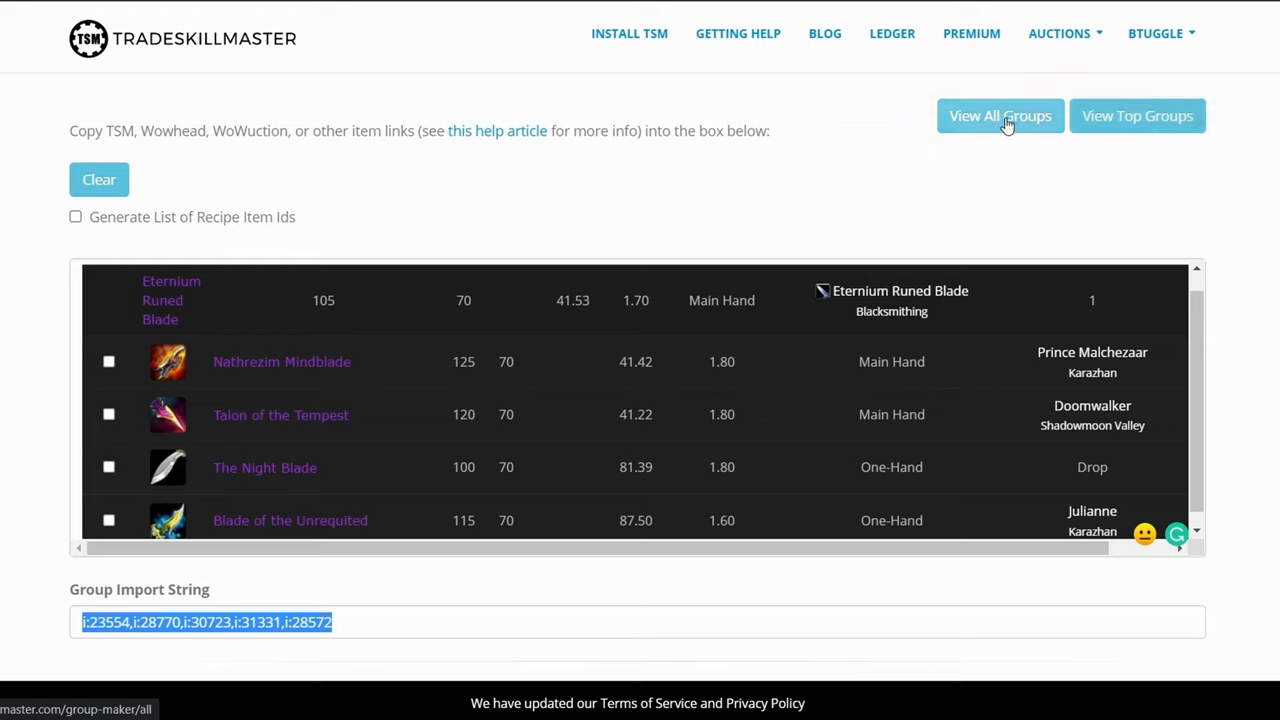
# Step: Load the All Groups listing of community-shared TSM groups
pyautogui.click(1000, 114)
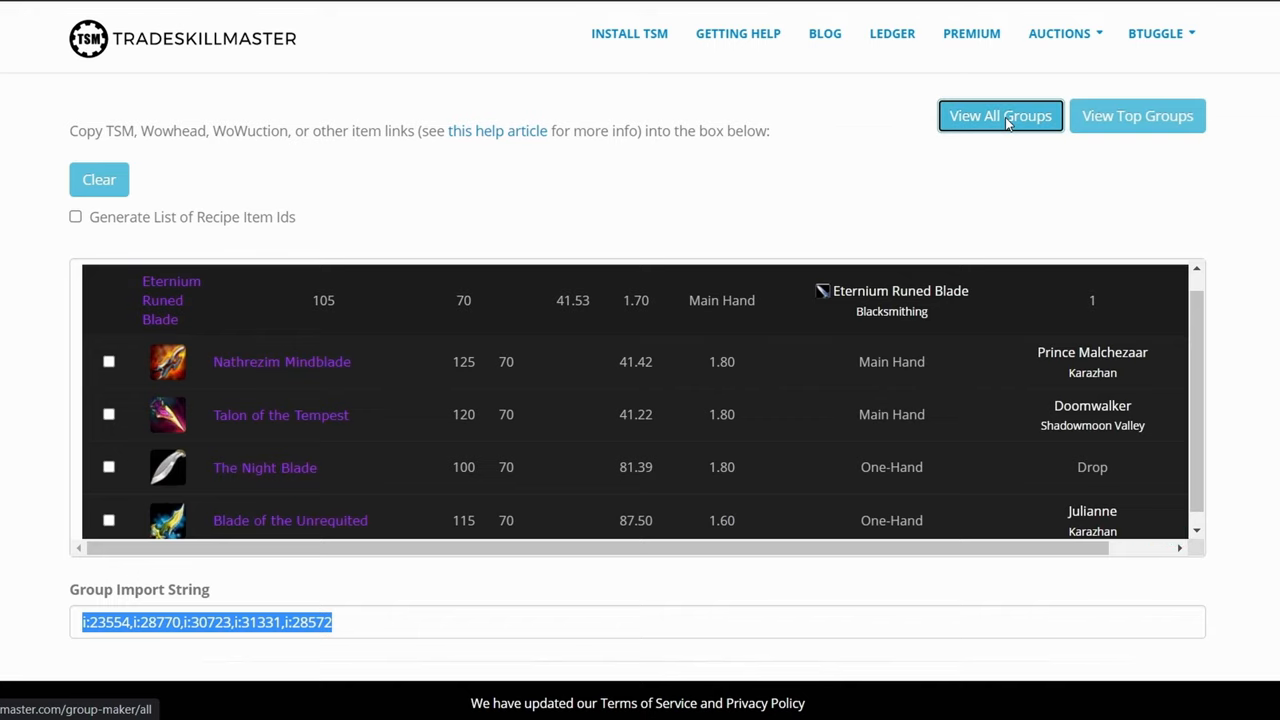
pyautogui.click(1000, 114)
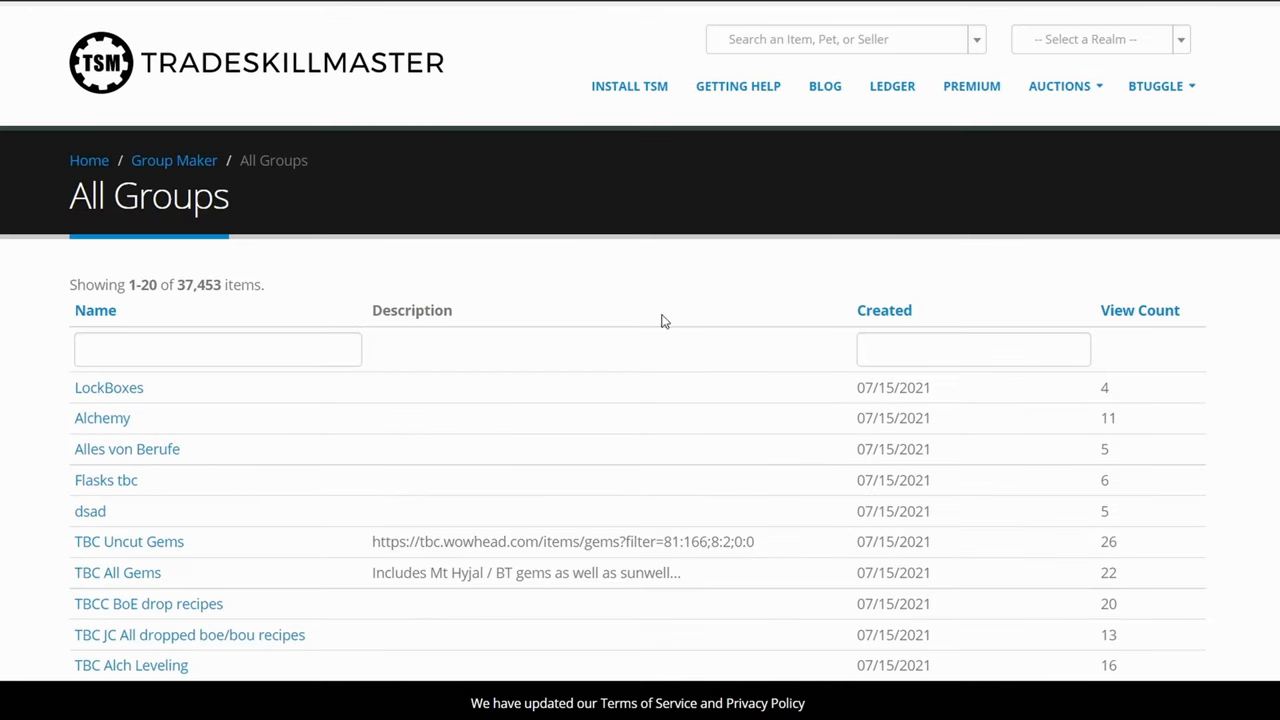
# Step: Filter shared groups by name for TBC potions, sort by view count, and open the top TBC Potions group
pyautogui.click(216, 348)
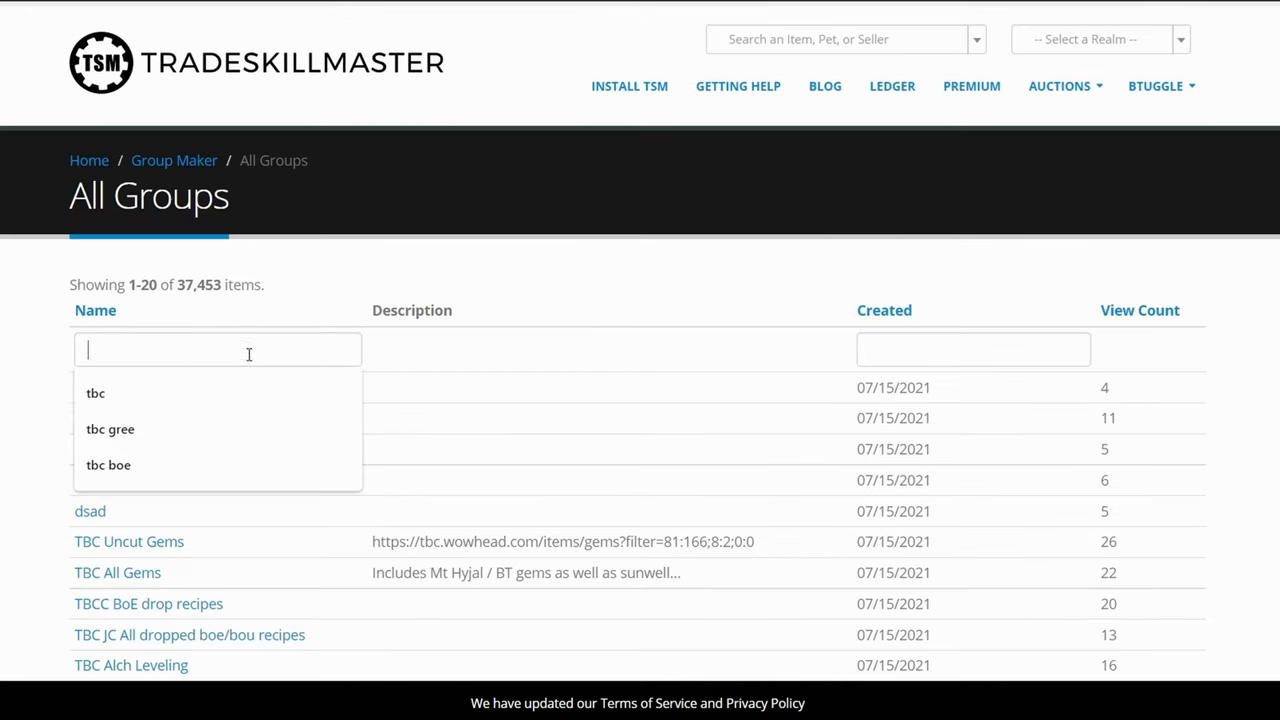
pyautogui.write('tbc')
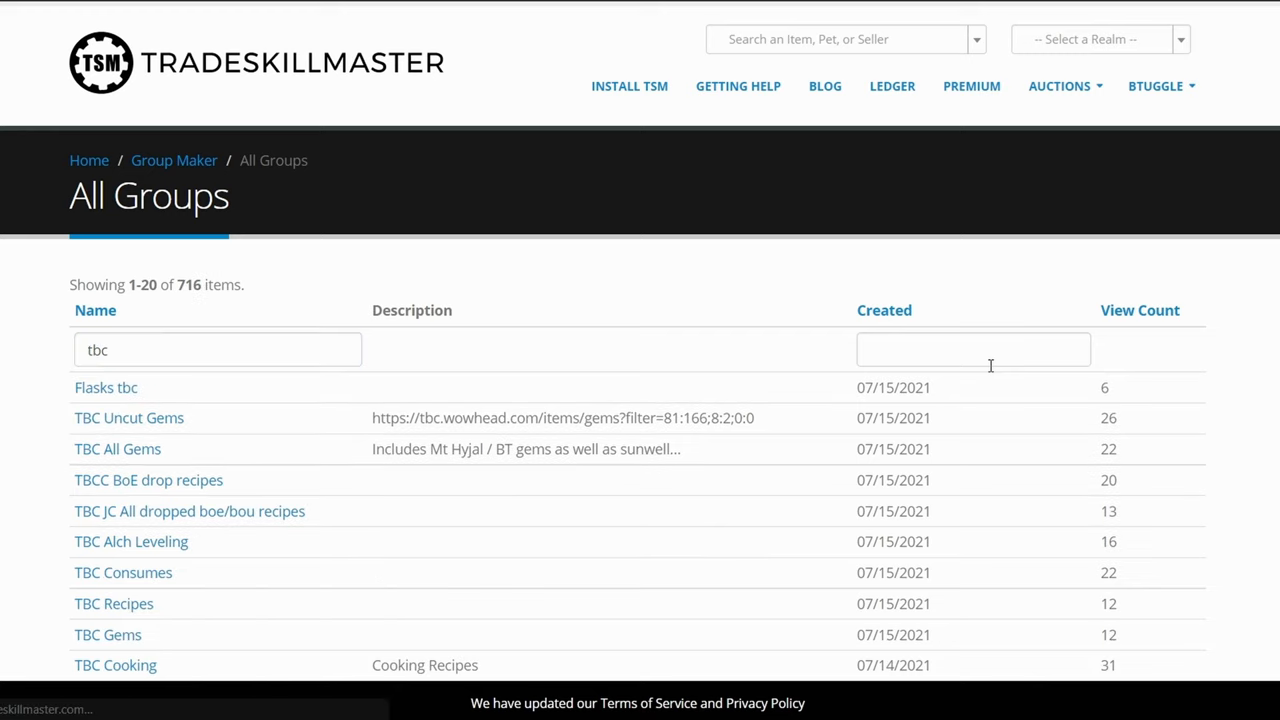
pyautogui.click(1140, 310)
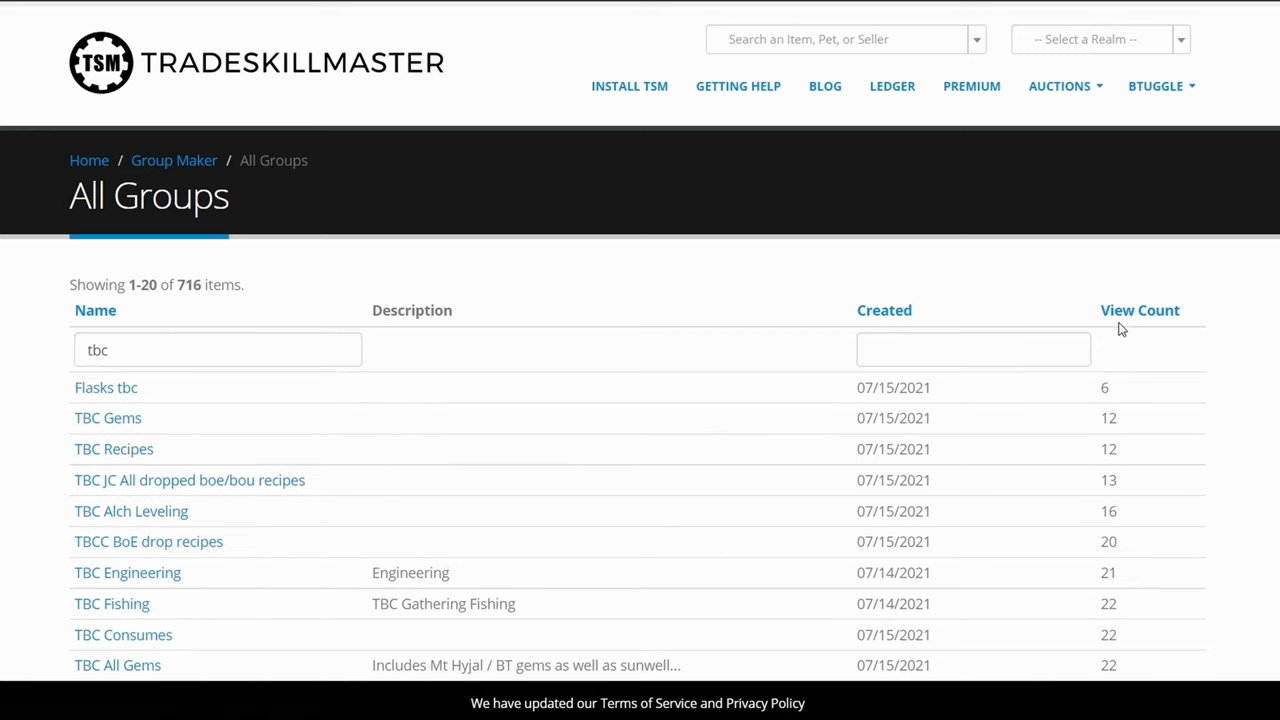
pyautogui.click(1140, 310)
pyautogui.write(' potion')
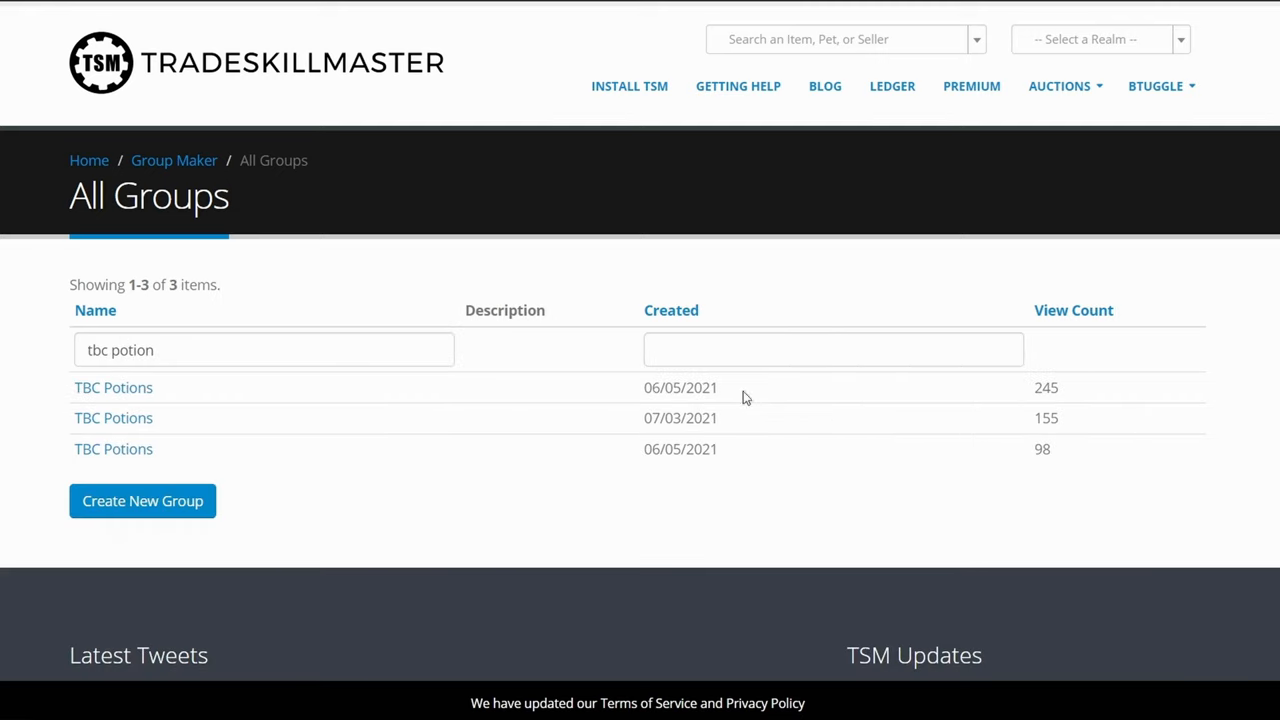
pyautogui.click(112, 388)
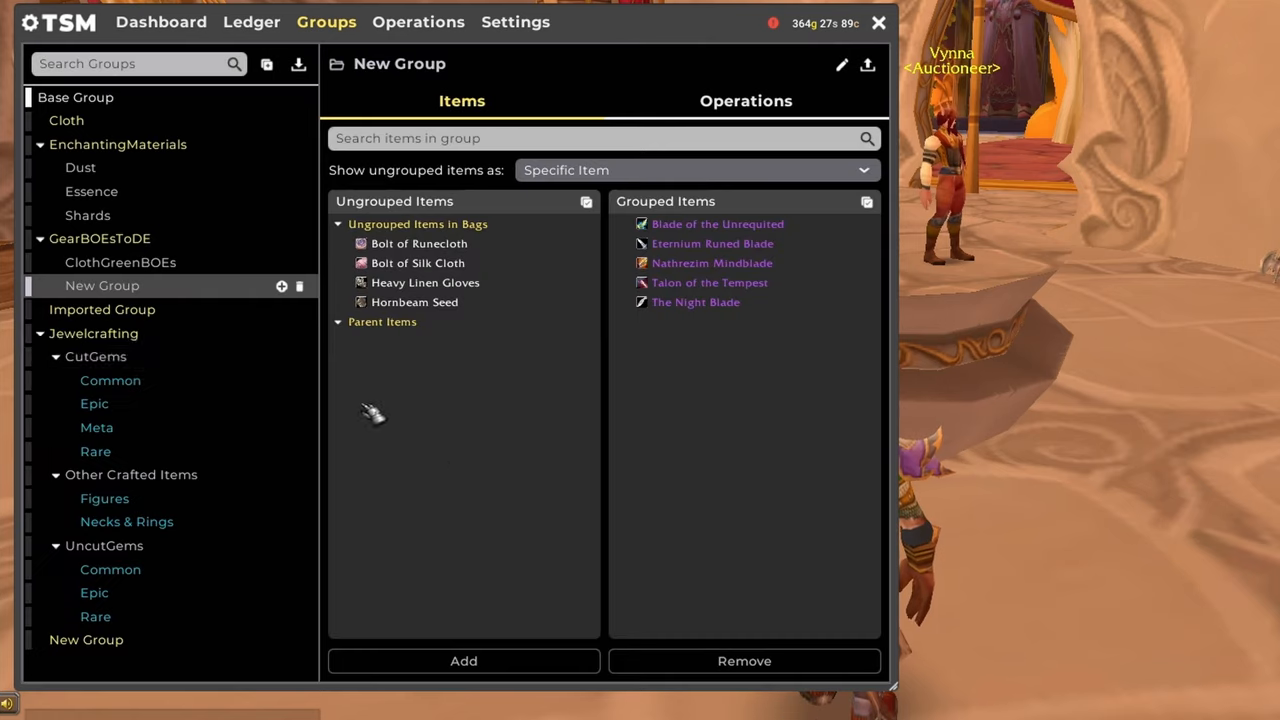
# Step: Rename the Imported Group of TBC potions to TBCPotion
pyautogui.click(102, 308)
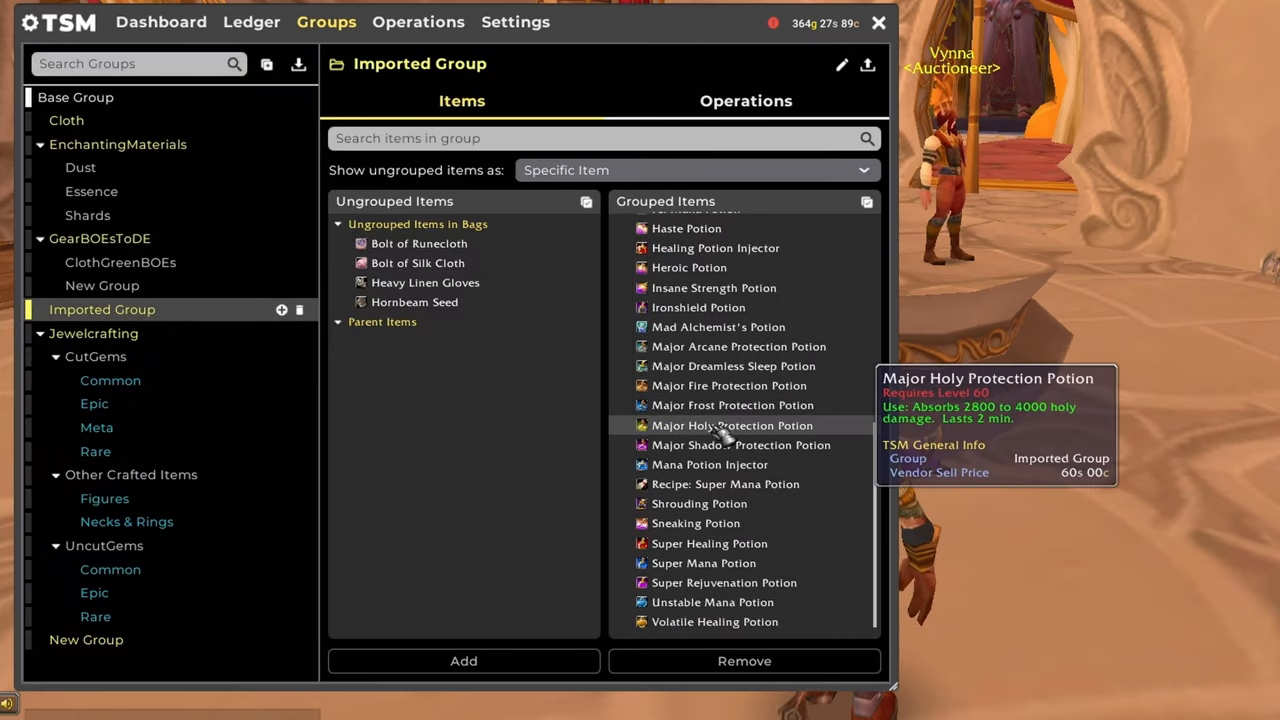
pyautogui.moveTo(620, 68)
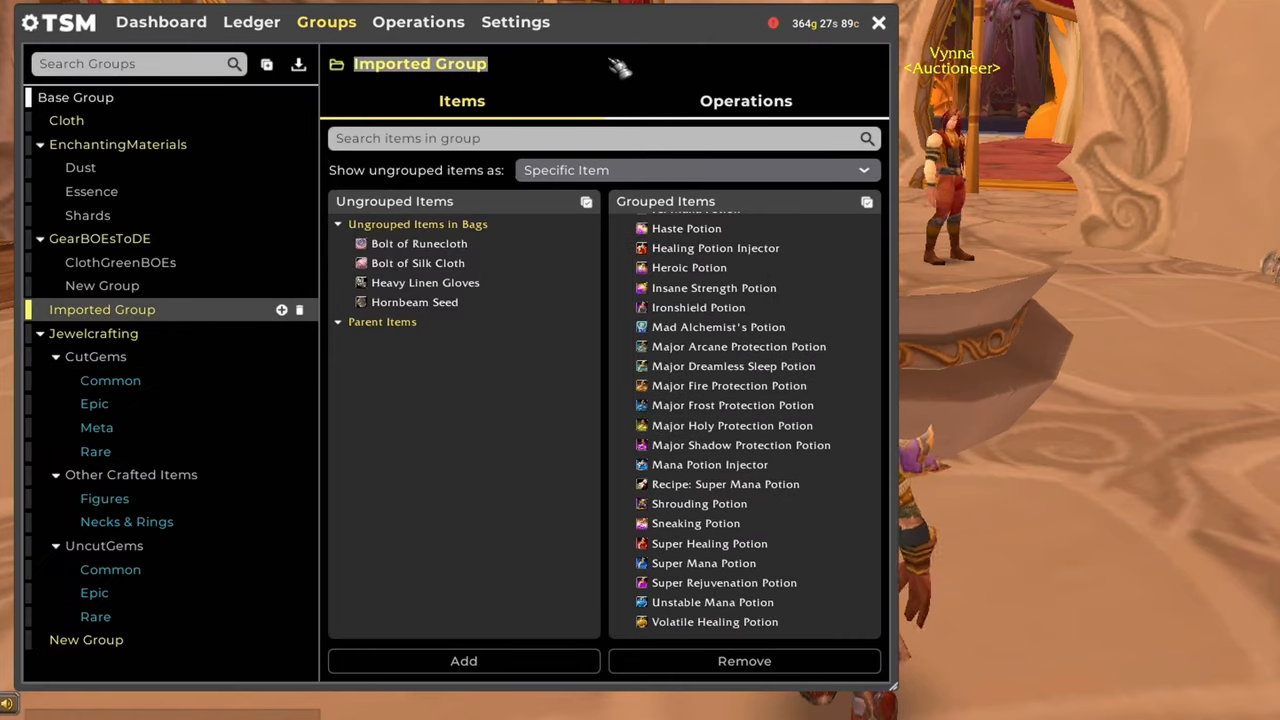
pyautogui.click(84, 640)
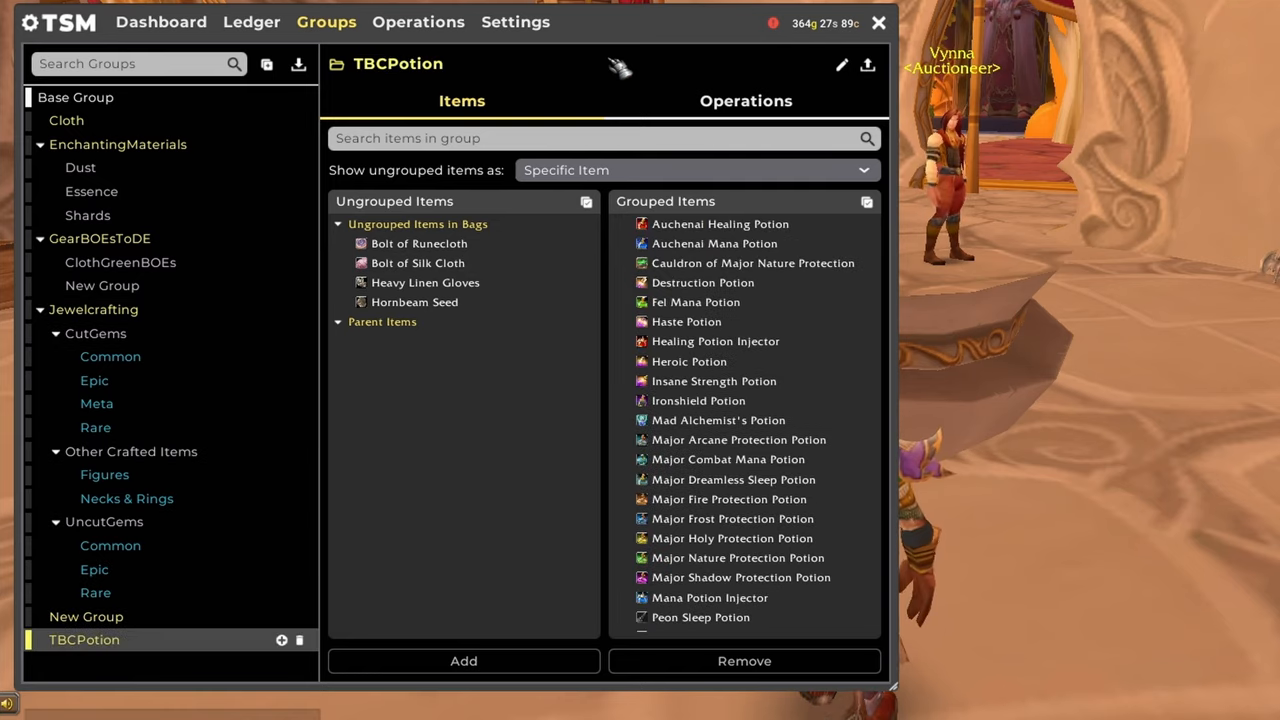
pyautogui.click(86, 616)
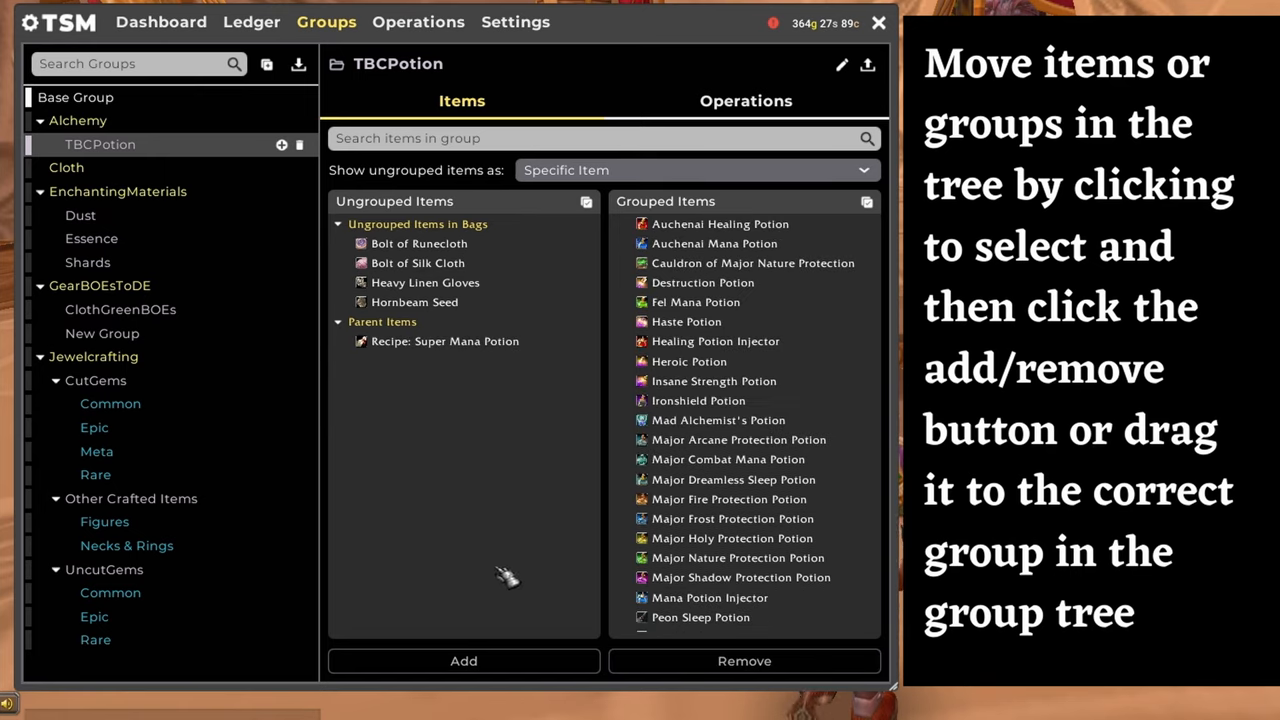
pyautogui.moveTo(444, 340)
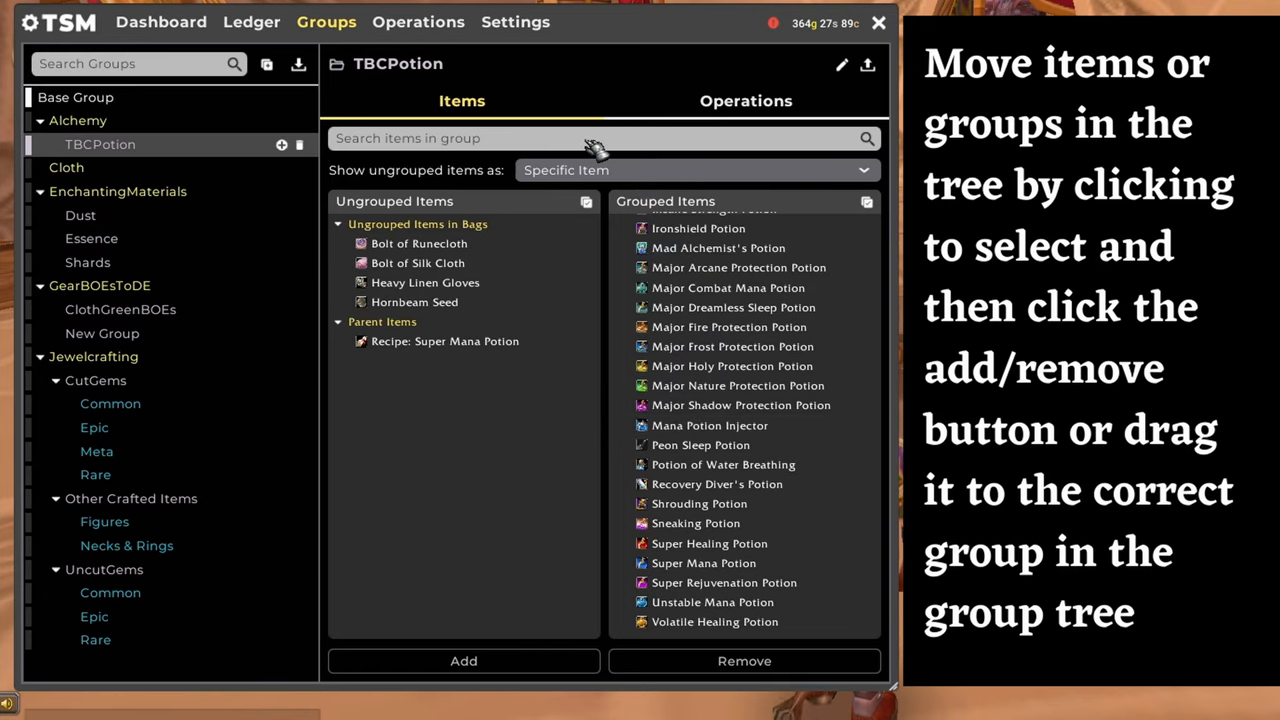
# Step: Filter the grouped items for 'rec', clear the search, then browse the Alchemy group's TBC potions and cauldrons
pyautogui.write('rec')
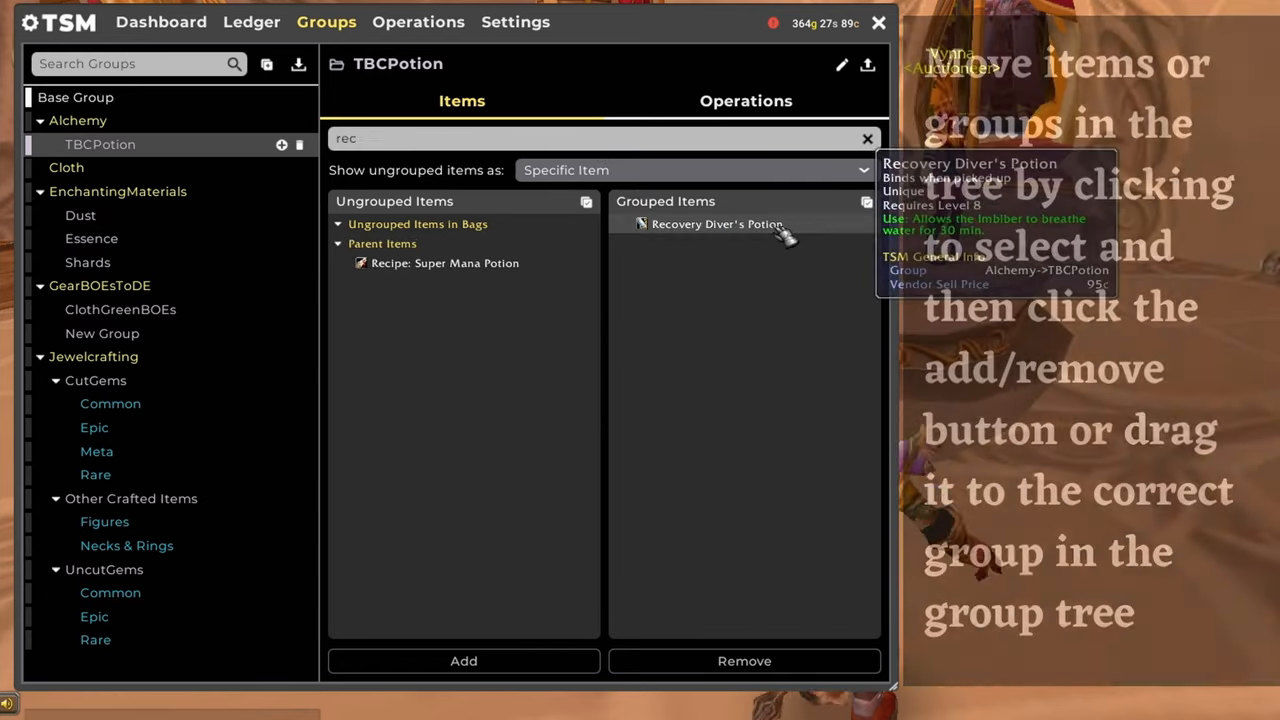
pyautogui.moveTo(844, 162)
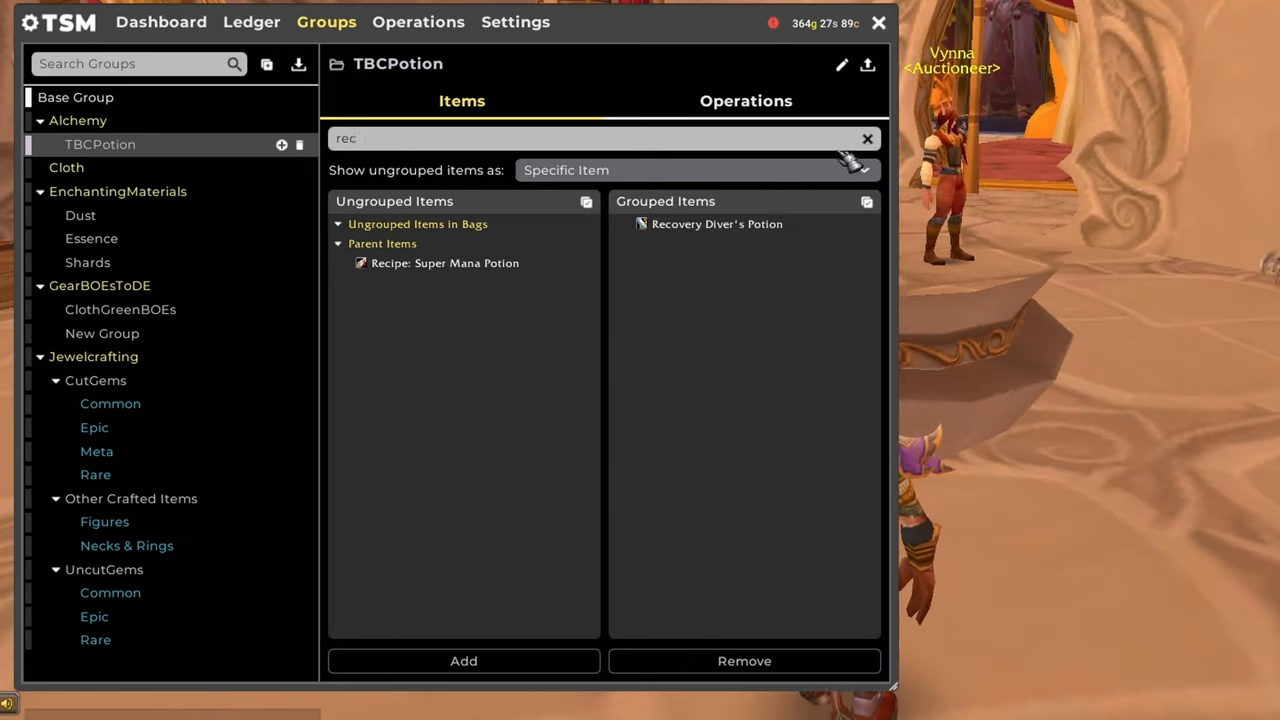
pyautogui.click(868, 138)
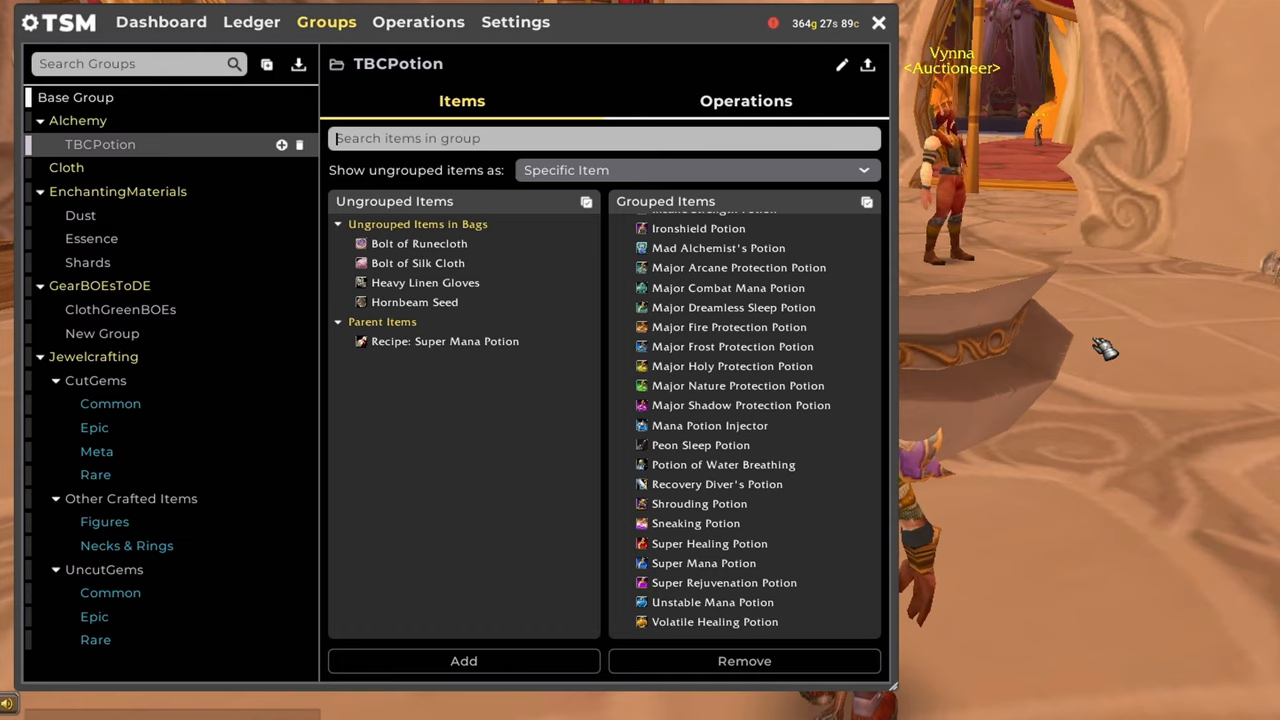
pyautogui.moveTo(712, 600)
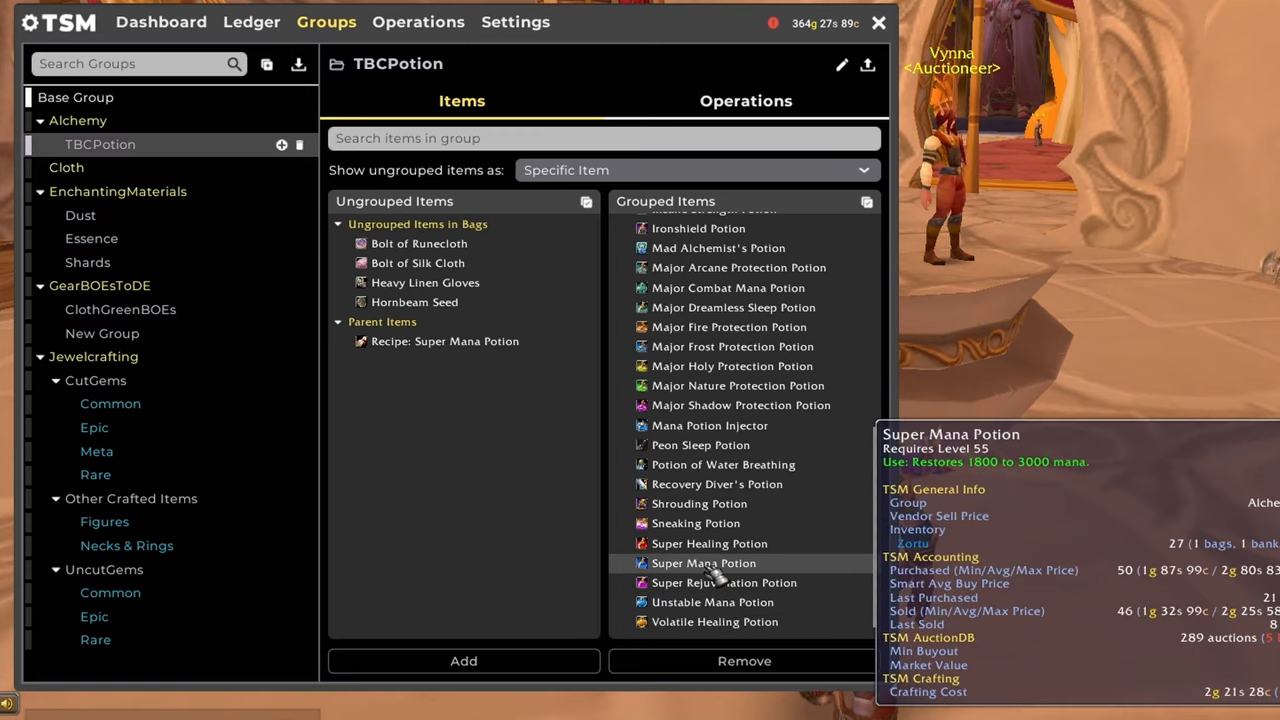
pyautogui.moveTo(708, 544)
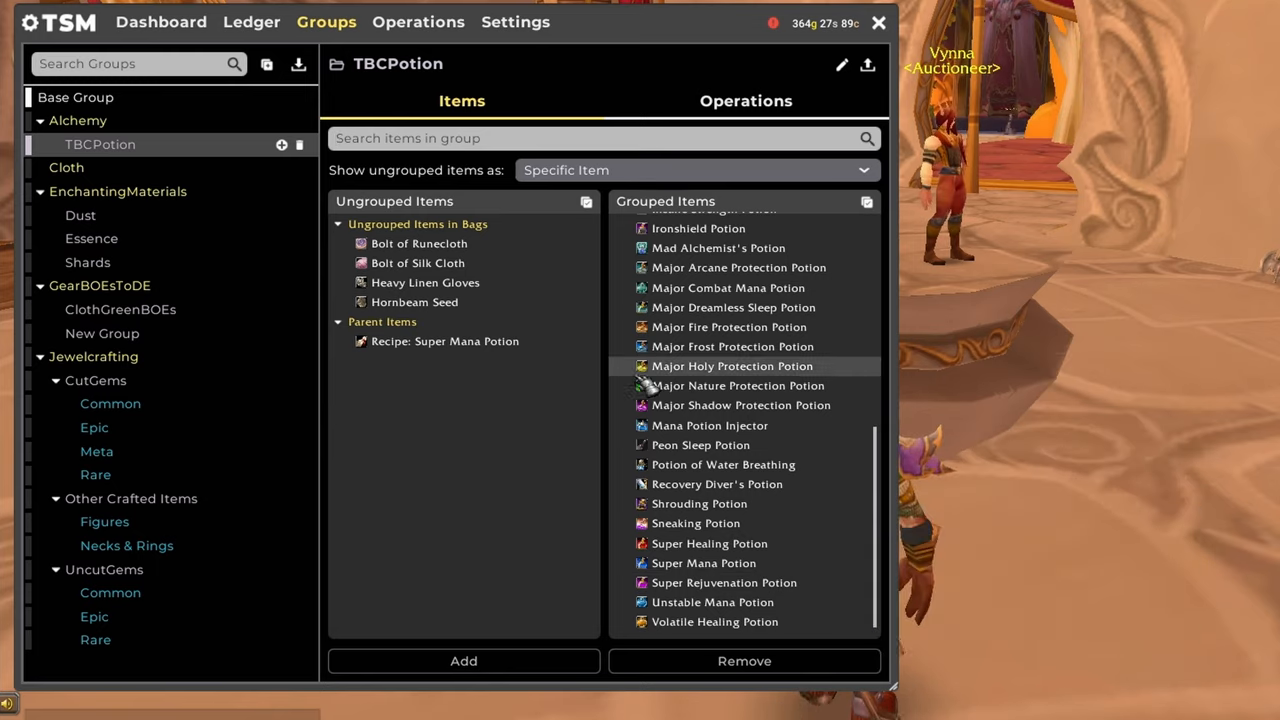
pyautogui.write('re')
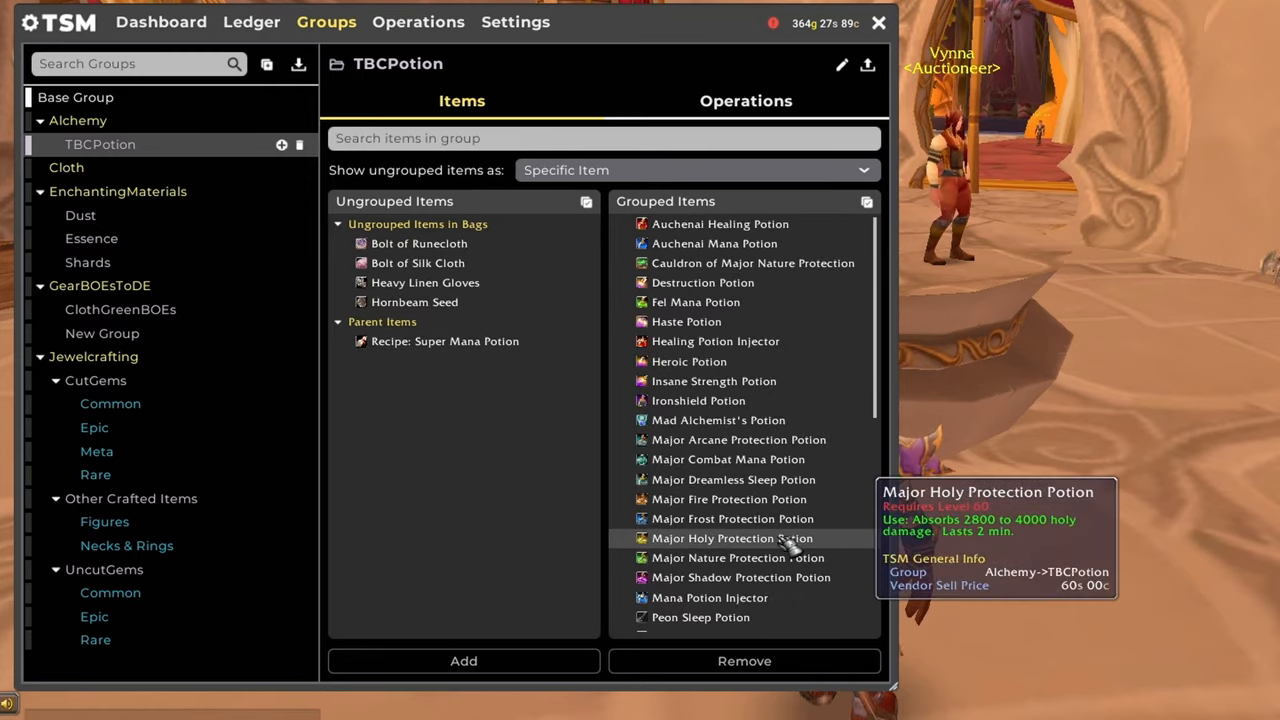
pyautogui.scroll(-3)
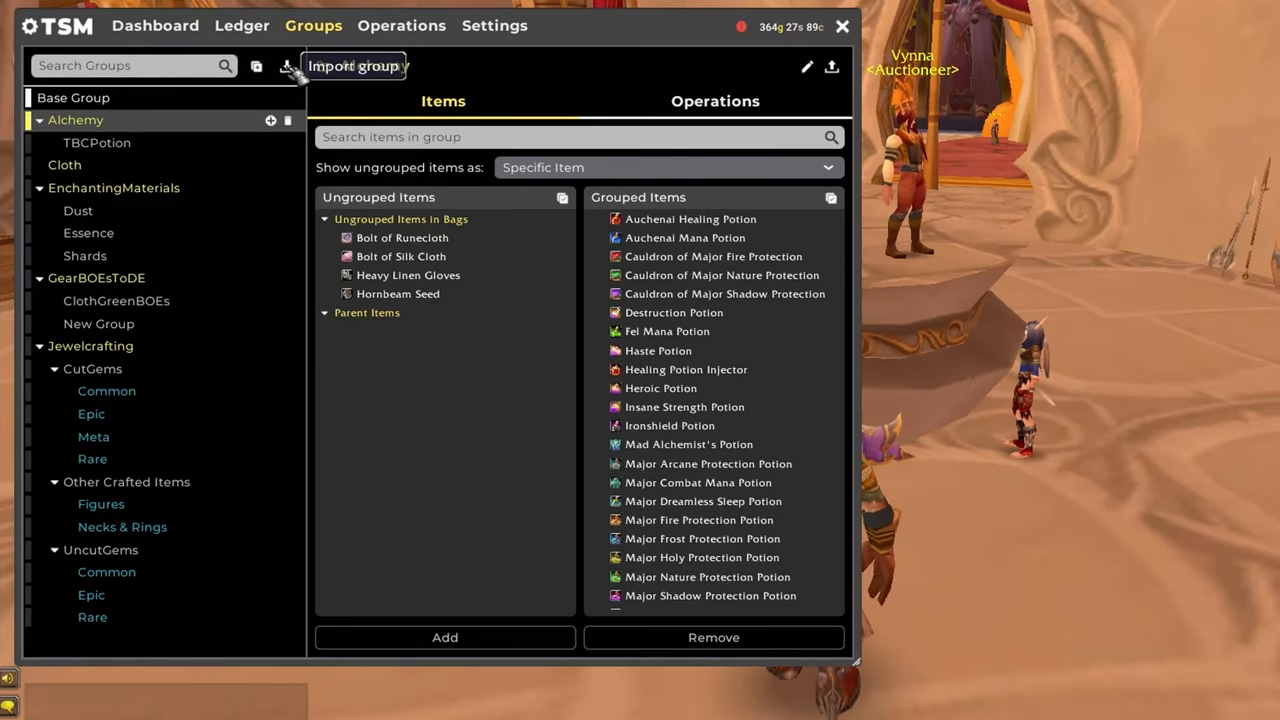
# Step: Switch to the Operations page listing Auctioning through Warehousing categories
pyautogui.click(354, 64)
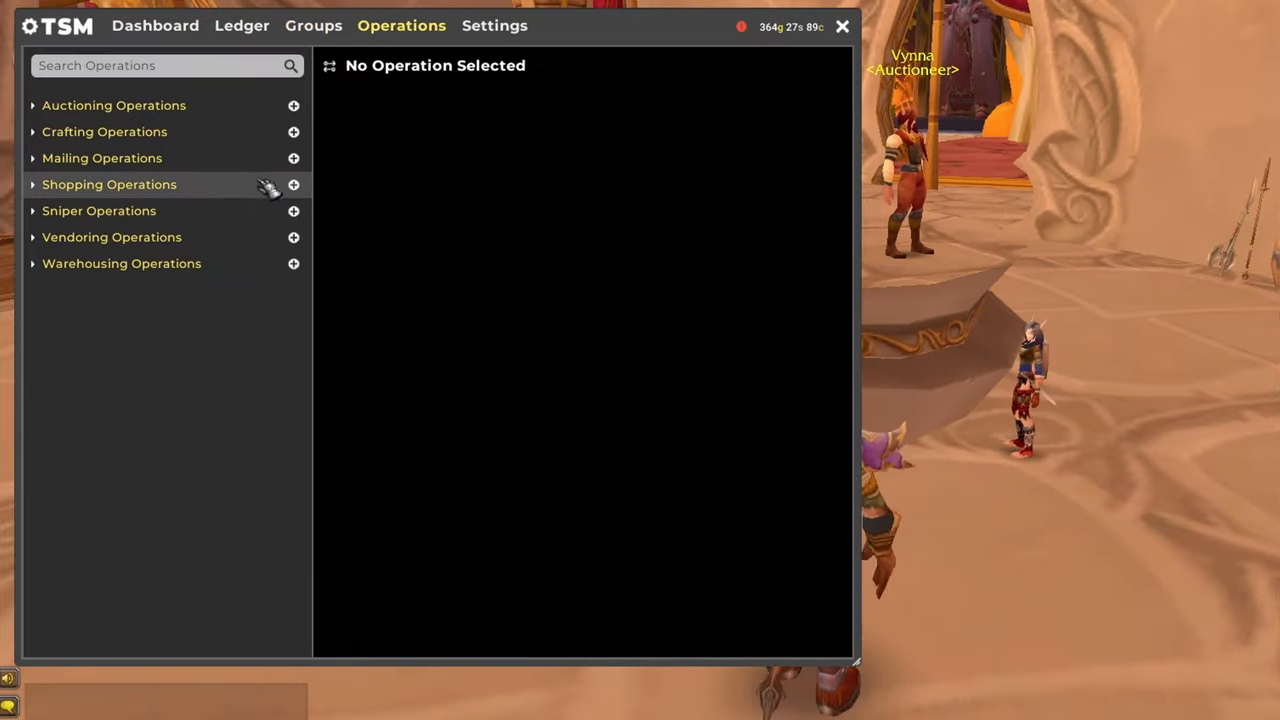
# Step: Create a mailing operation named with 'r processing' and attach the Common, Epic and Rare cut gem groups
pyautogui.click(102, 158)
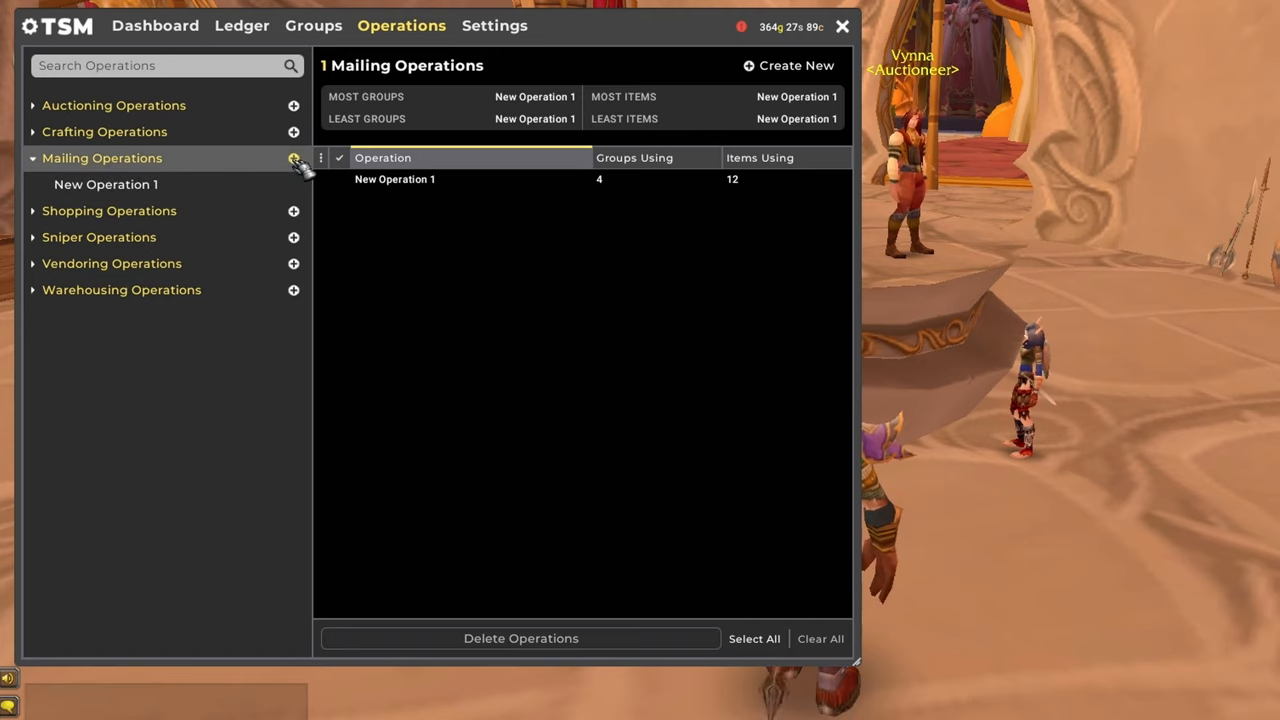
pyautogui.click(104, 184)
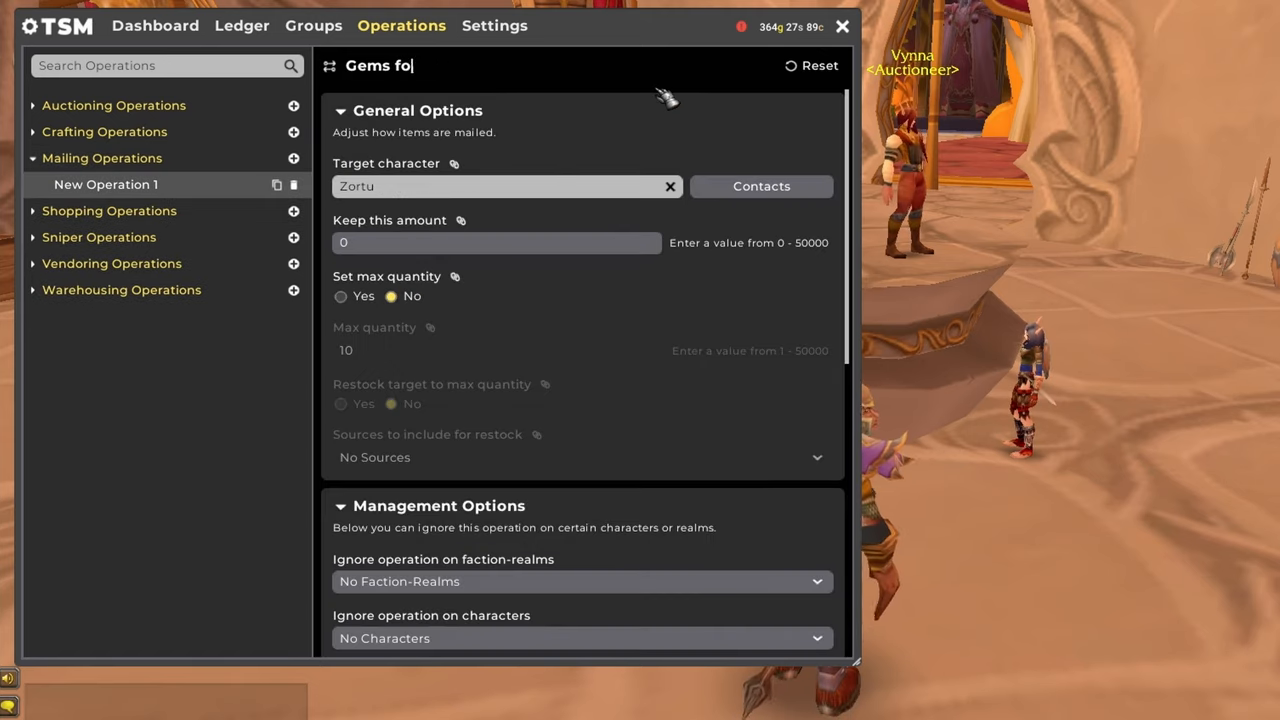
pyautogui.write('r processing')
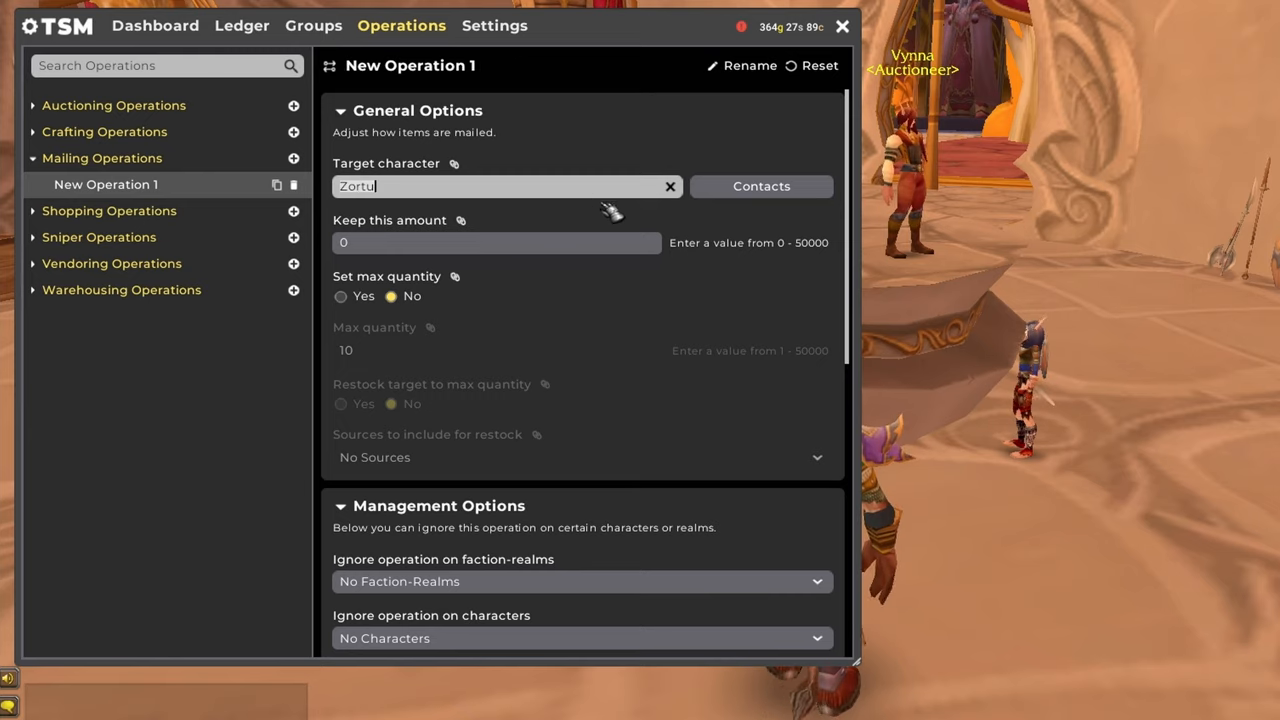
pyautogui.moveTo(550, 250)
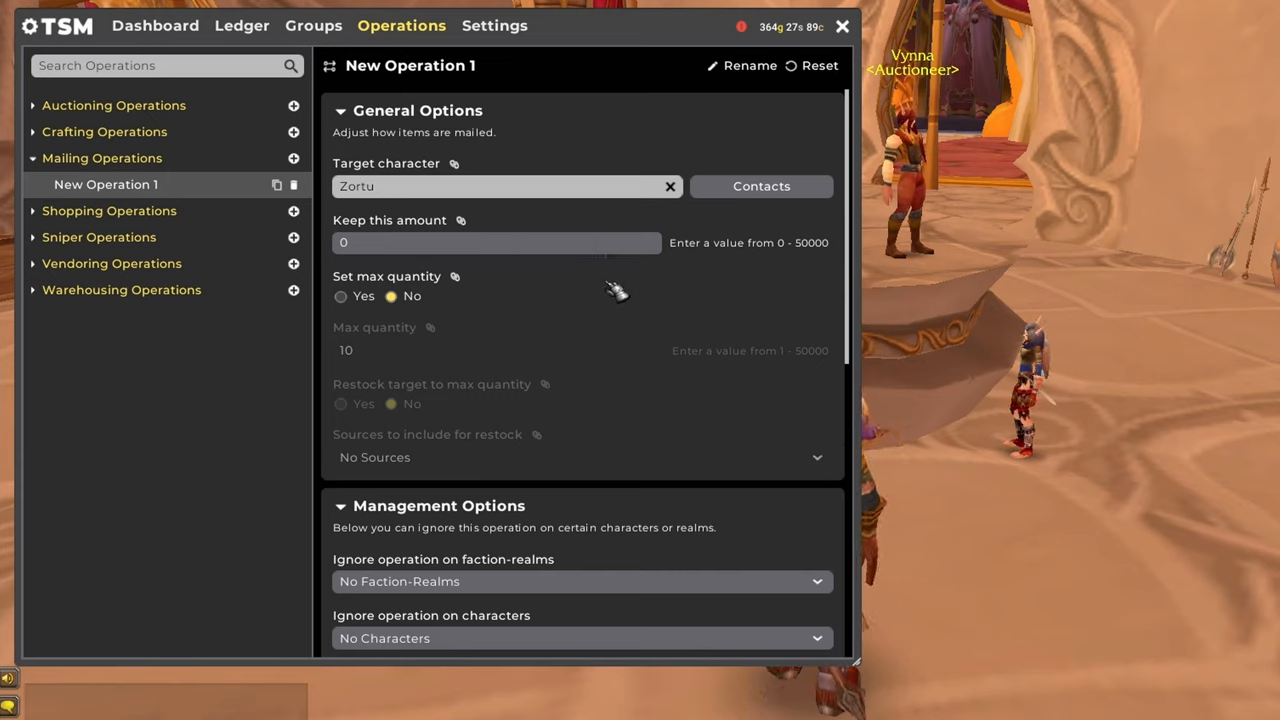
pyautogui.click(496, 242)
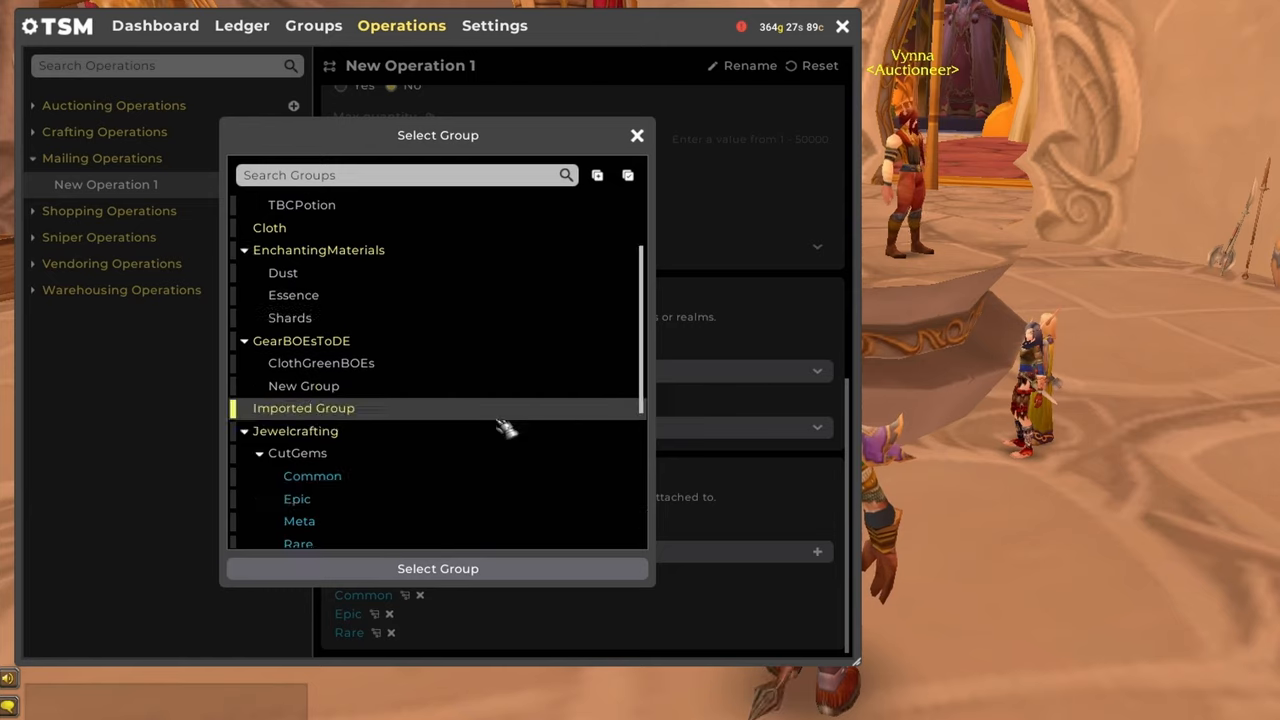
pyautogui.scroll(-3)
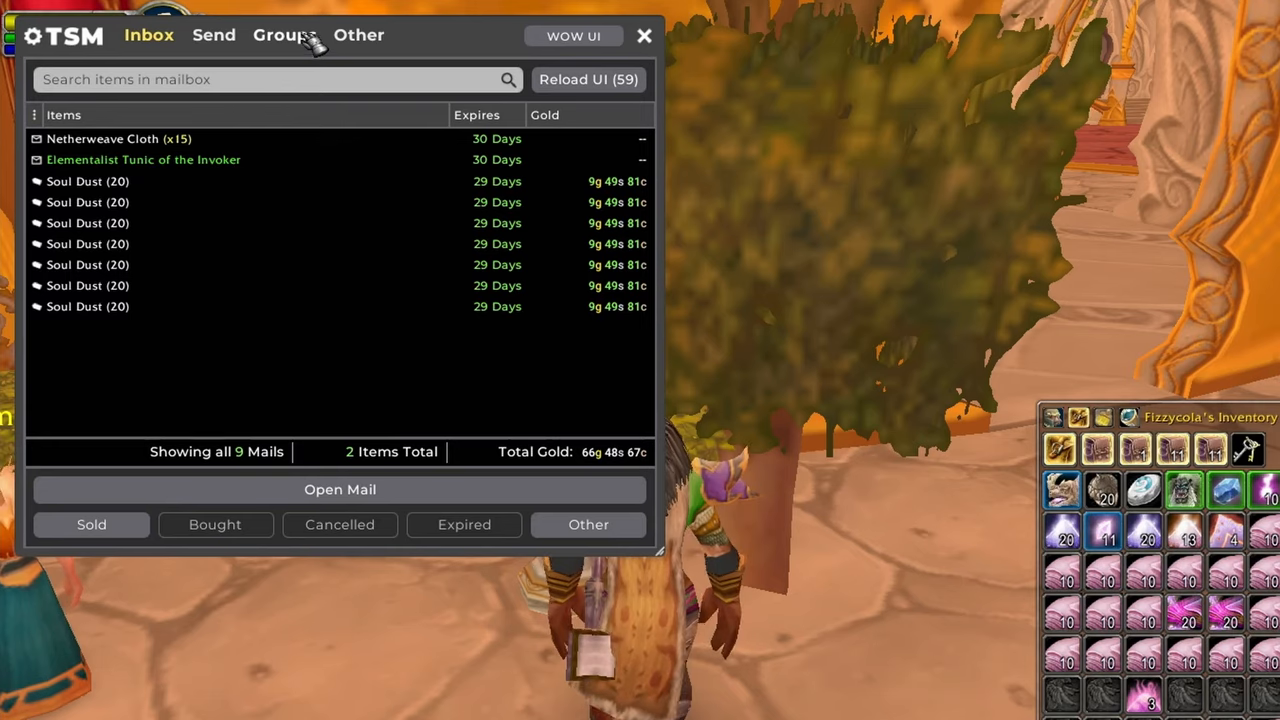
# Step: Mail out the items from the six selected uncut gem groups via Mail Selected Groups
pyautogui.click(284, 36)
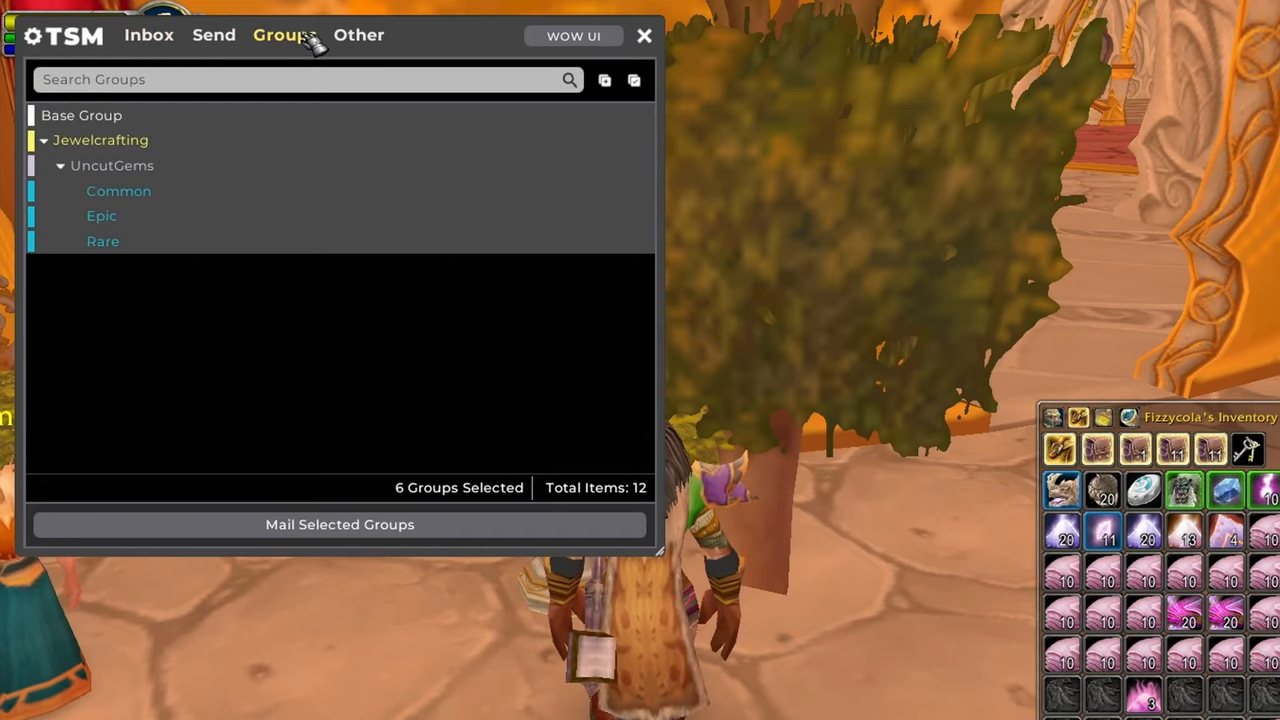
pyautogui.moveTo(340, 524)
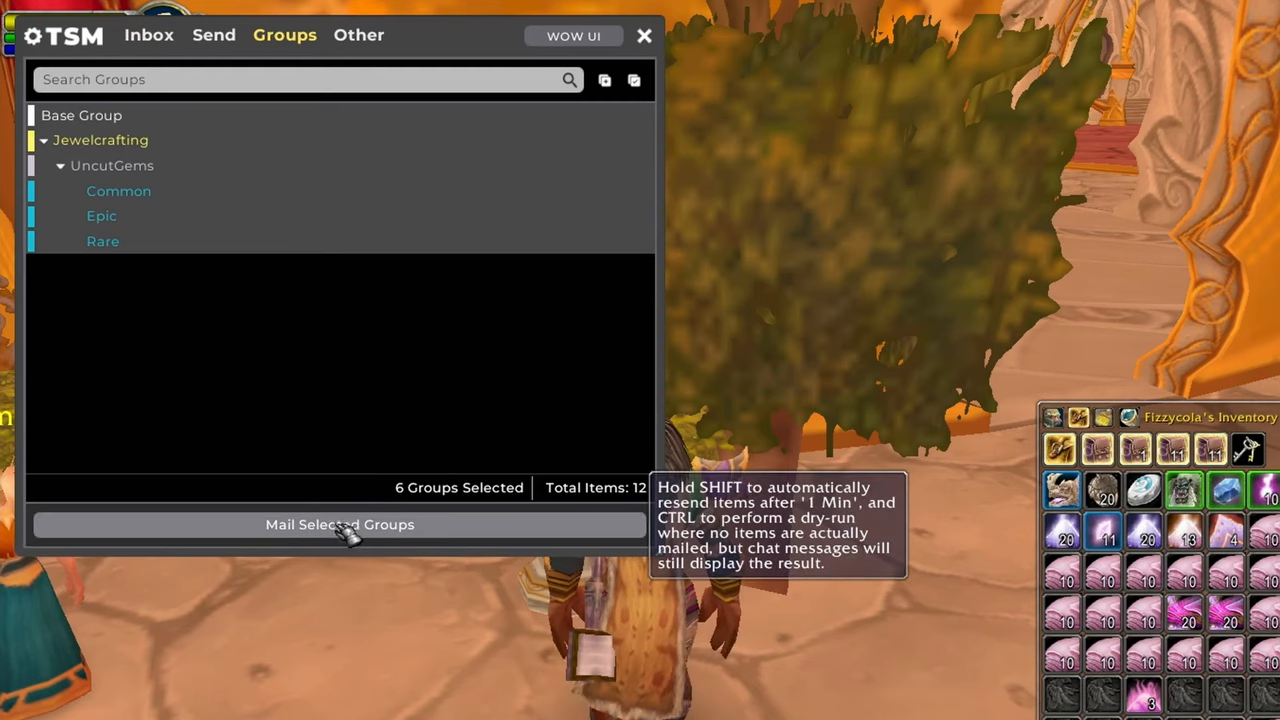
pyautogui.click(340, 524)
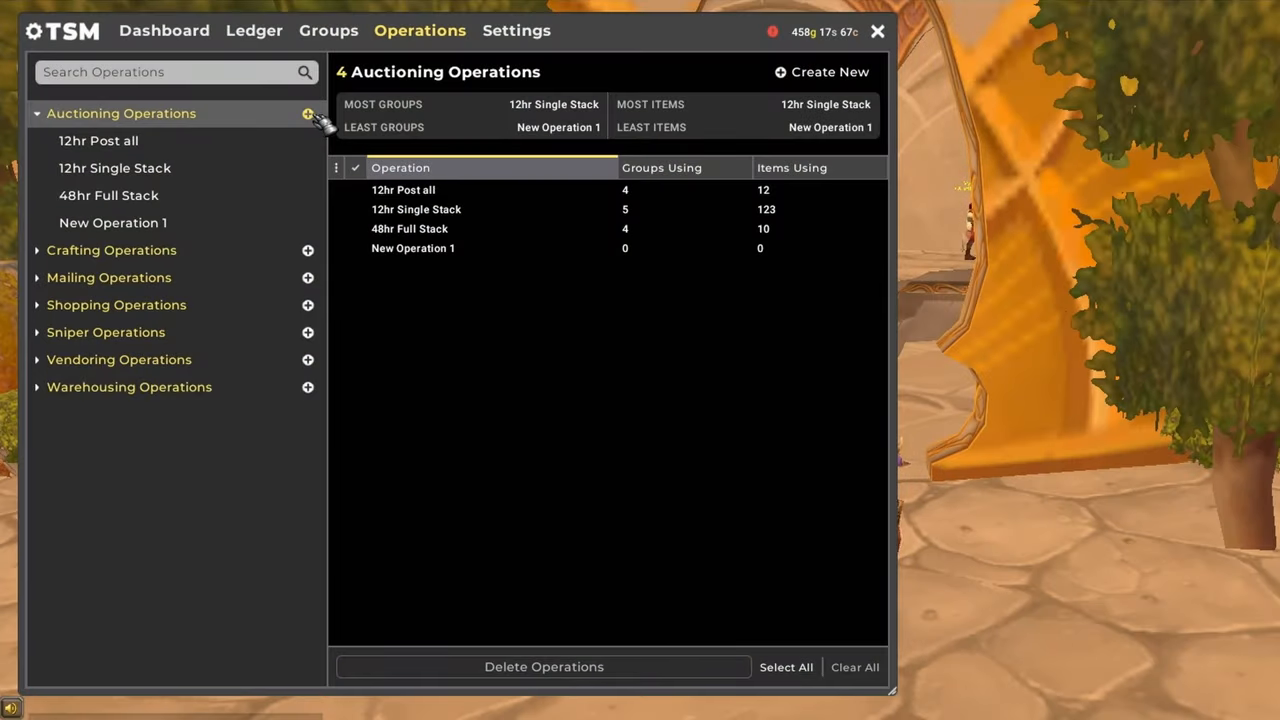
# Step: Create auctioning New Operation 2 and attach the Common cut gem group under CutGems
pyautogui.click(308, 112)
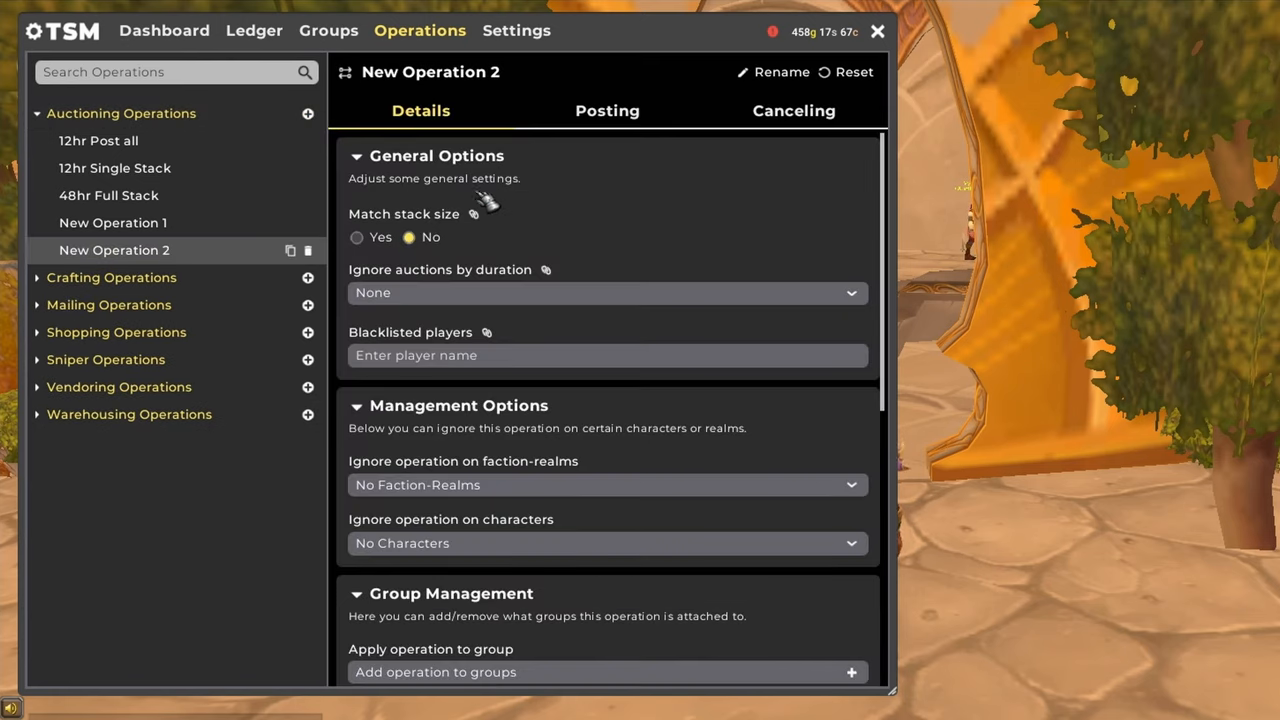
pyautogui.moveTo(600, 240)
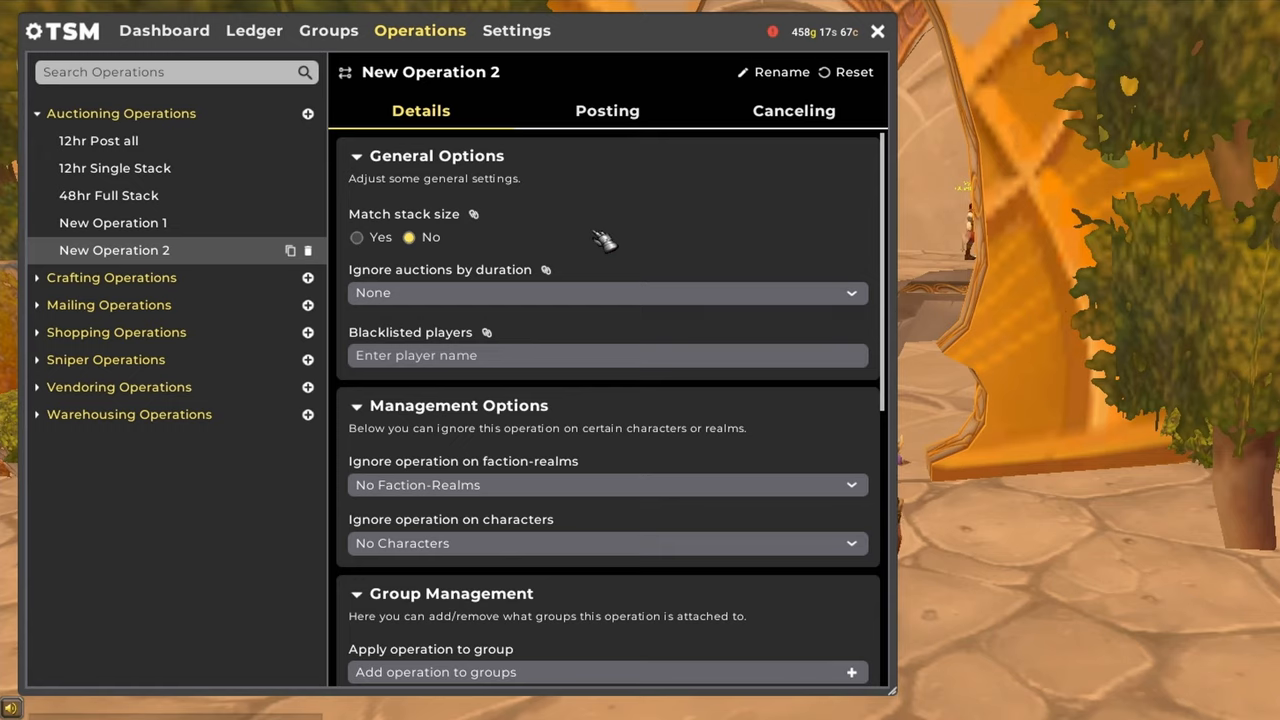
pyautogui.scroll(-3)
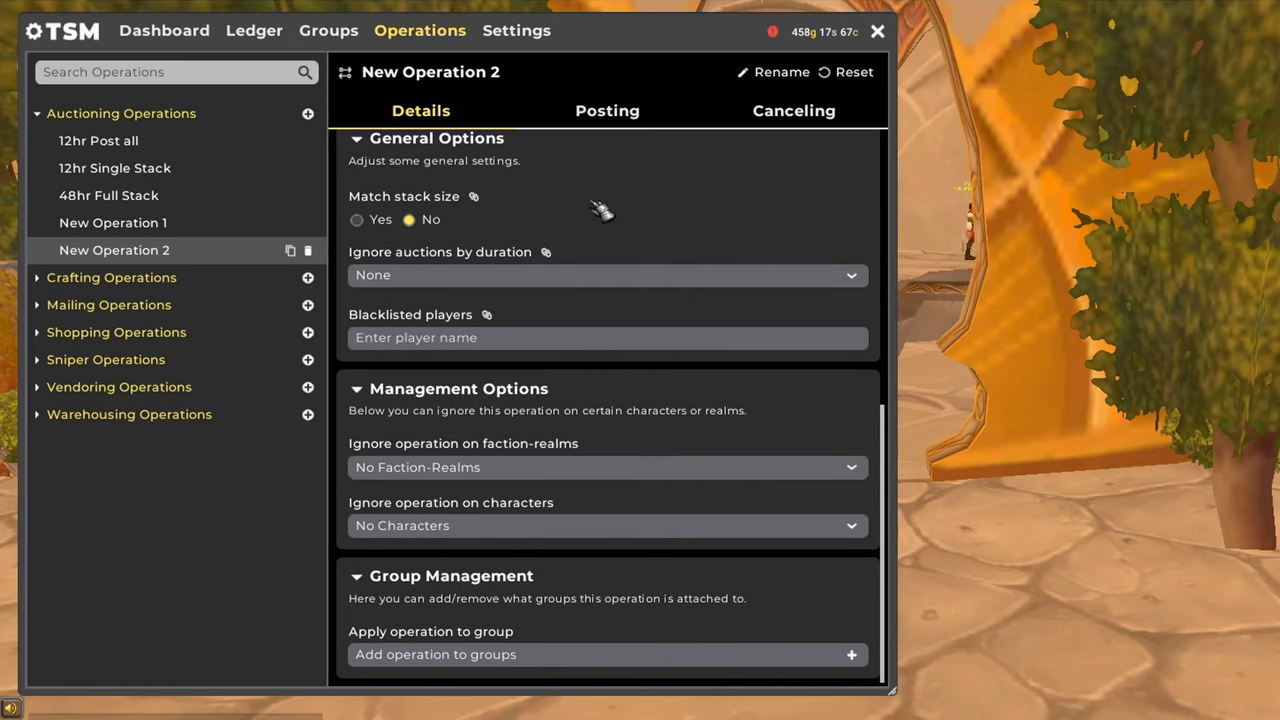
pyautogui.moveTo(618, 482)
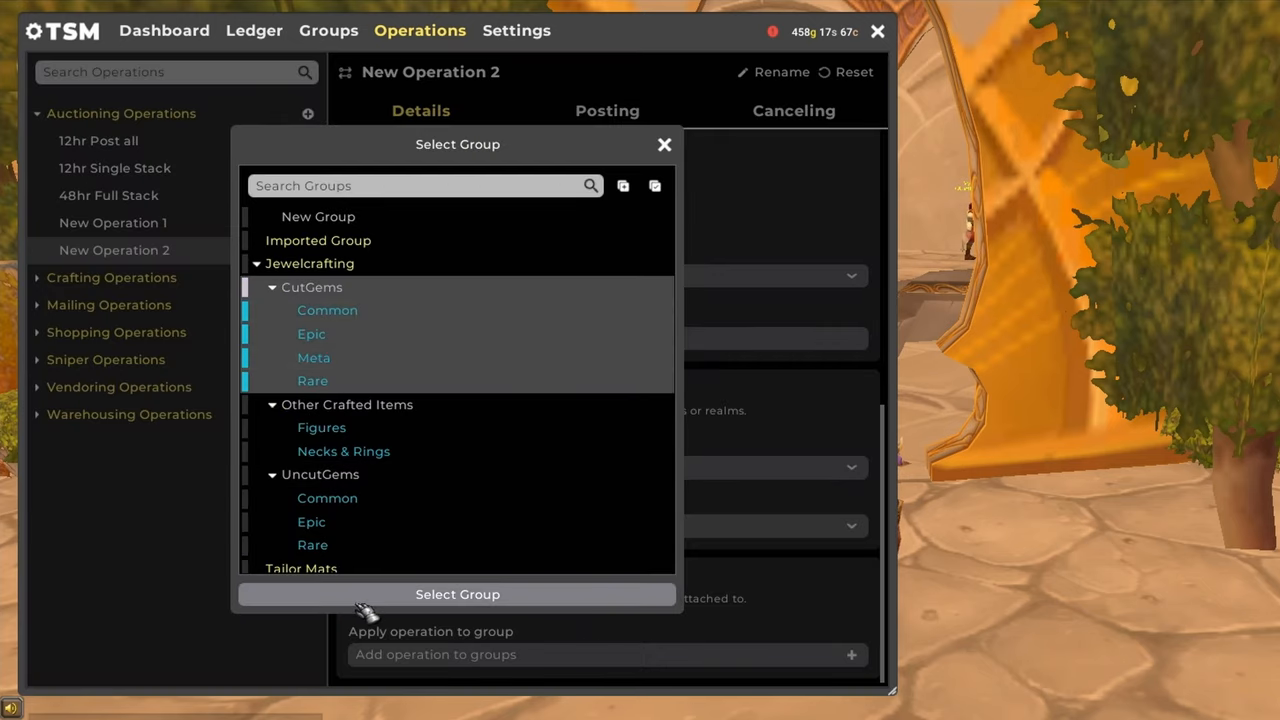
pyautogui.click(456, 594)
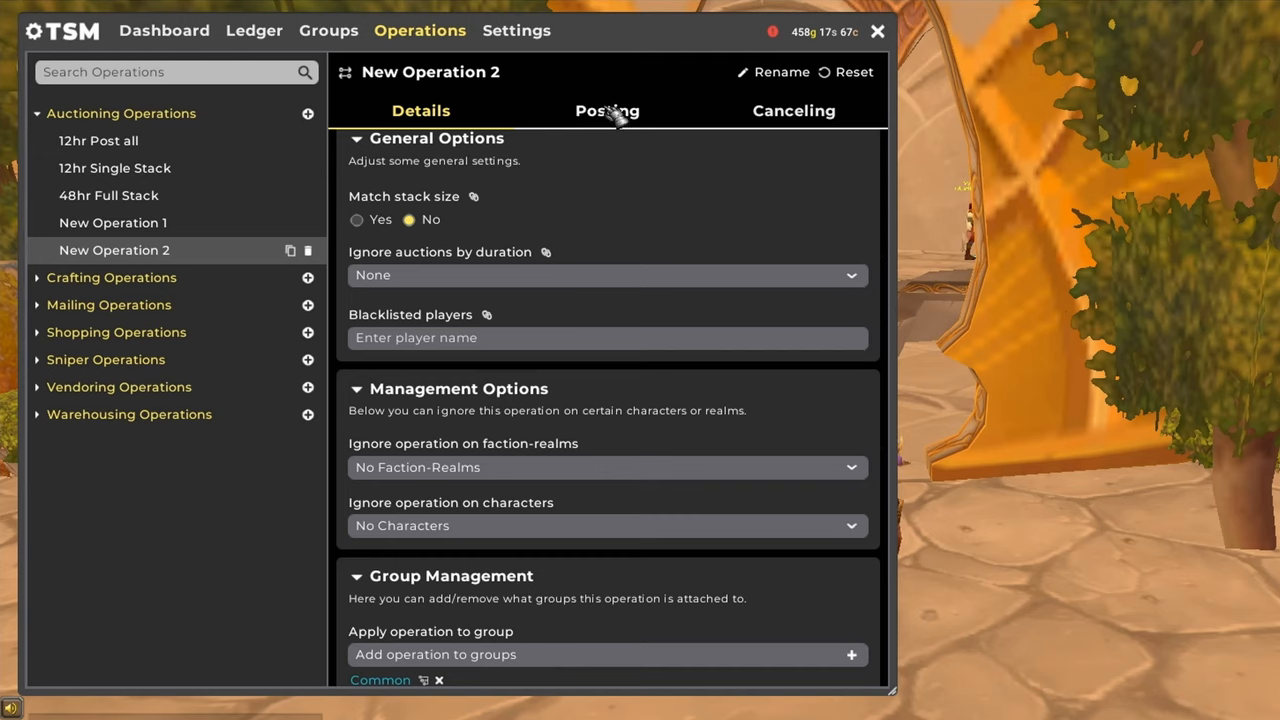
# Step: Set New Operation 2 to 12-hour auctions with a post cap of 200 and review its posting prices
pyautogui.click(608, 110)
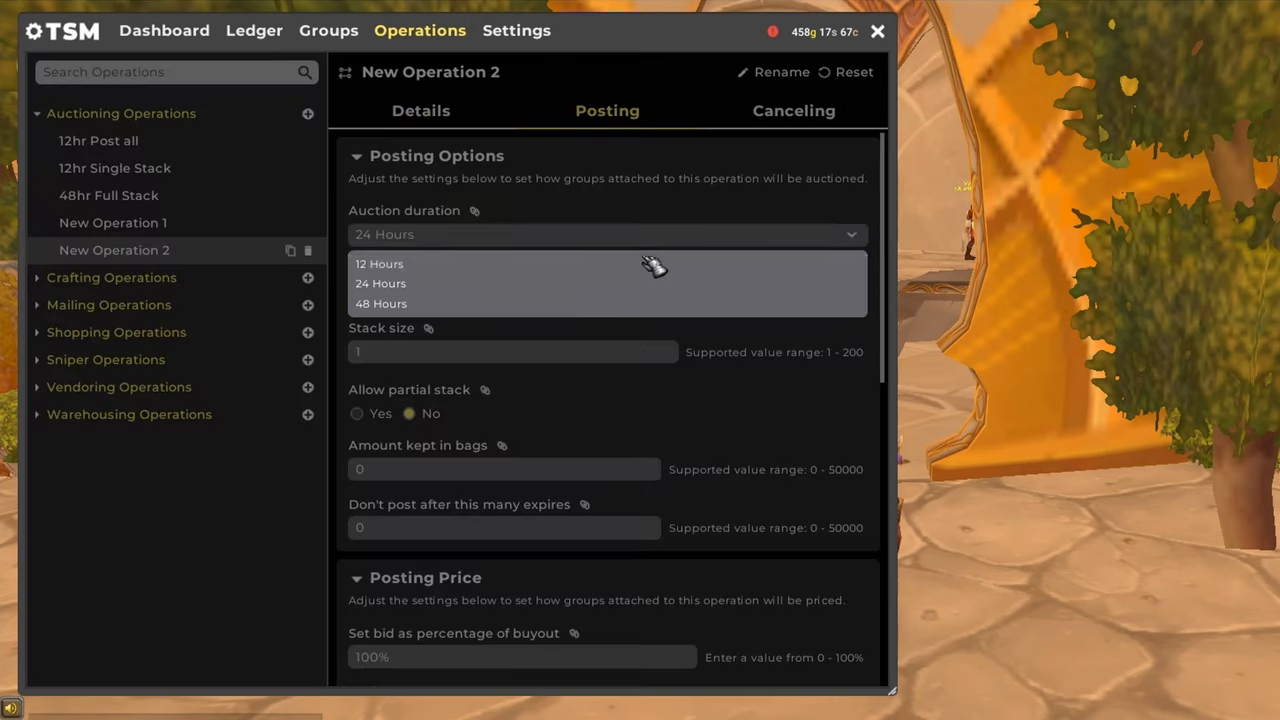
pyautogui.click(380, 264)
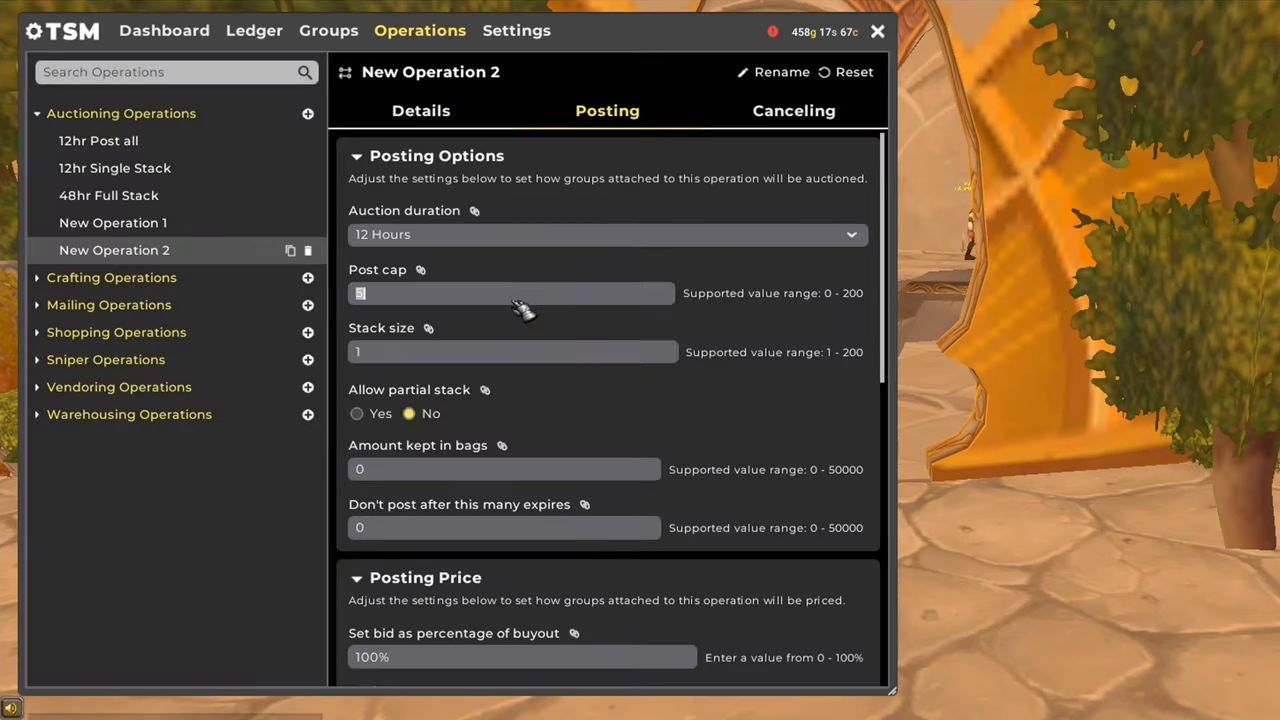
pyautogui.write('200')
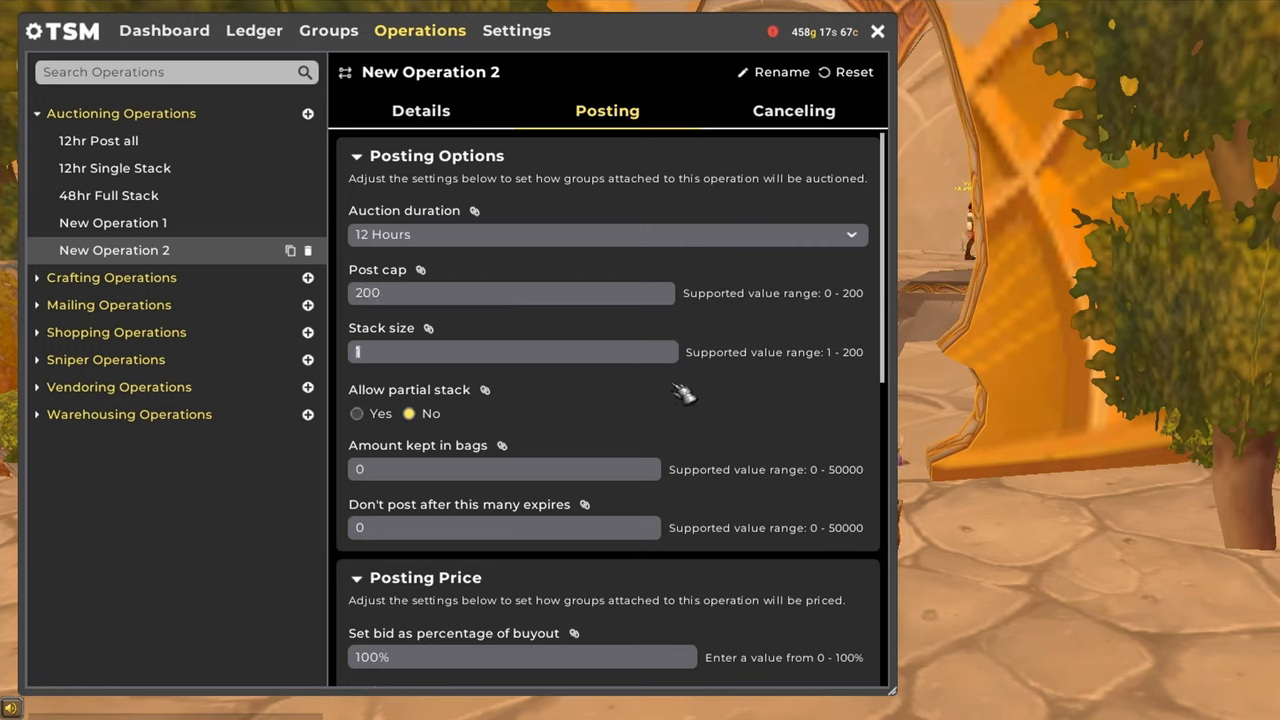
pyautogui.scroll(-3)
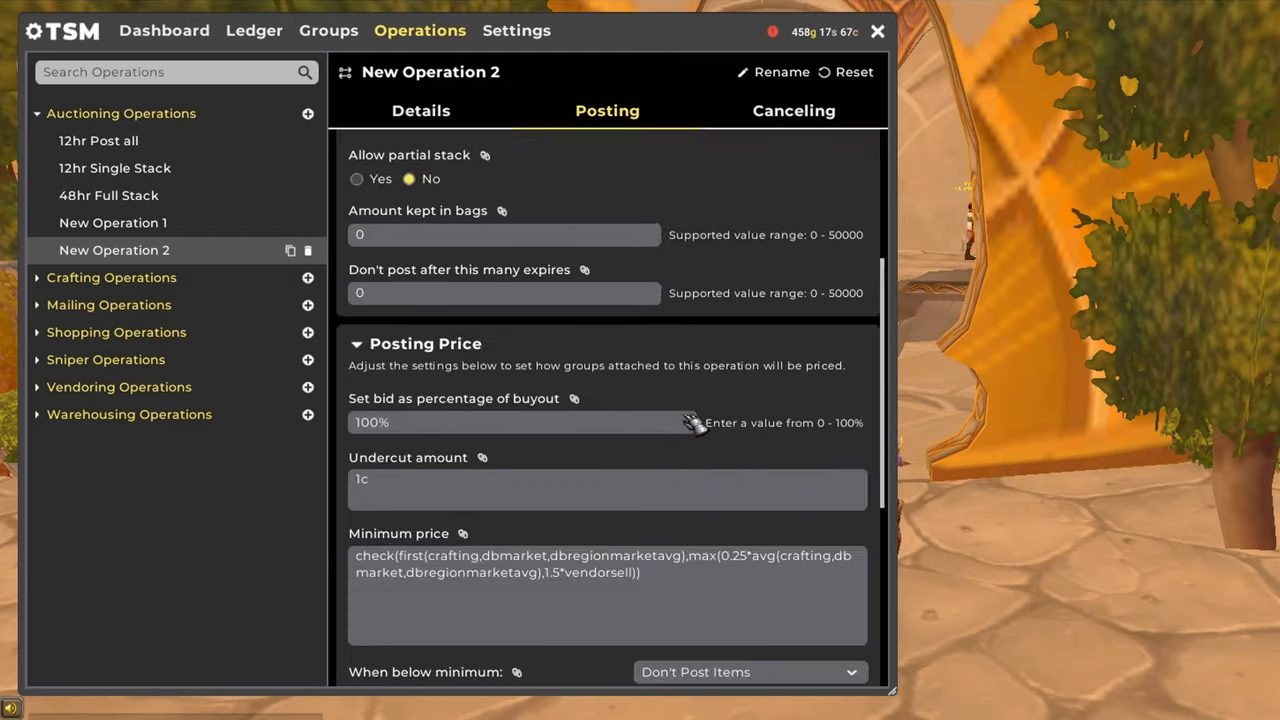
pyautogui.scroll(-3)
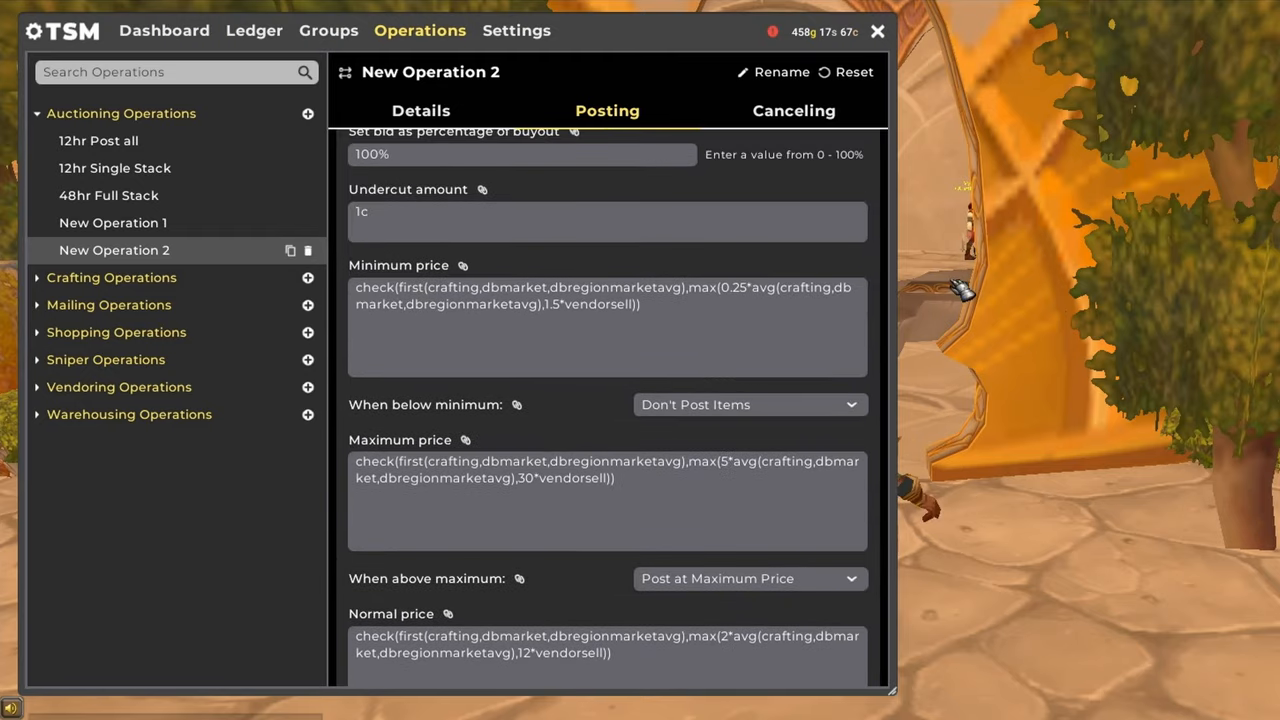
pyautogui.moveTo(878, 188)
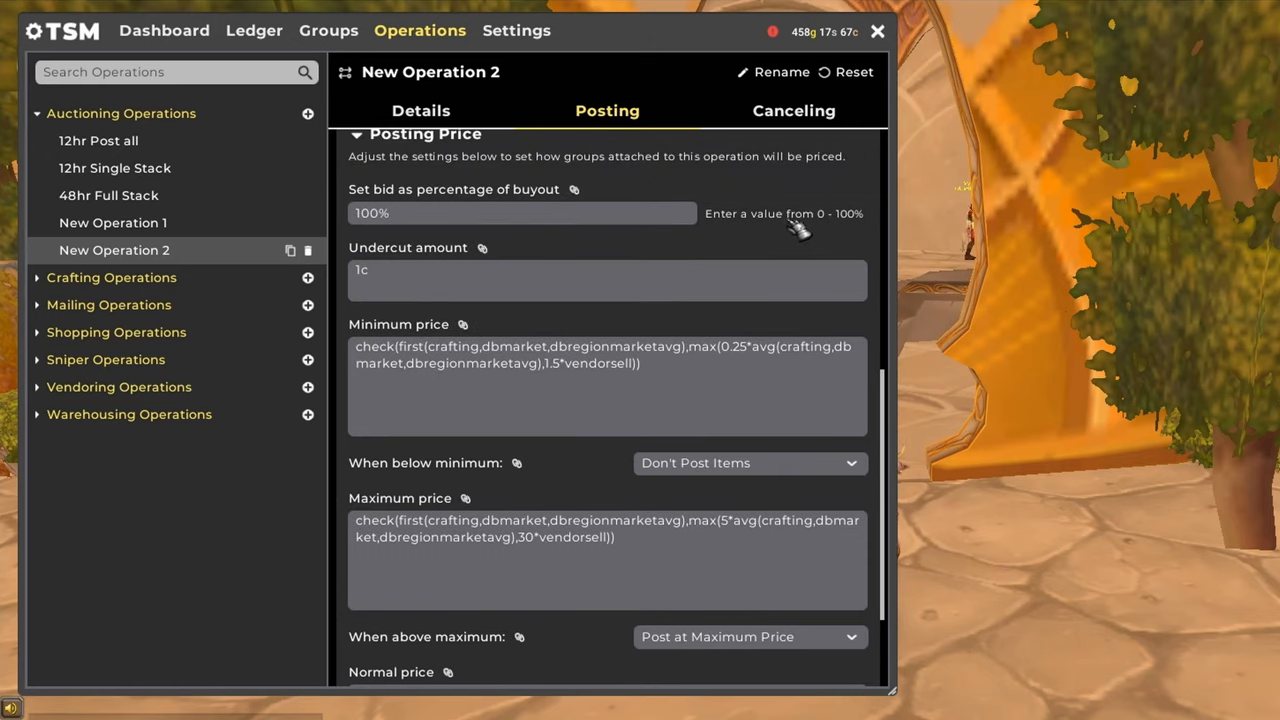
pyautogui.scroll(-3)
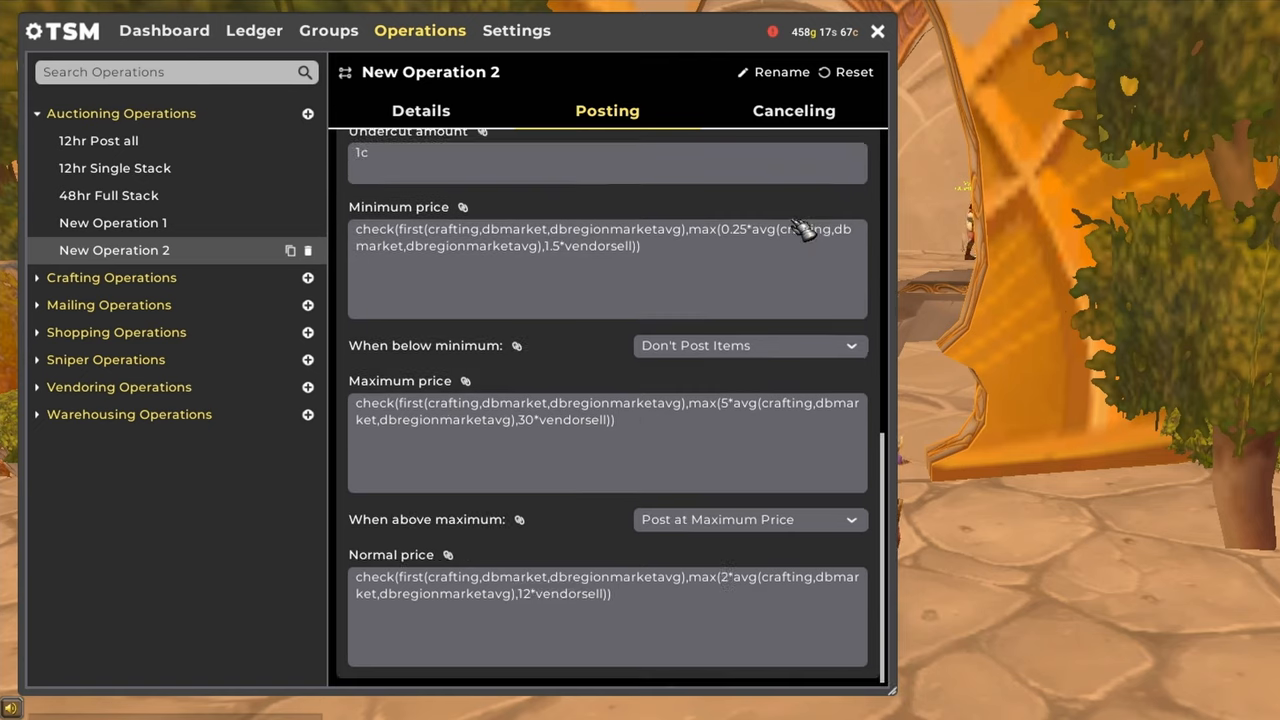
pyautogui.moveTo(1244, 348)
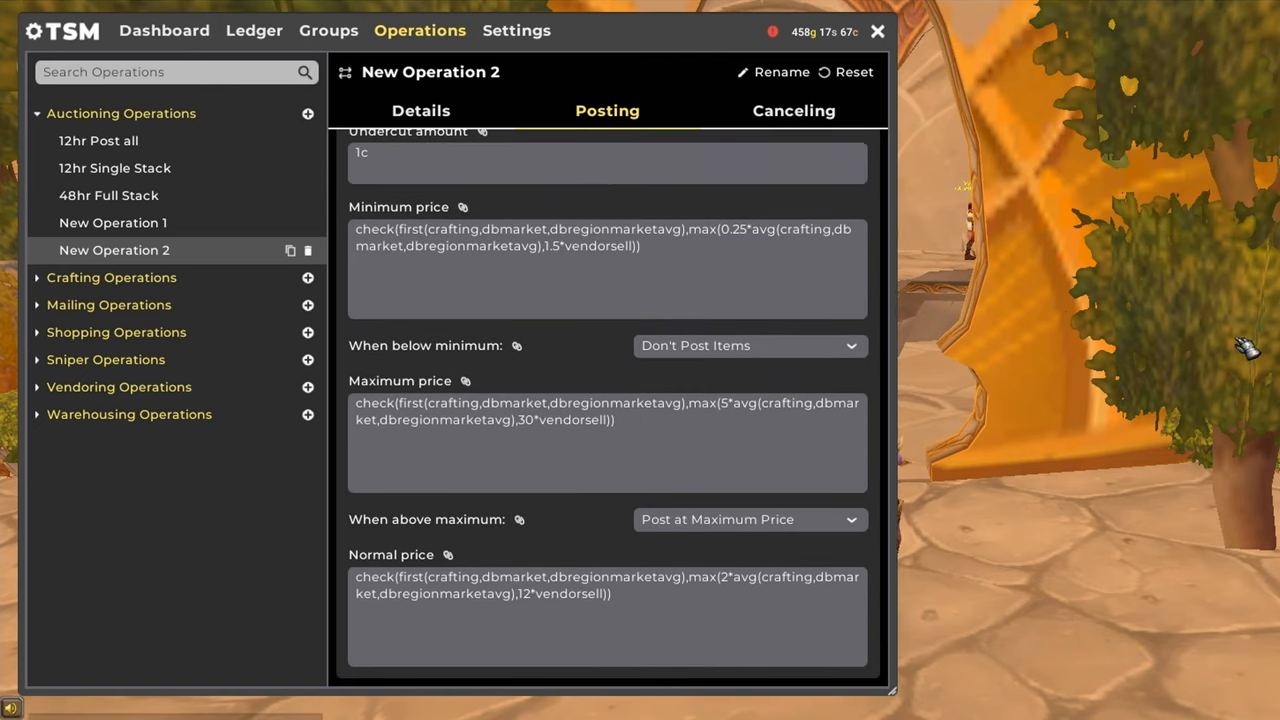
# Step: Set 'When below minimum' to Post at Normal Price and bring up the minimum price formula
pyautogui.click(608, 264)
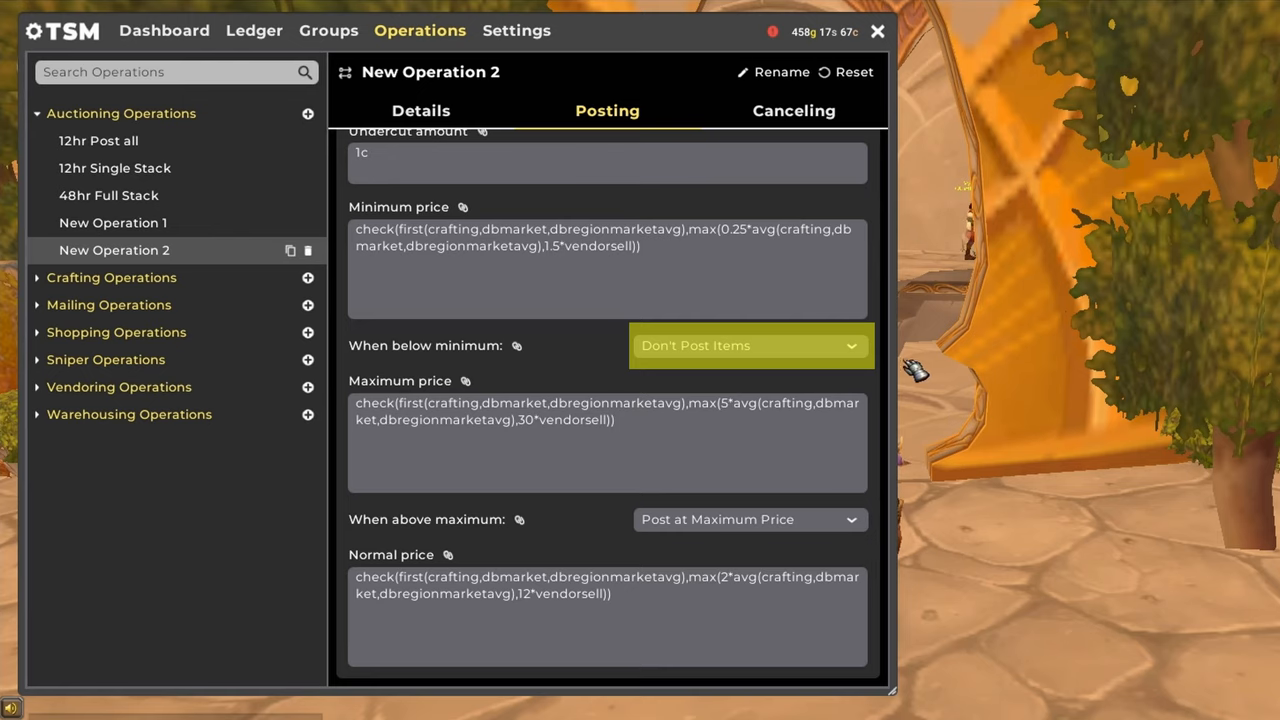
pyautogui.click(750, 344)
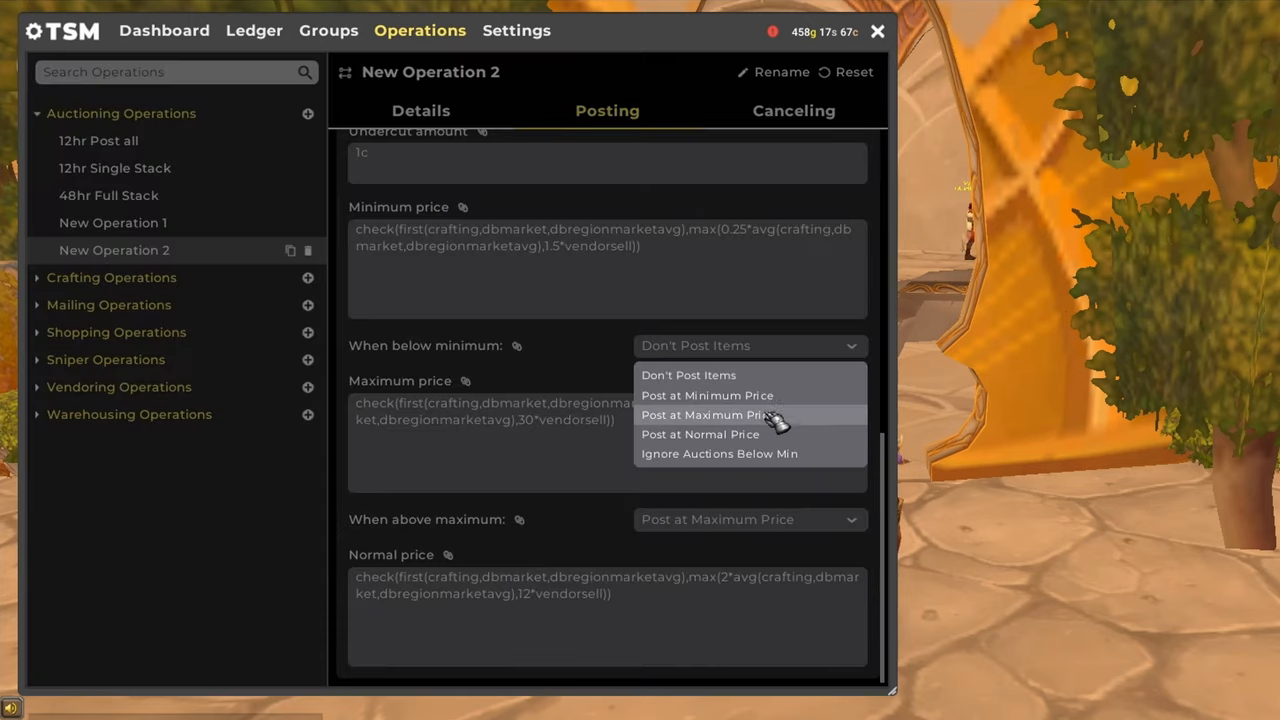
pyautogui.click(700, 434)
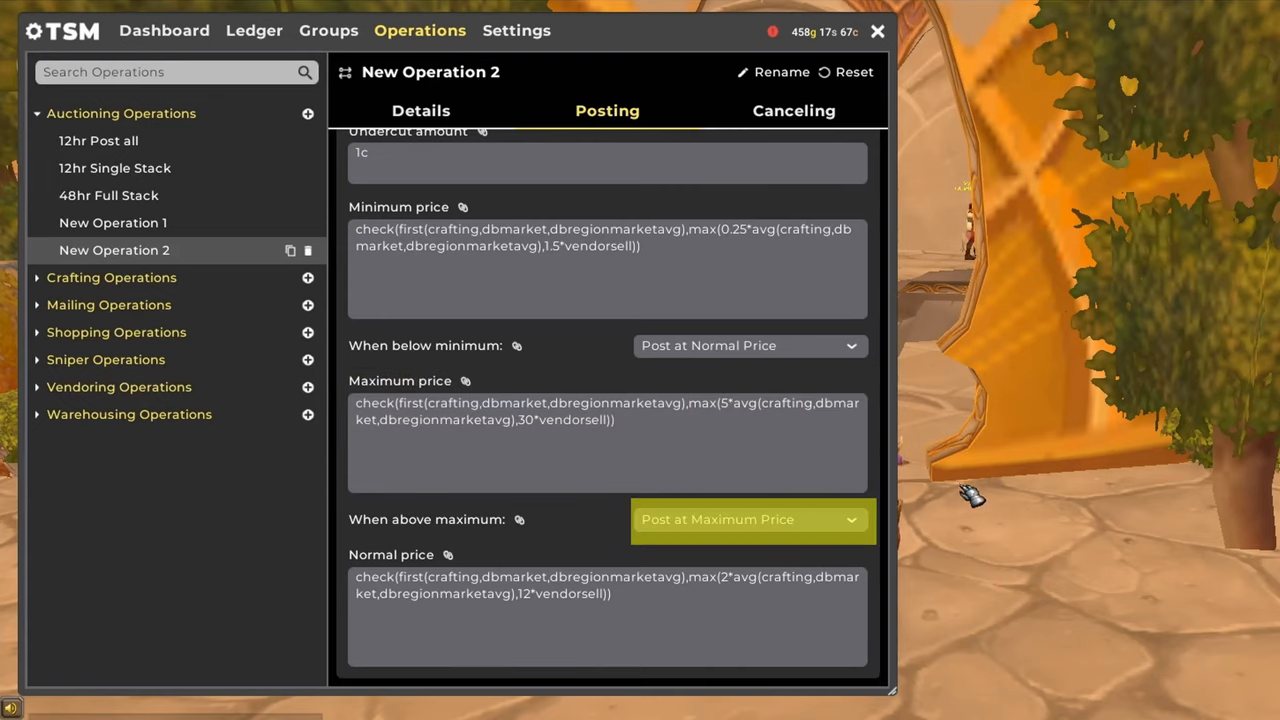
pyautogui.moveTo(964, 550)
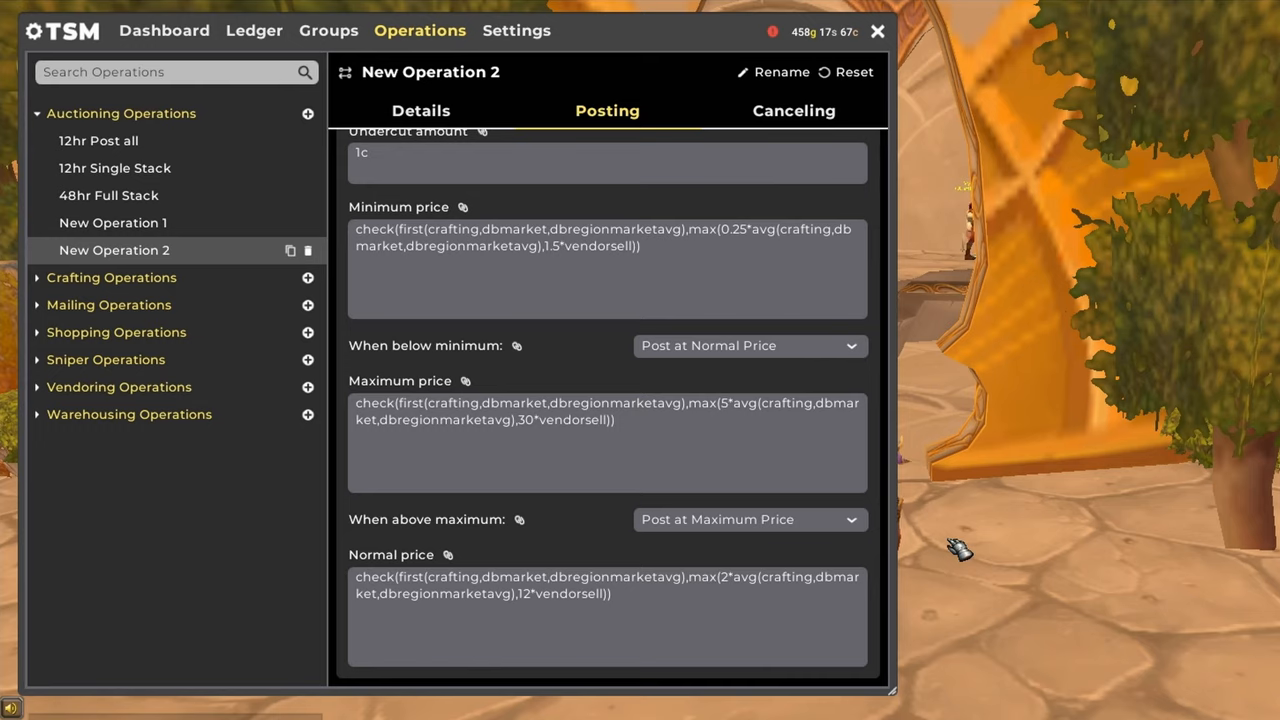
pyautogui.click(608, 610)
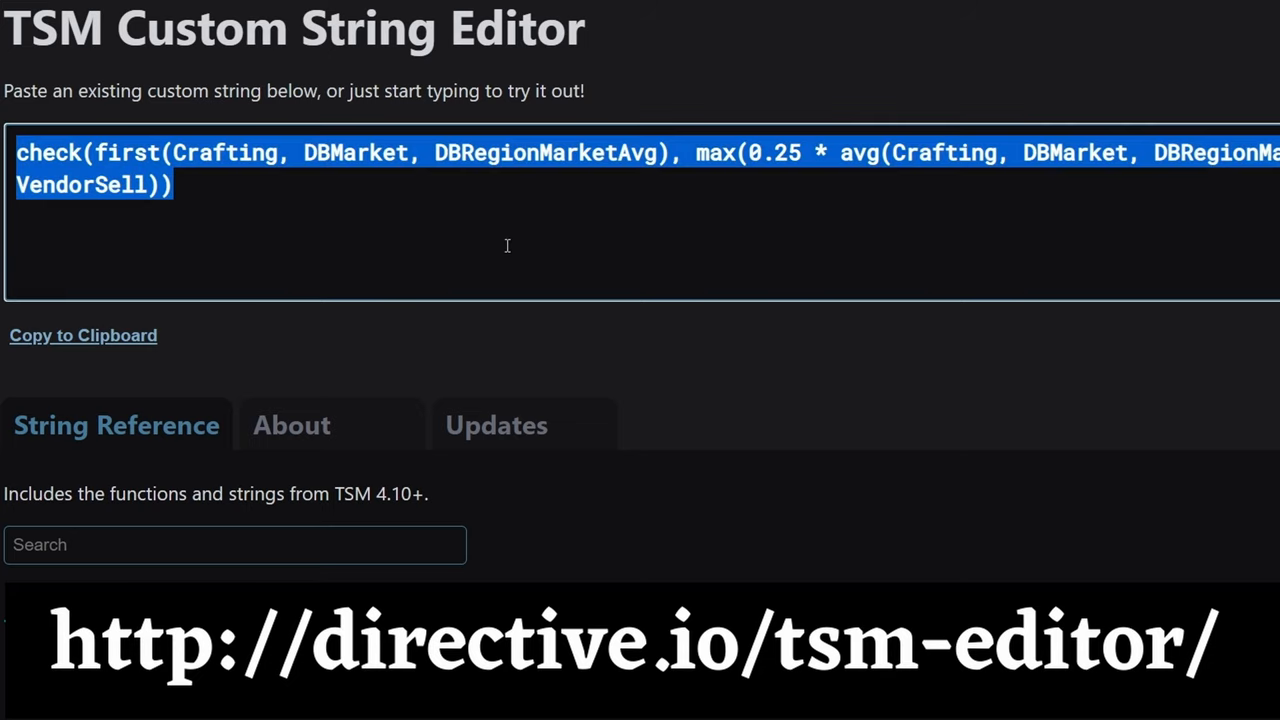
# Step: Replace the minimum price string with the start of a min(...) function
pyautogui.write('min')
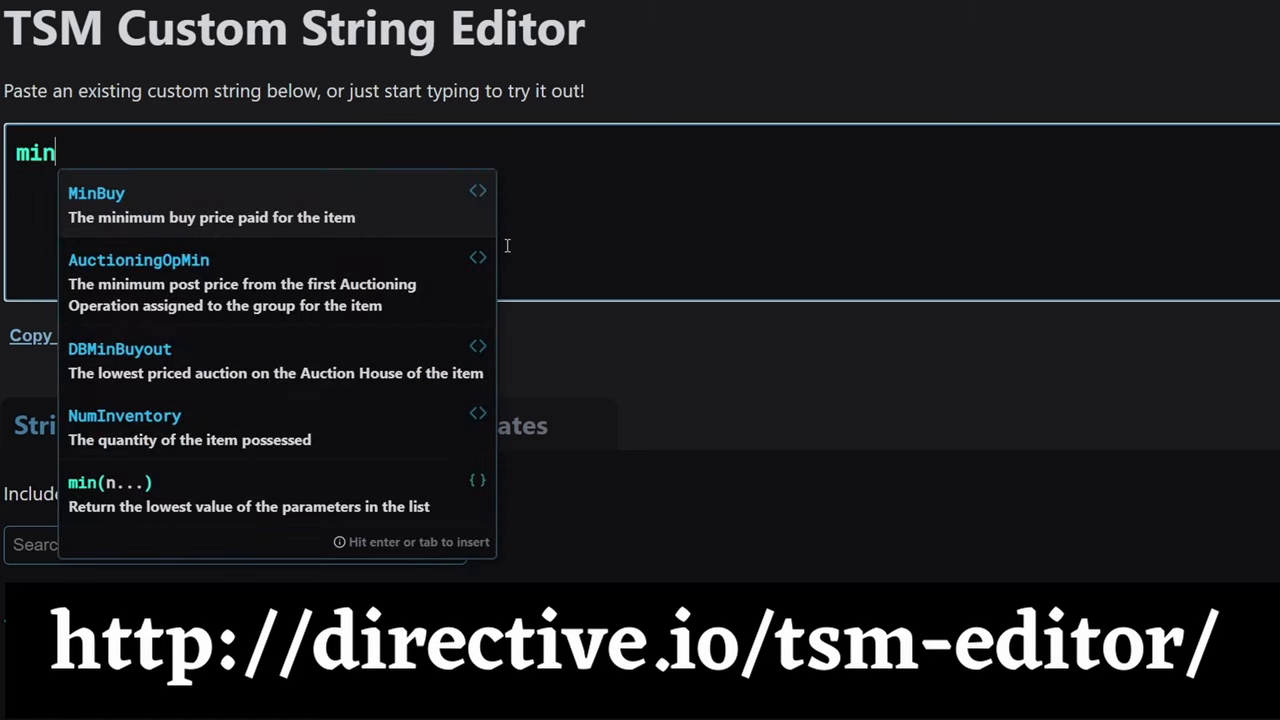
pyautogui.click(110, 482)
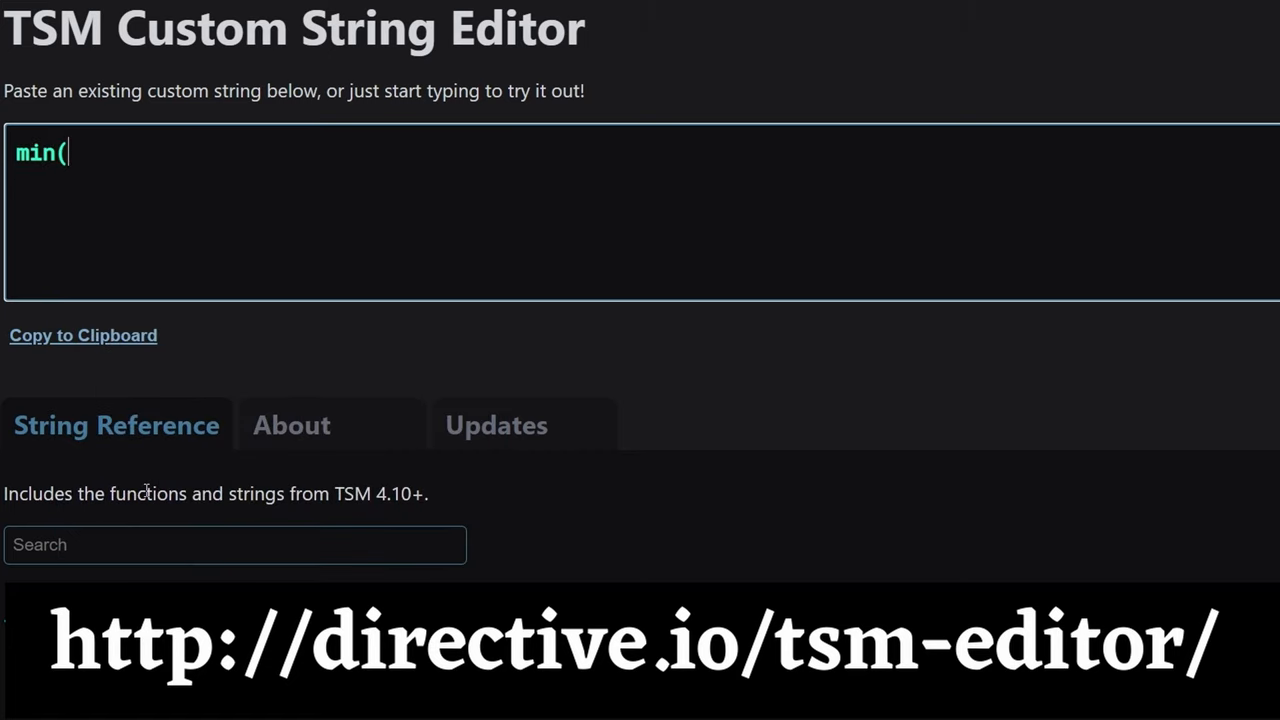
pyautogui.moveTo(308, 396)
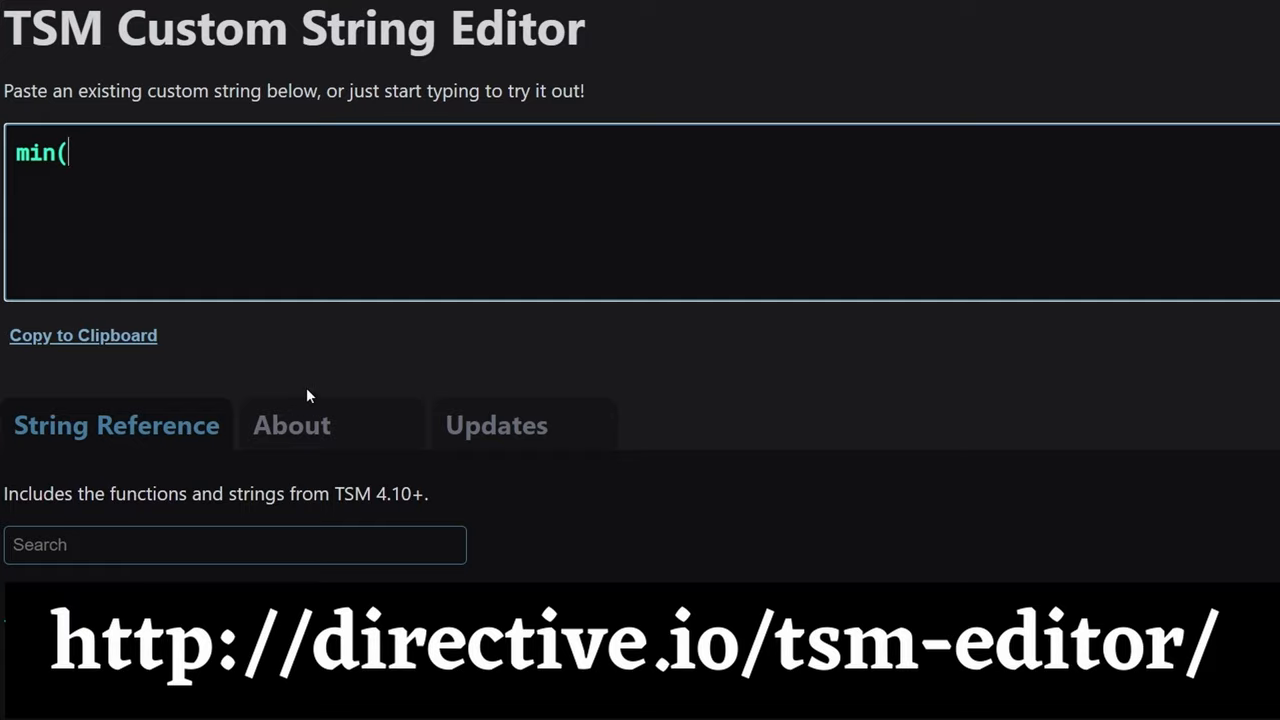
pyautogui.scroll(-3)
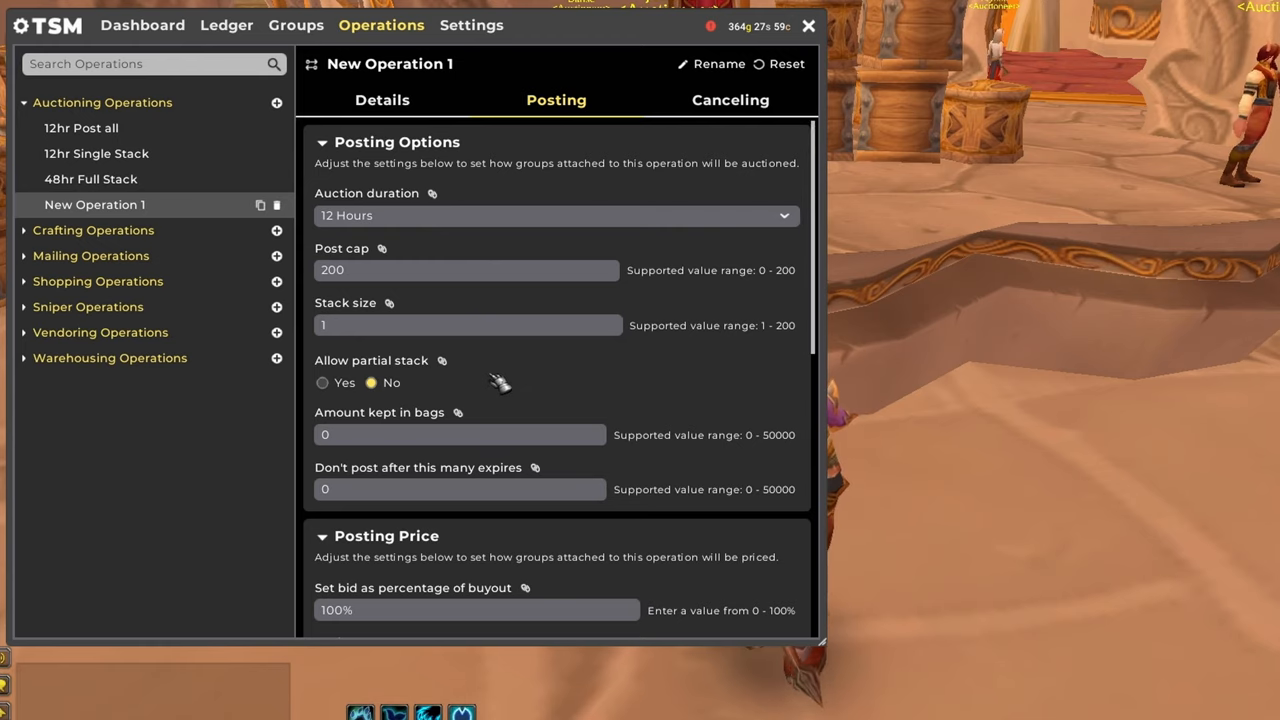
pyautogui.scroll(-3)
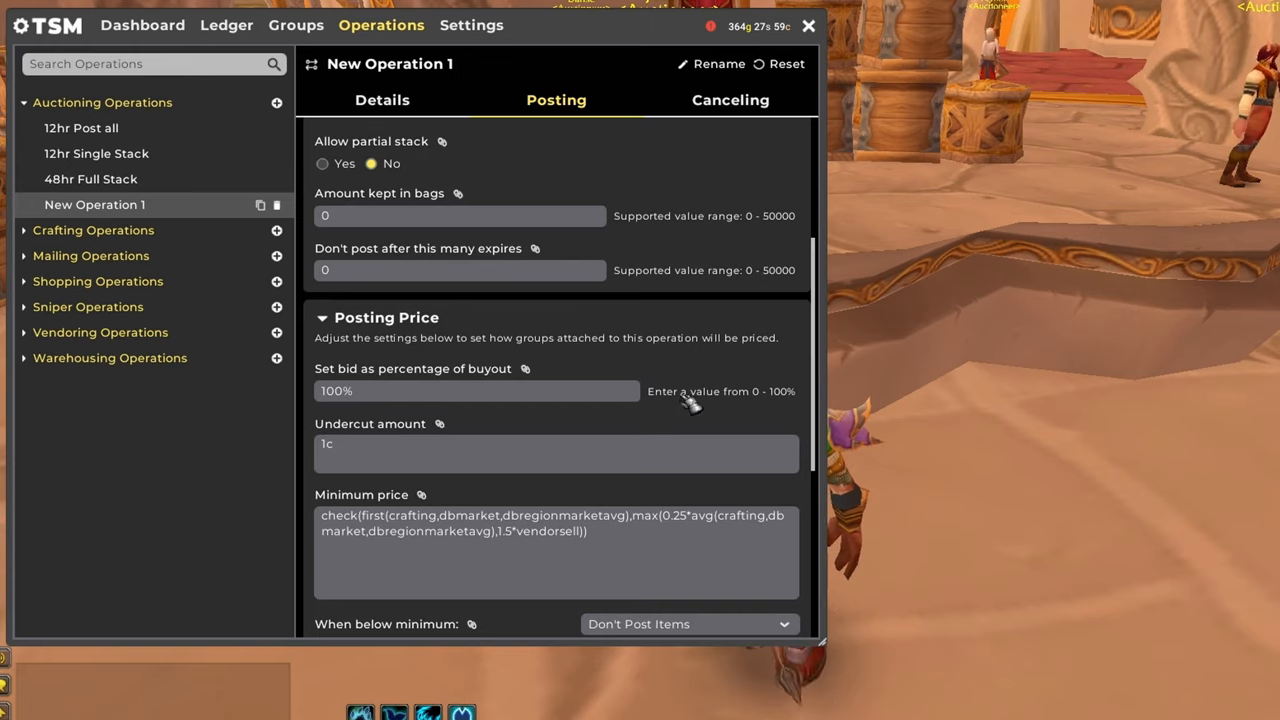
pyautogui.scroll(-3)
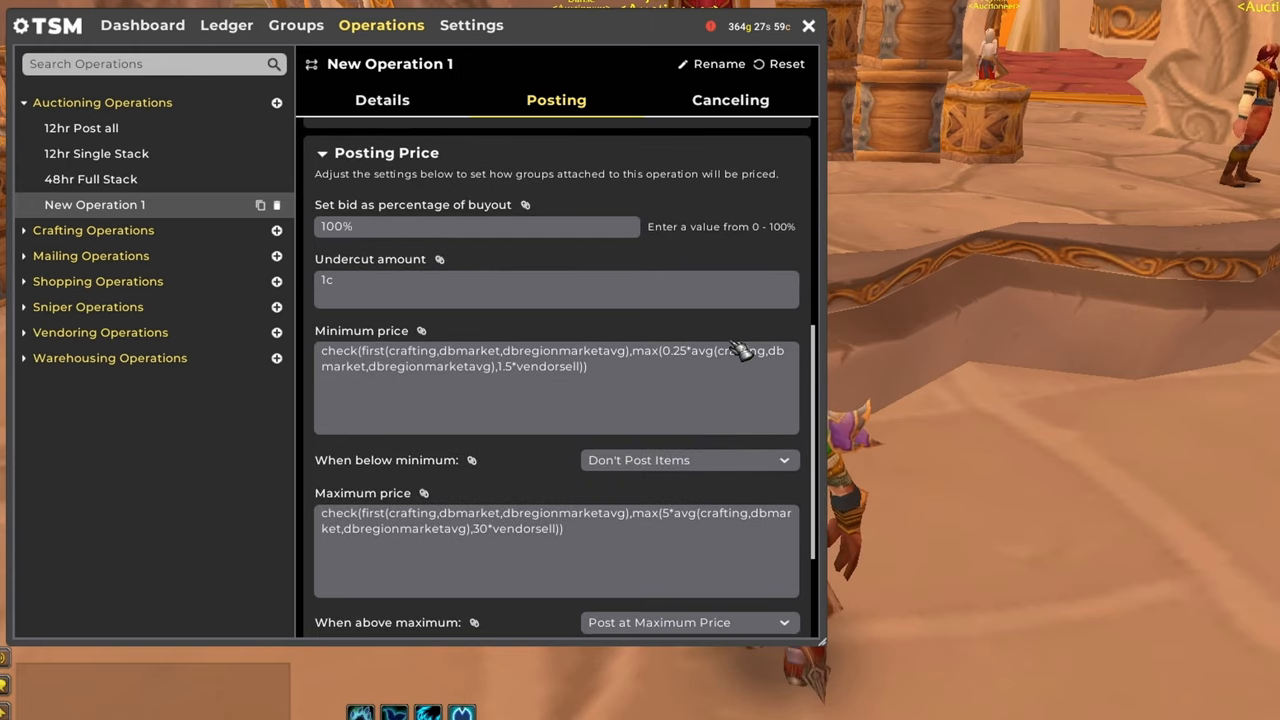
pyautogui.moveTo(630, 516)
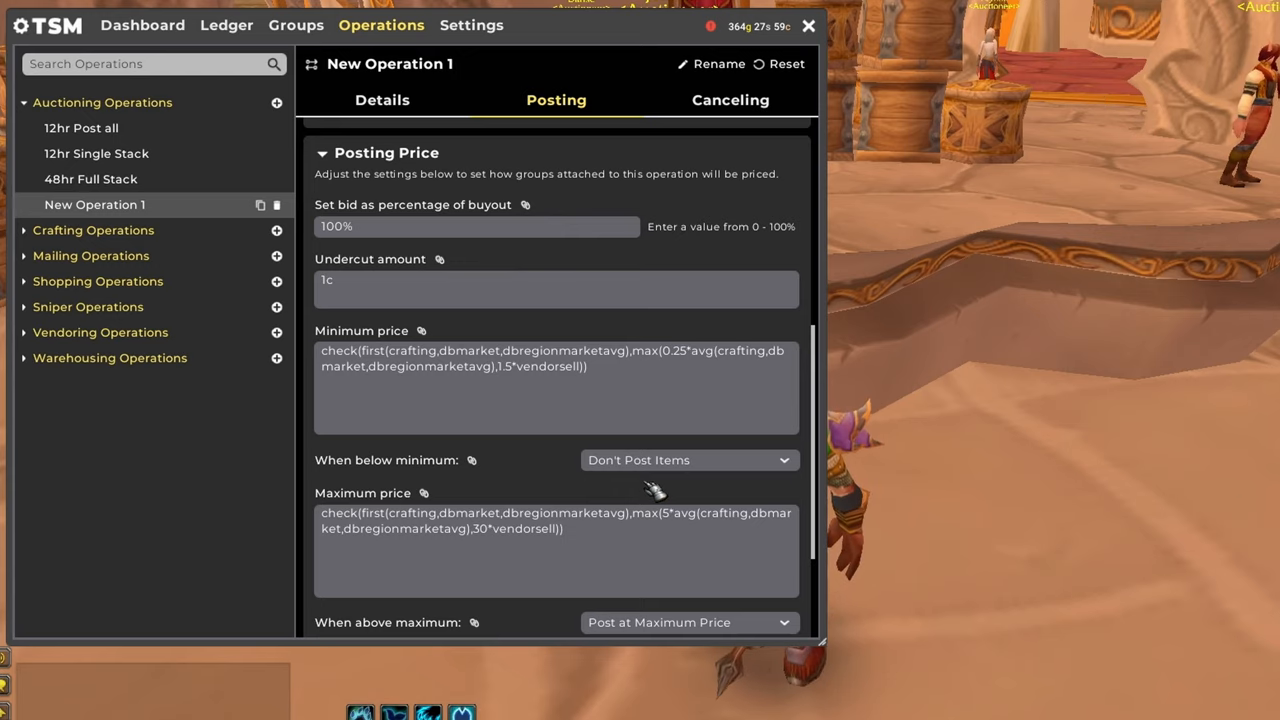
pyautogui.scroll(-3)
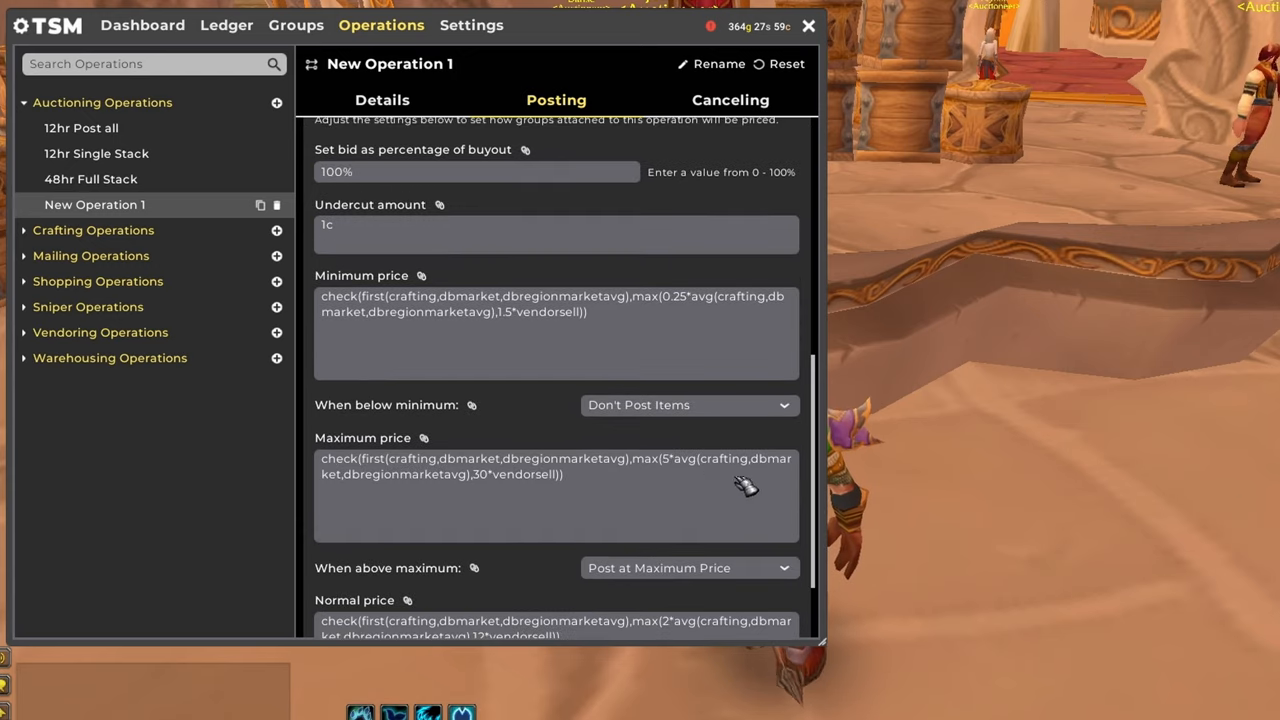
pyautogui.scroll(-3)
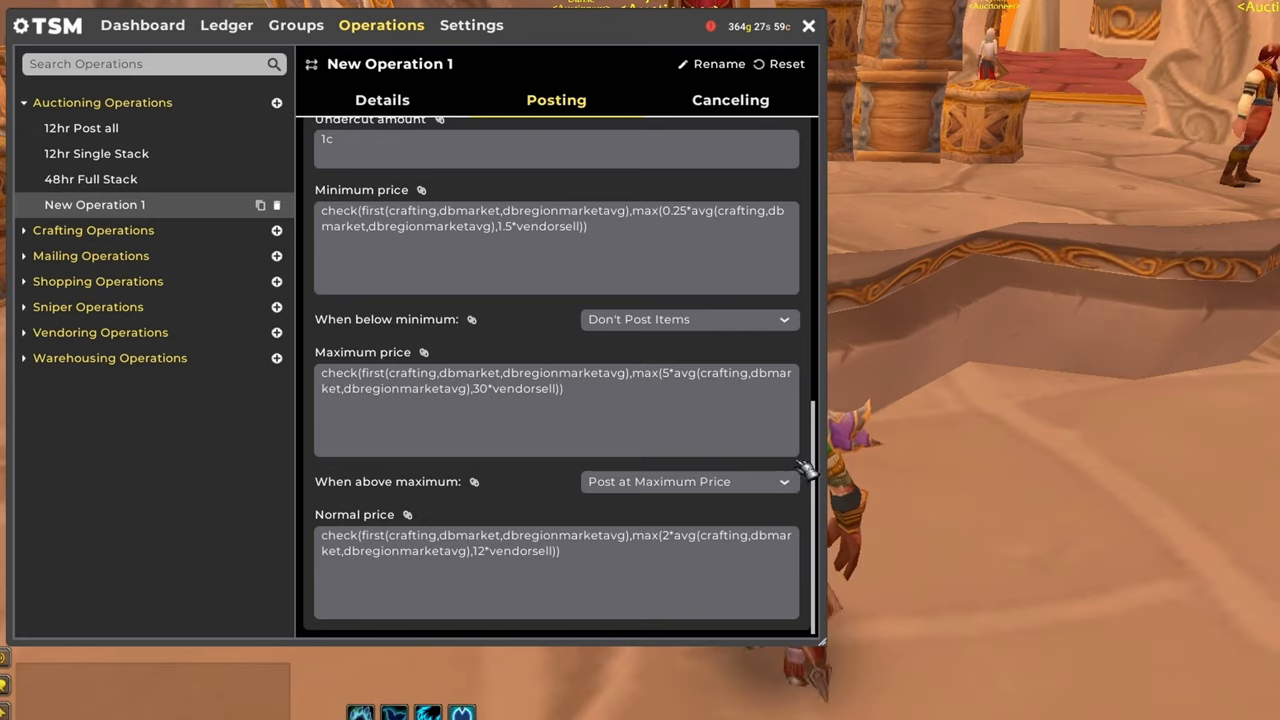